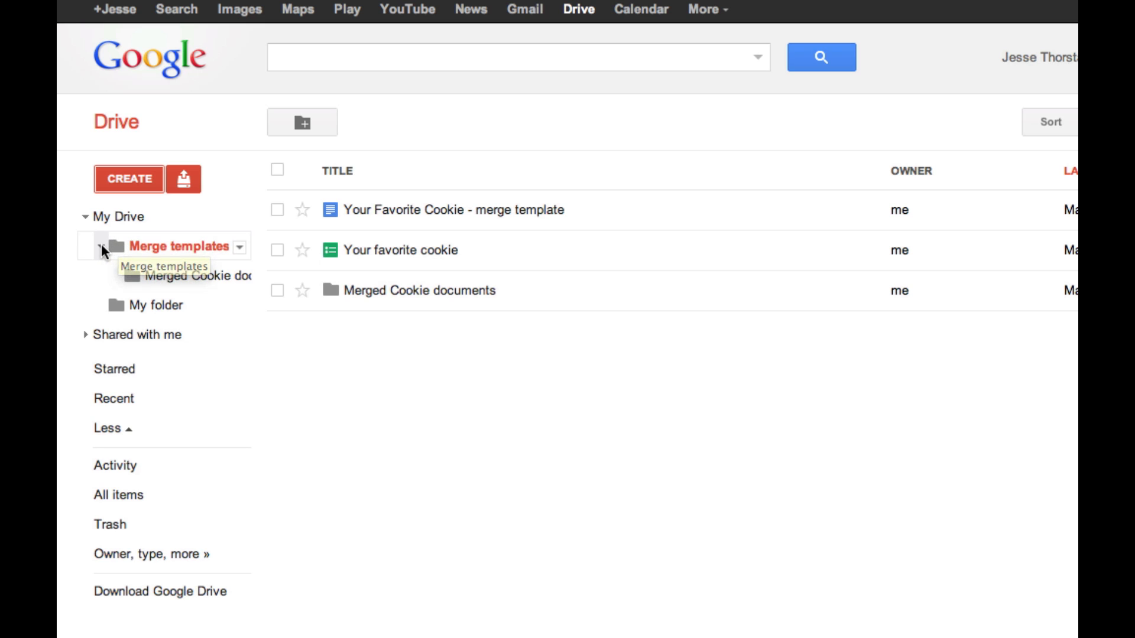
- Open the Your favorite cookie spreadsheet and preview its linked live form
left_click(101, 247)
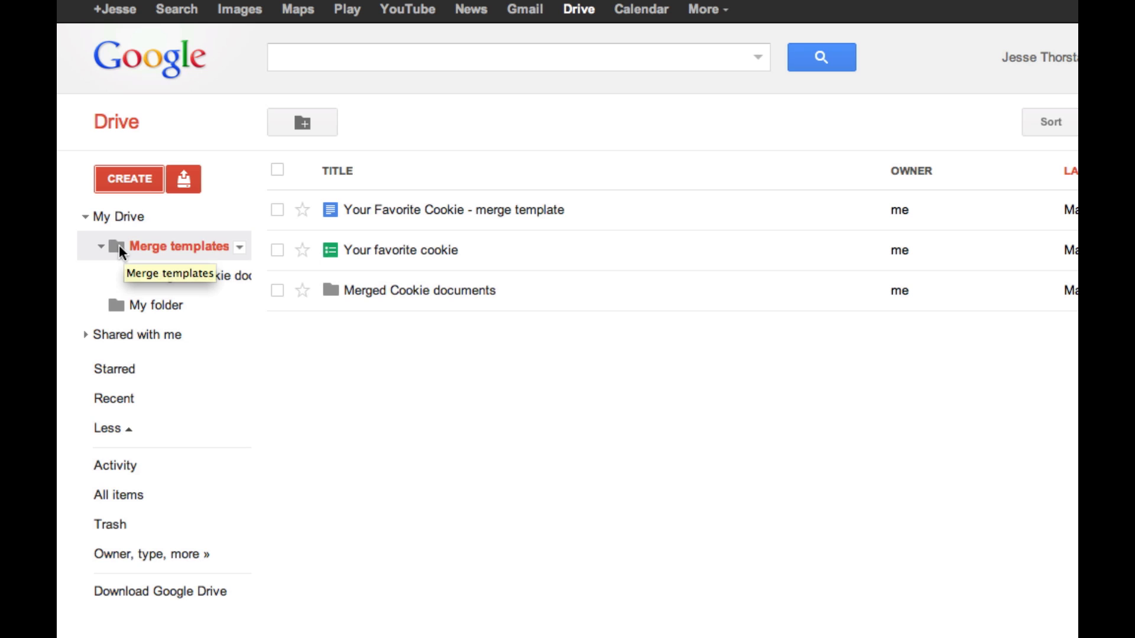
mouse_move(226, 244)
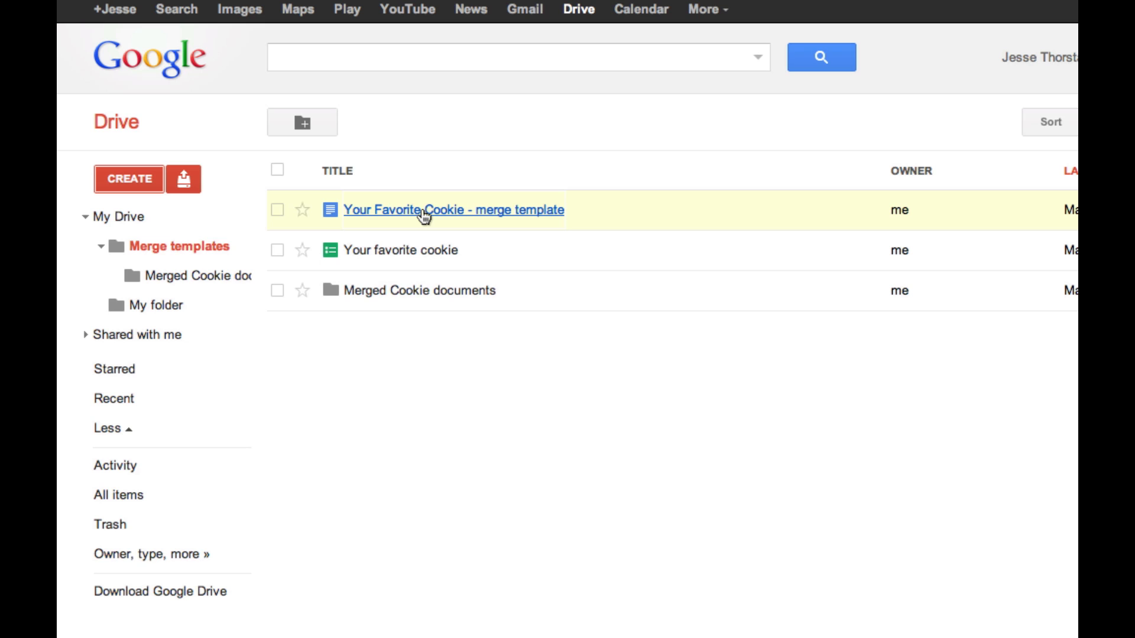
mouse_move(454, 210)
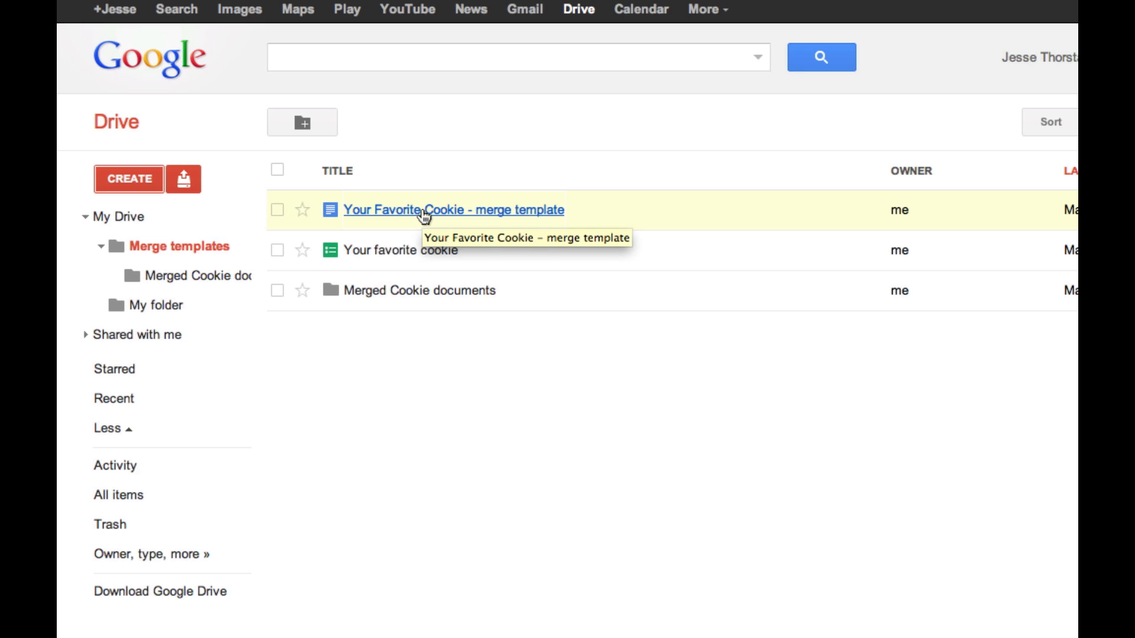
mouse_move(422, 230)
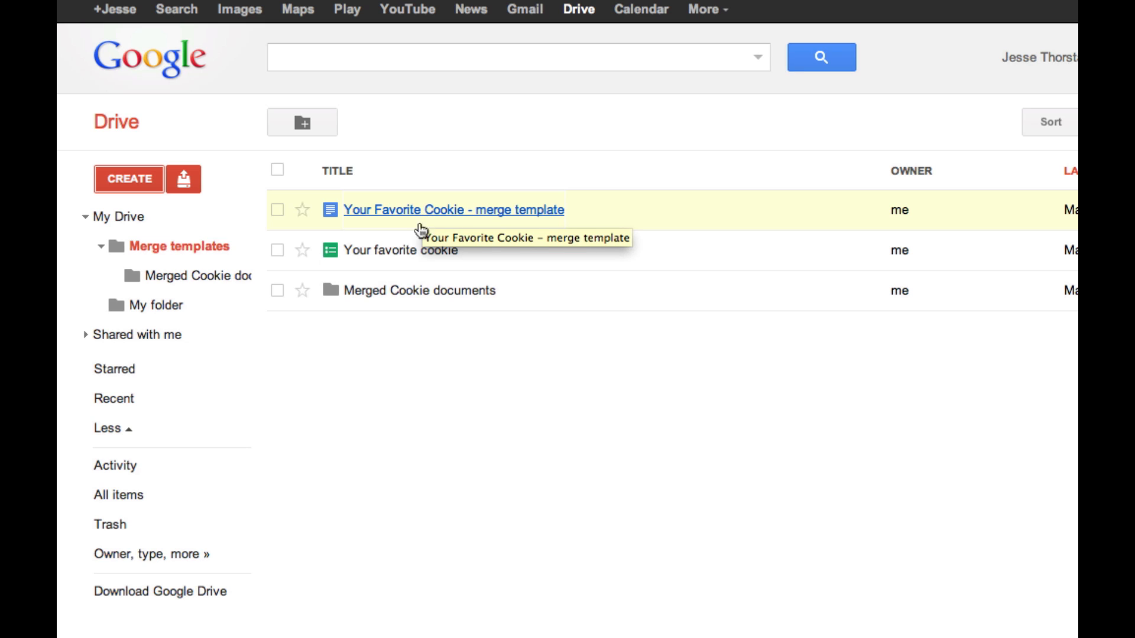
mouse_move(401, 249)
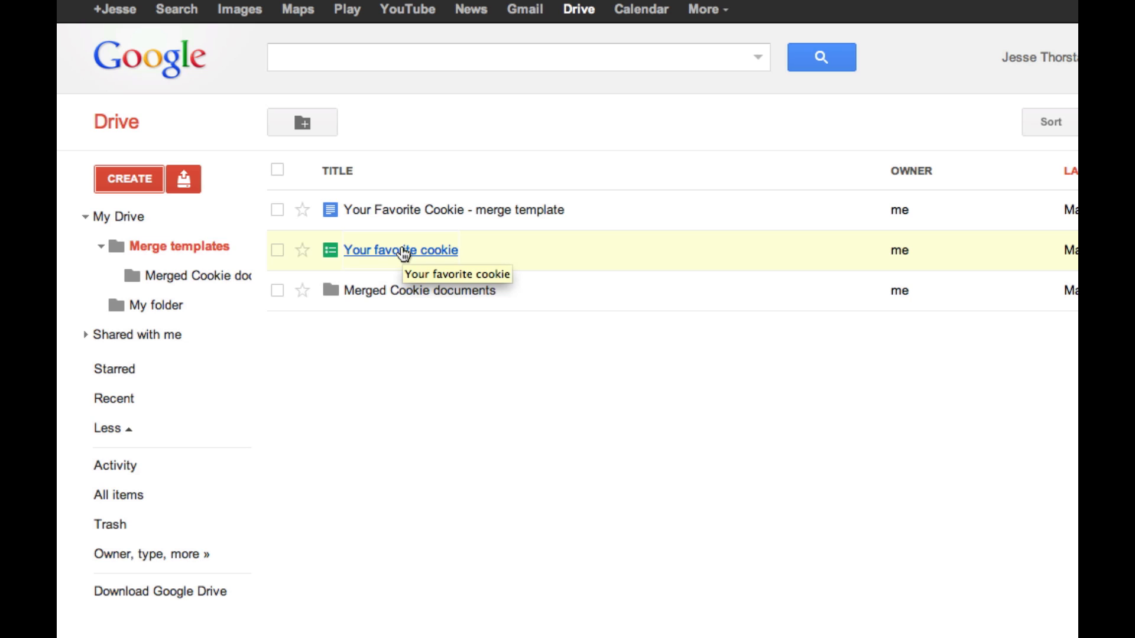
mouse_move(394, 309)
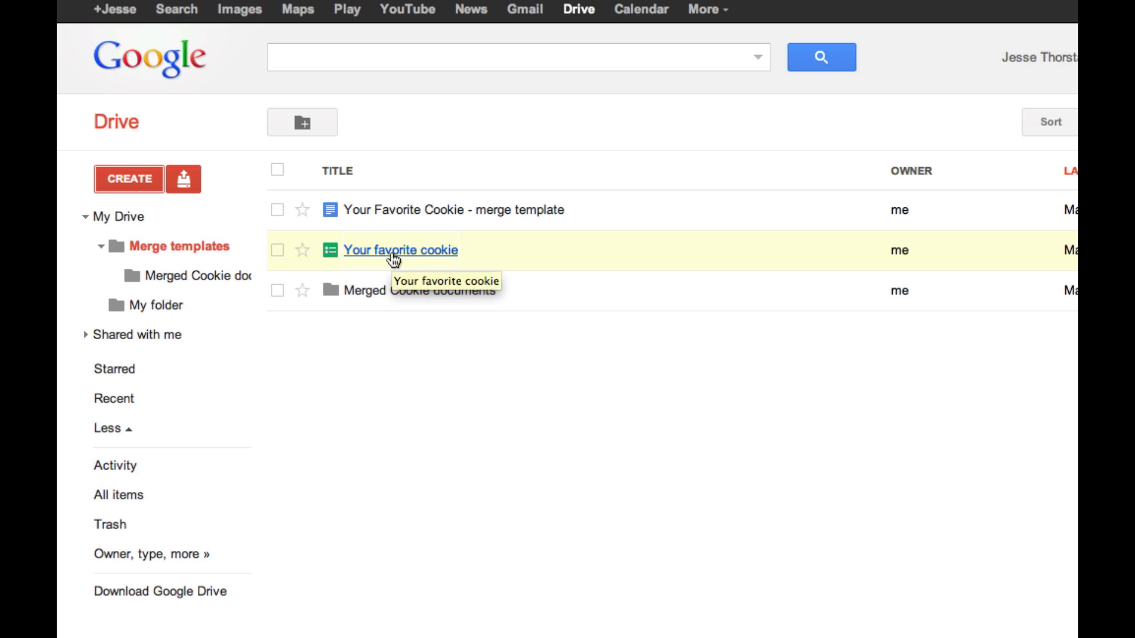
left_click(399, 249)
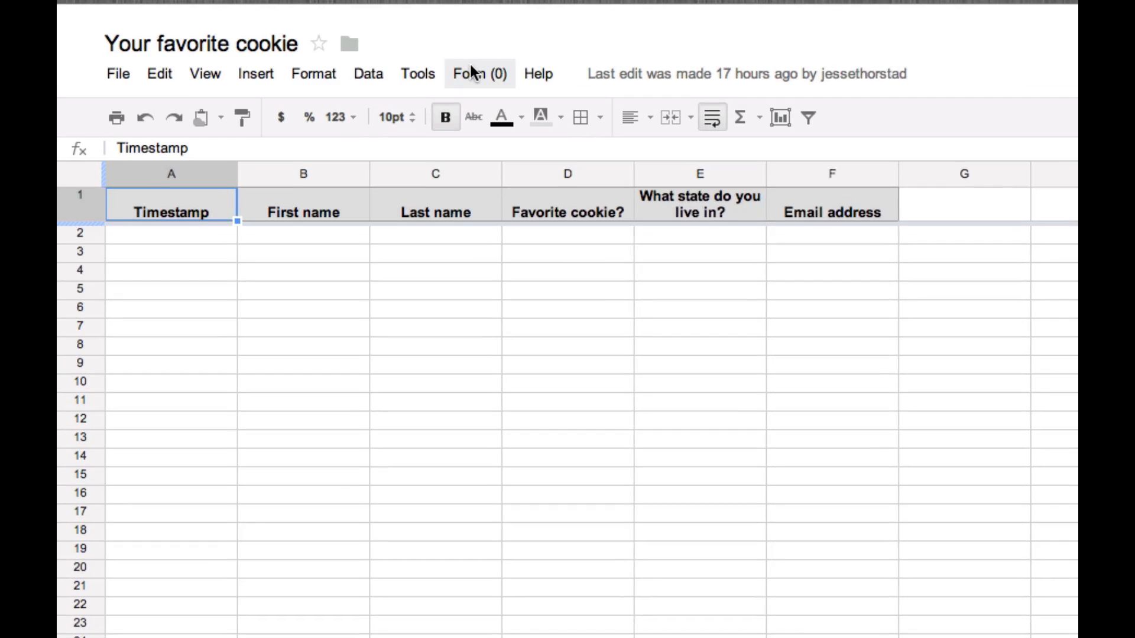
left_click(477, 74)
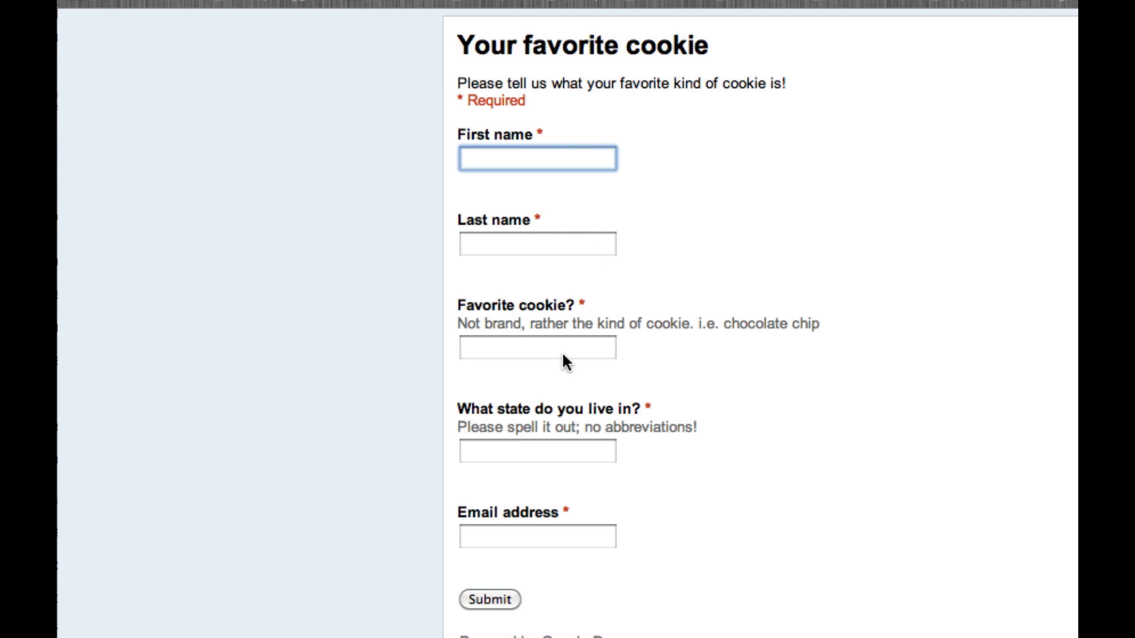
left_click(536, 157)
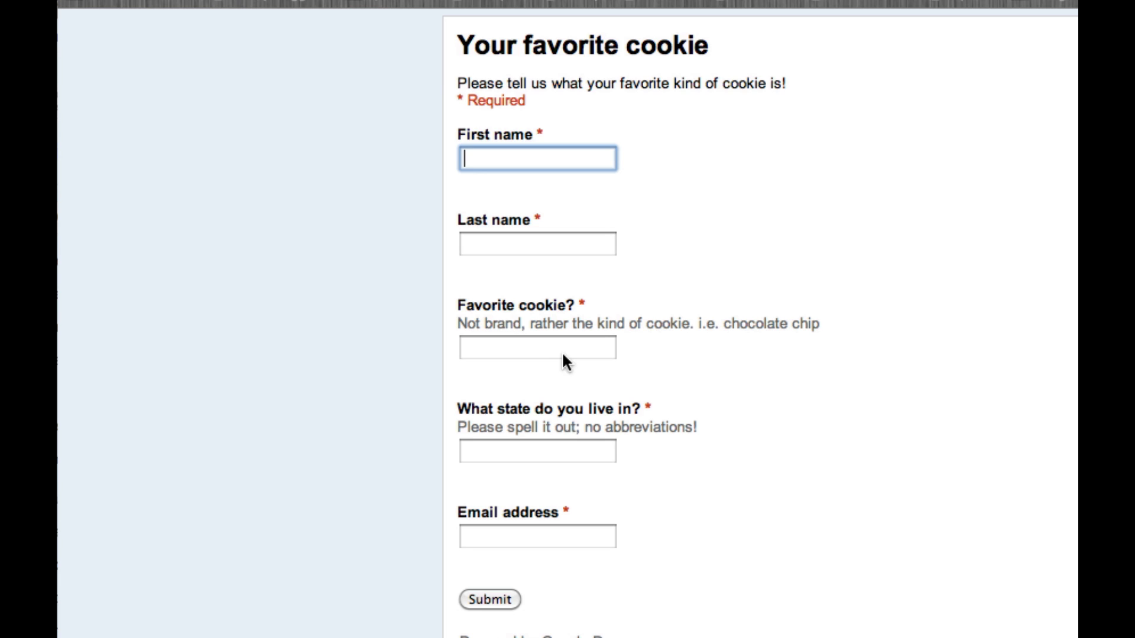
mouse_move(547, 566)
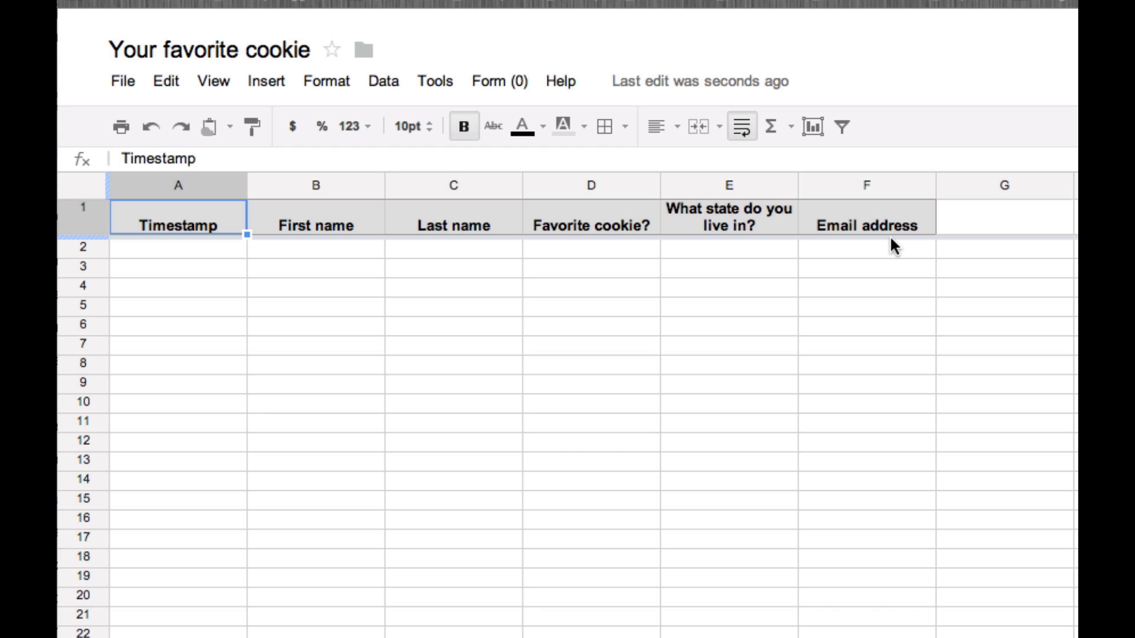
left_click(497, 81)
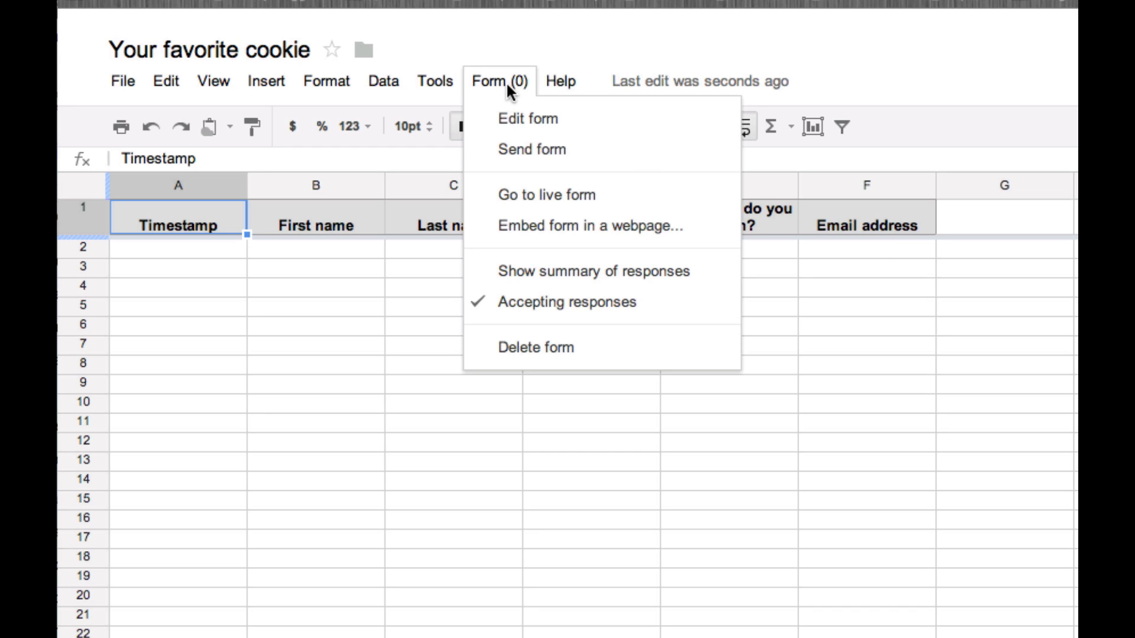
left_click(546, 195)
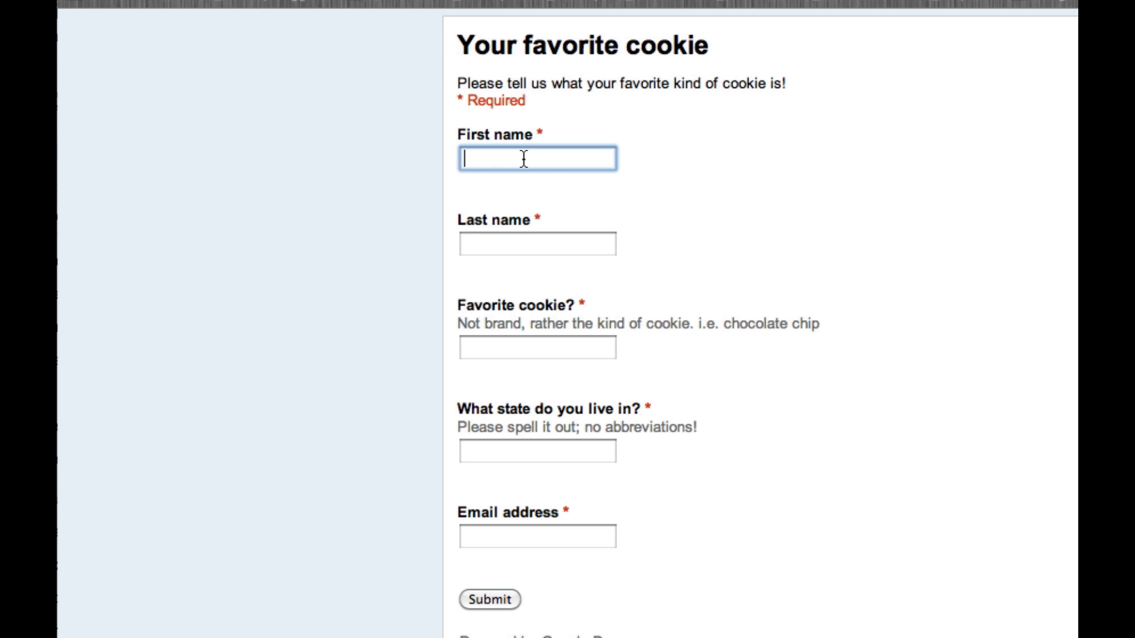
type("Fred")
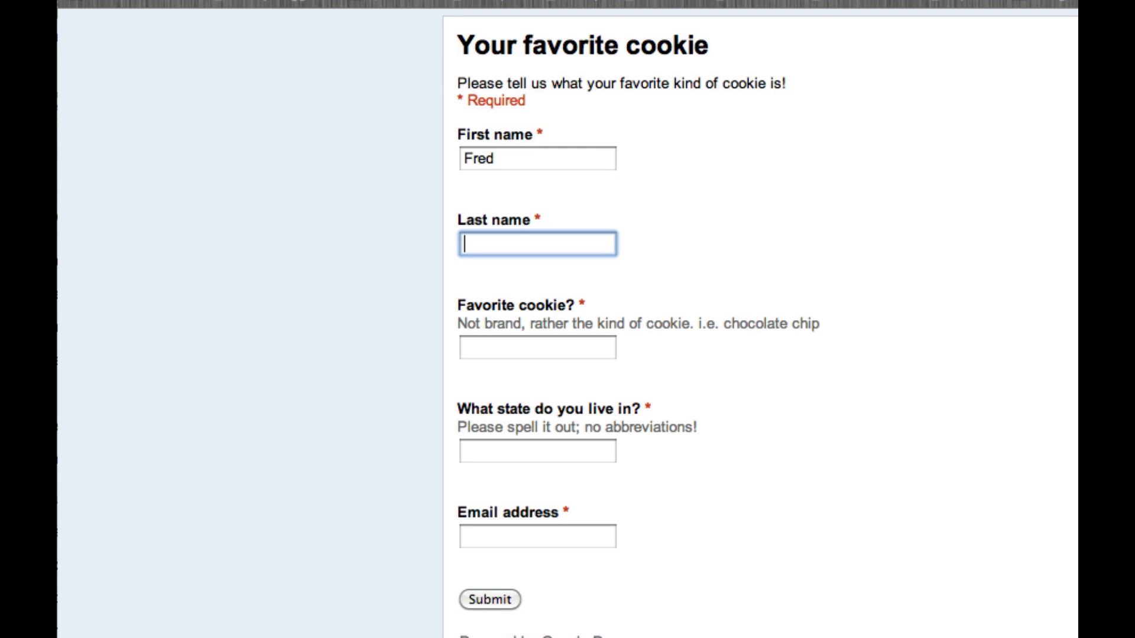
type("Flintstone")
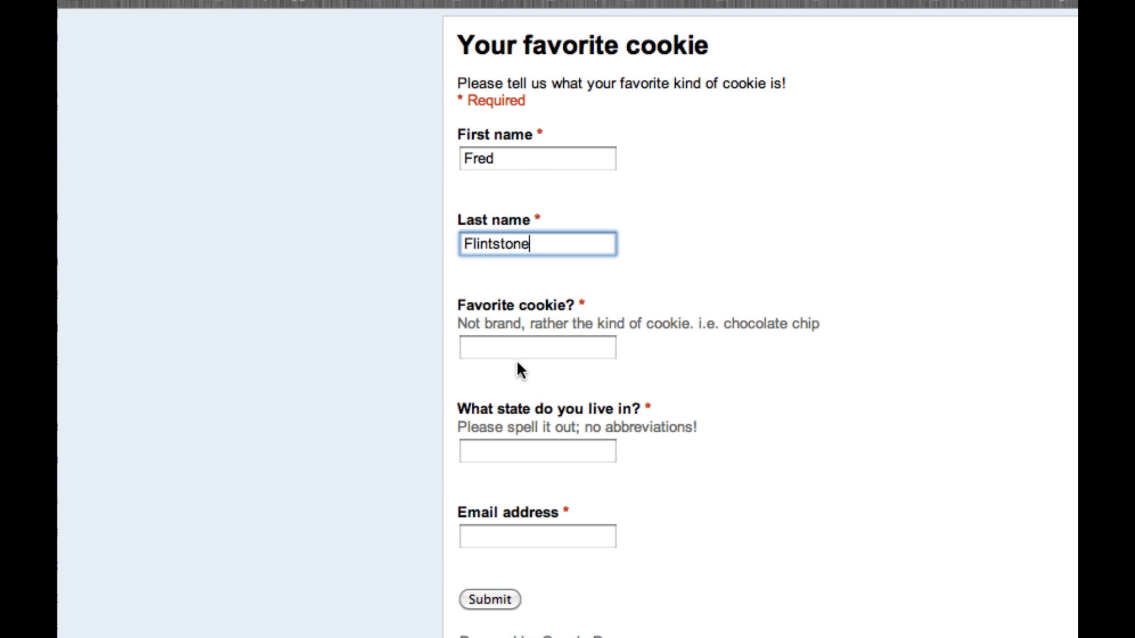
type("ch")
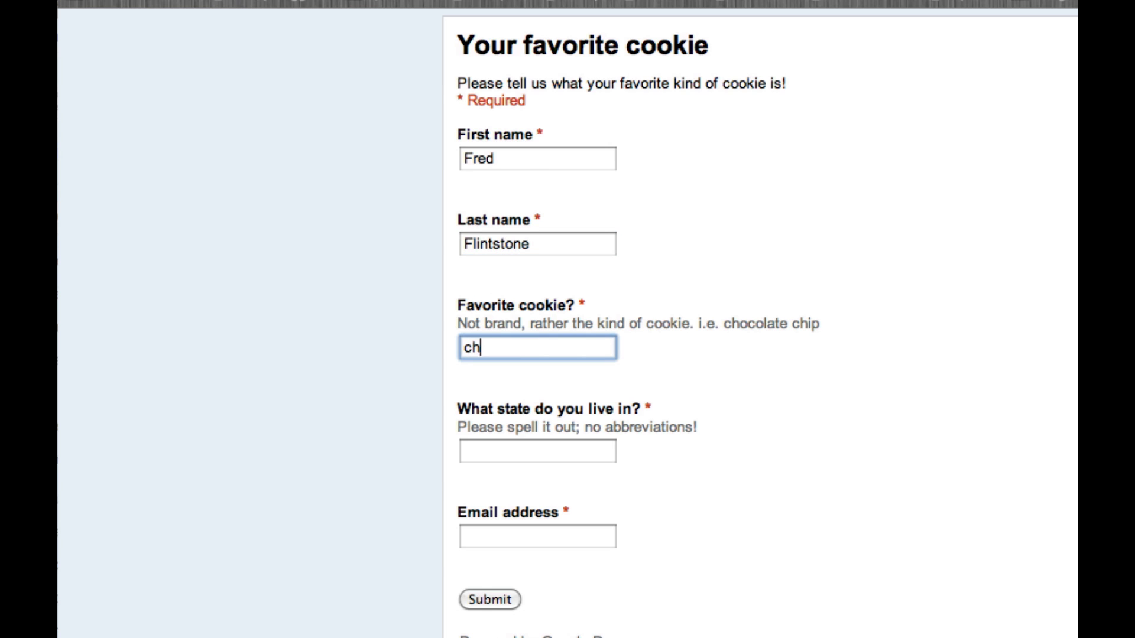
type("ocolate chip")
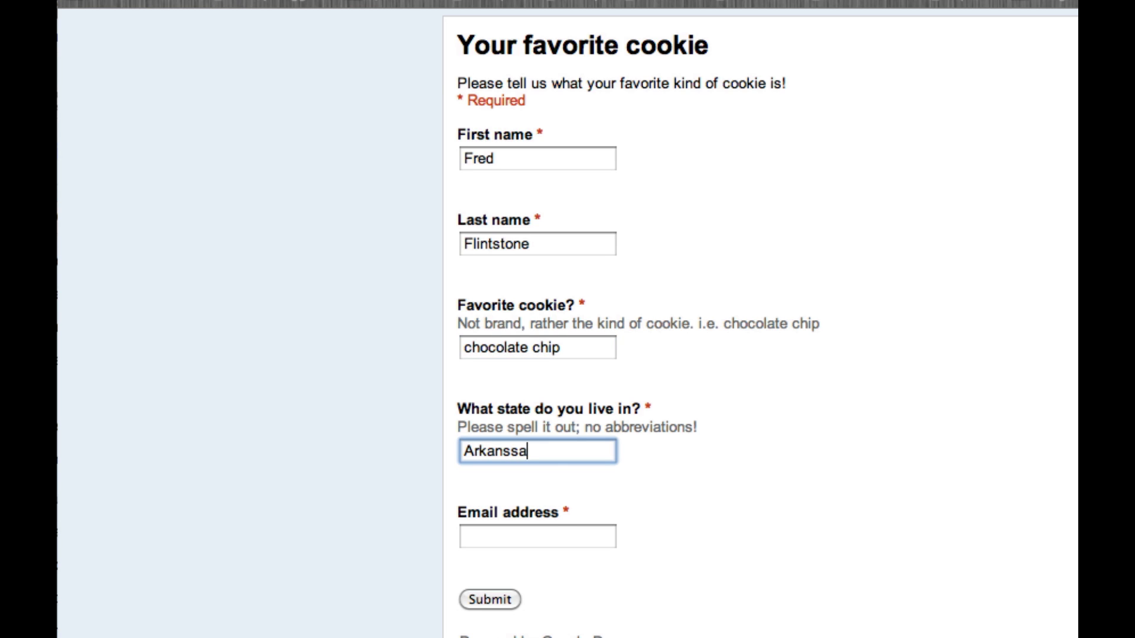
type("fred@")
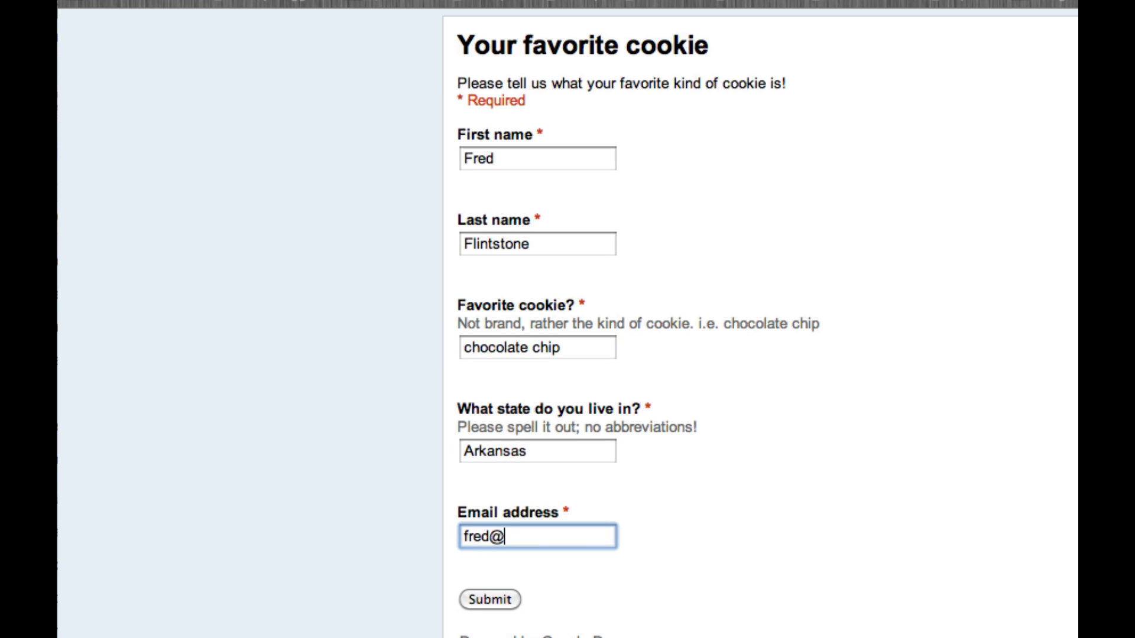
type("flintstones.com")
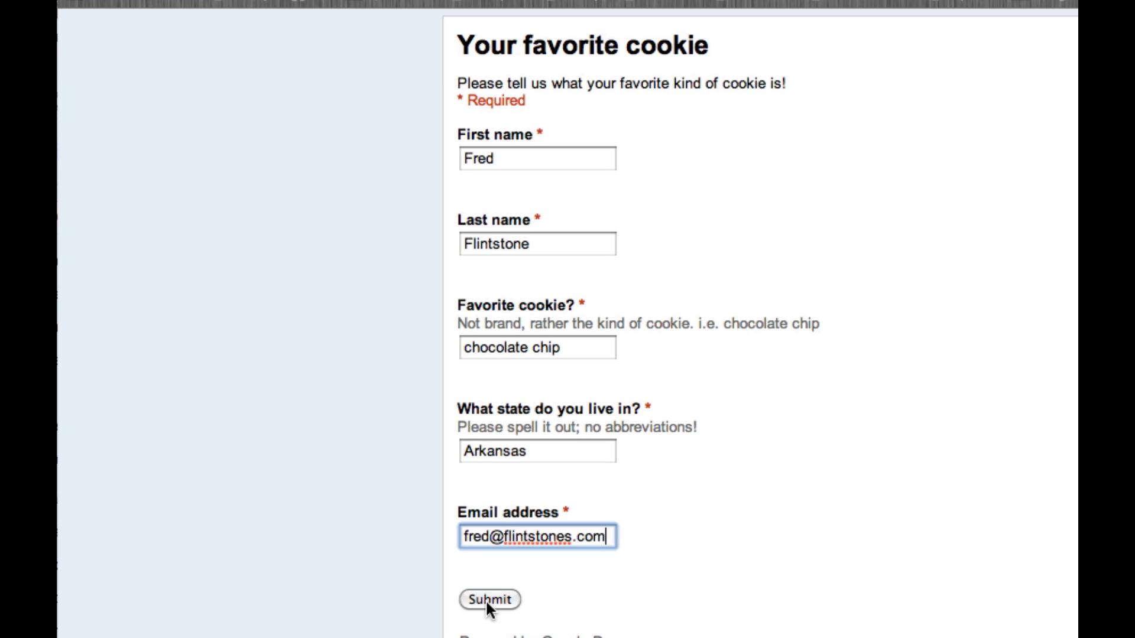
left_click(489, 600)
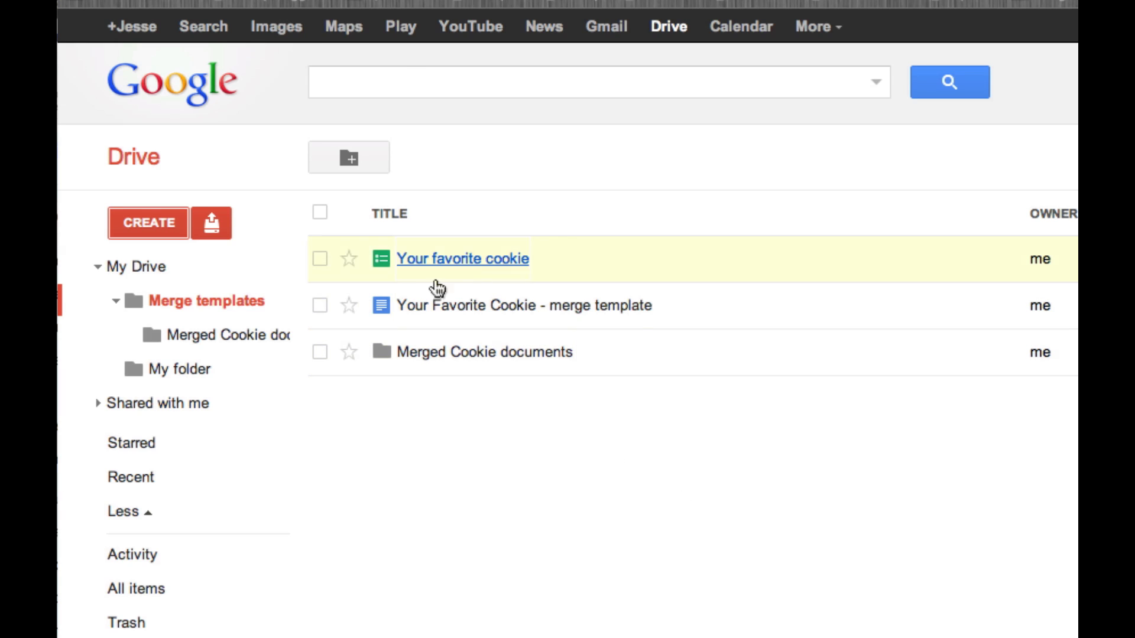
mouse_move(508, 306)
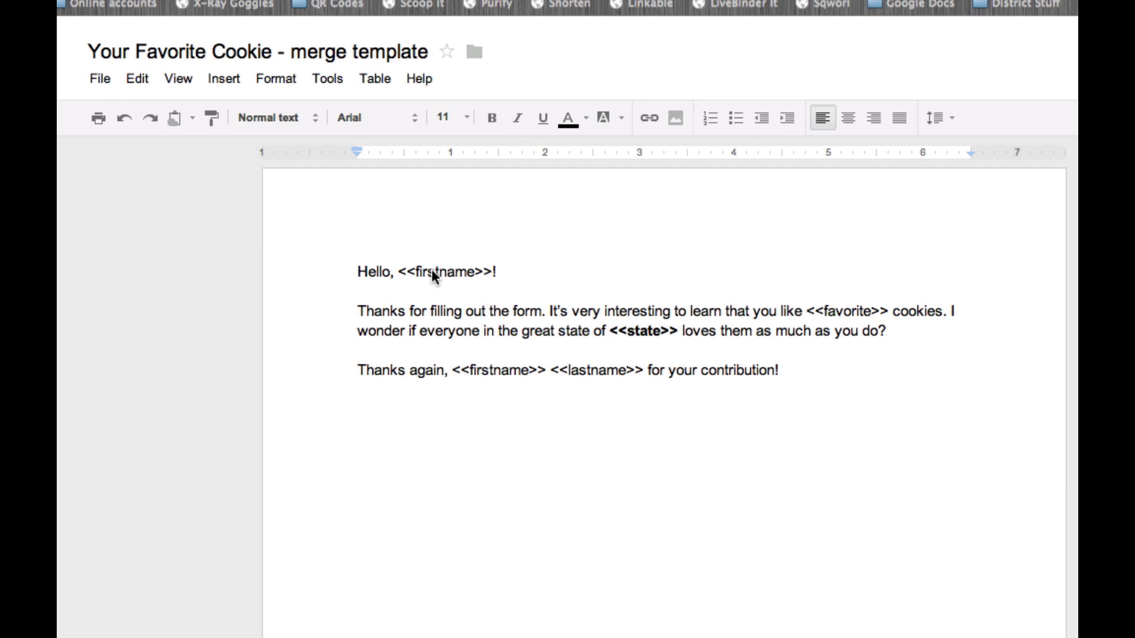
- Highlight the <<favorite>> and <<firstname>> placeholders in the merge template document
left_click(358, 271)
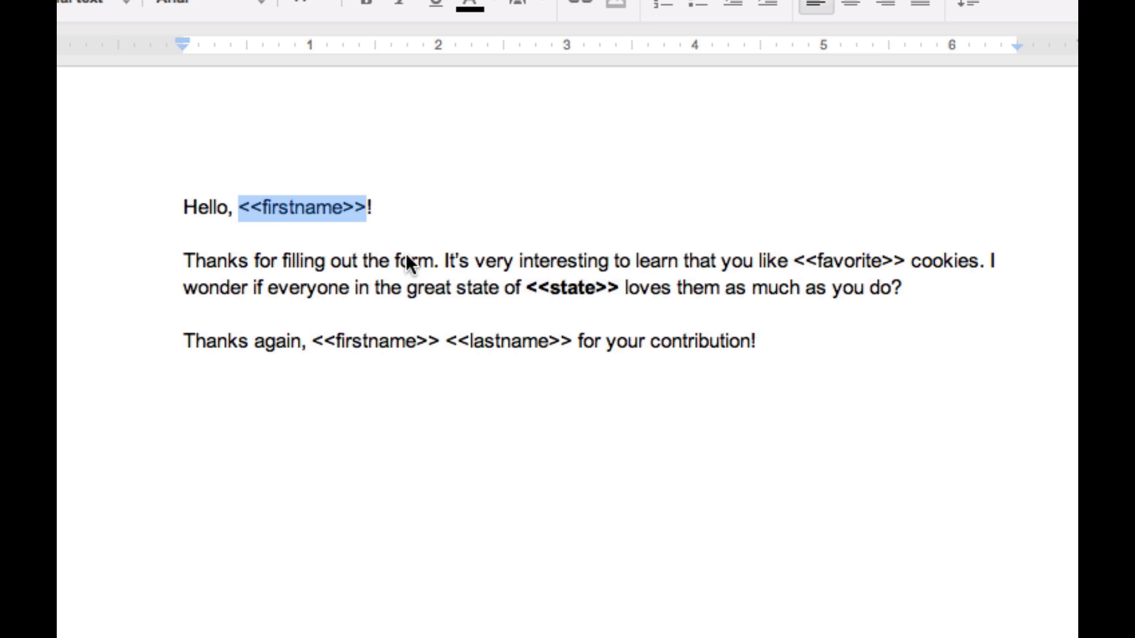
mouse_move(909, 271)
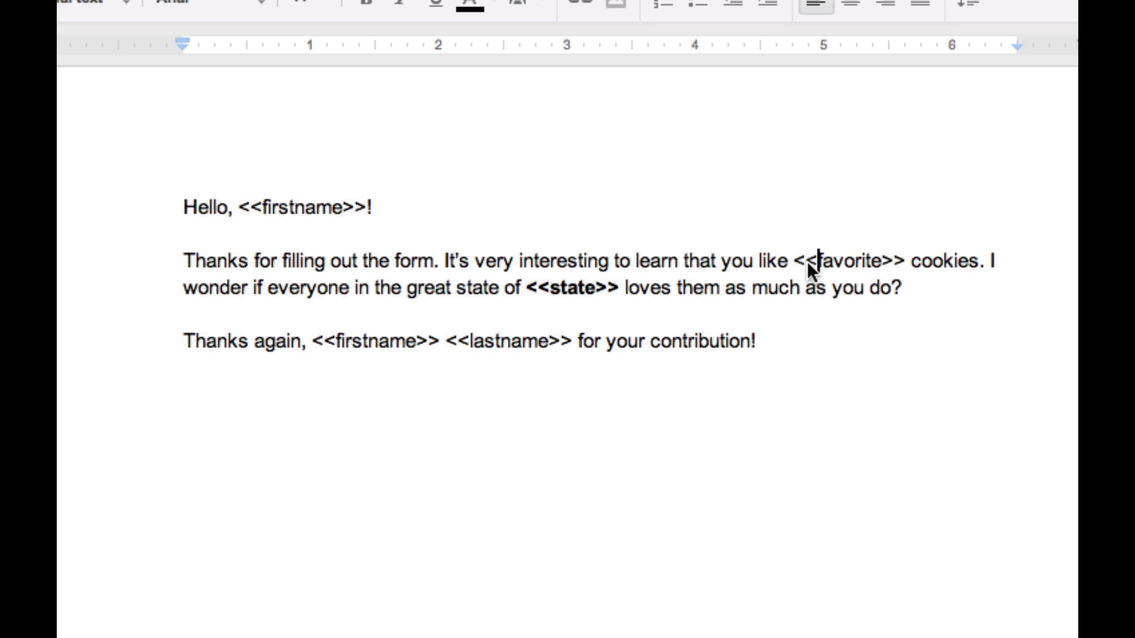
double_click(839, 261)
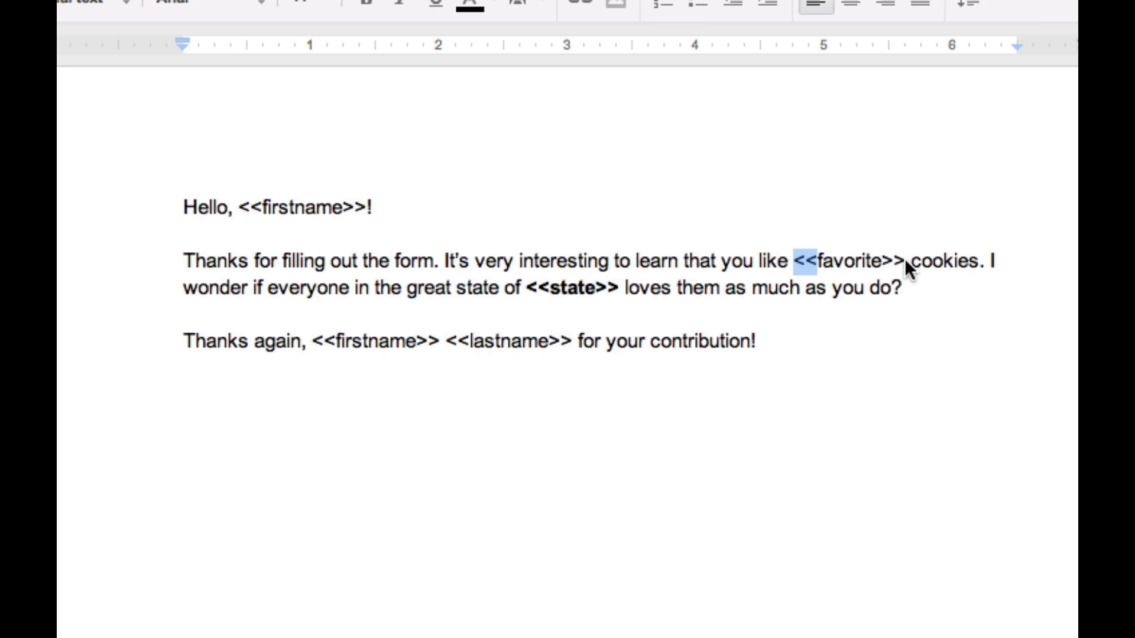
double_click(844, 262)
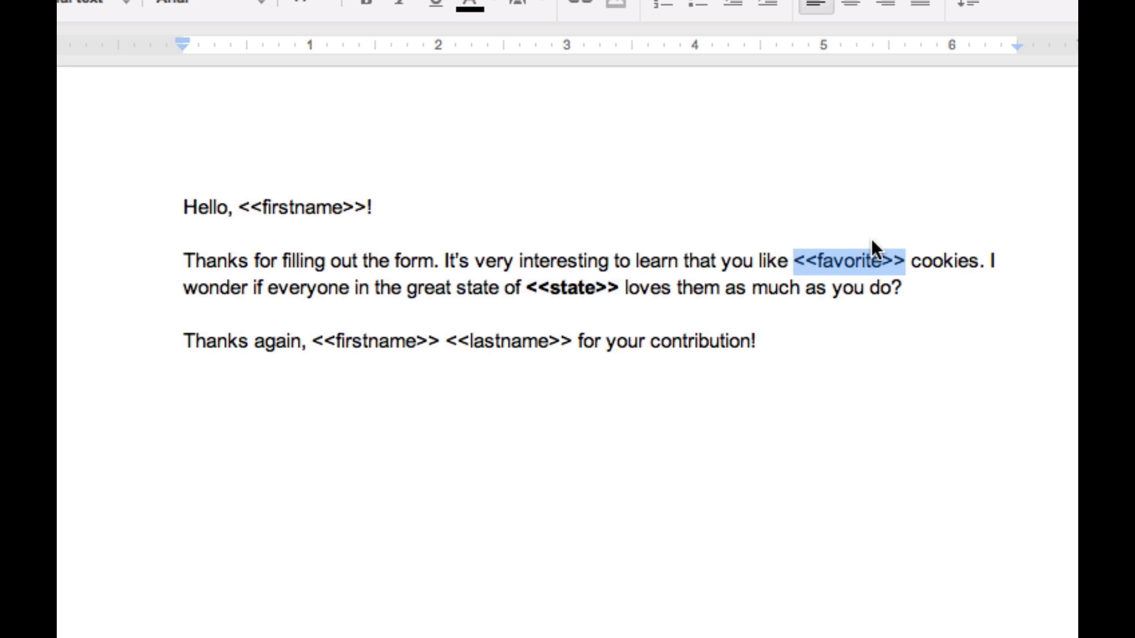
mouse_move(830, 273)
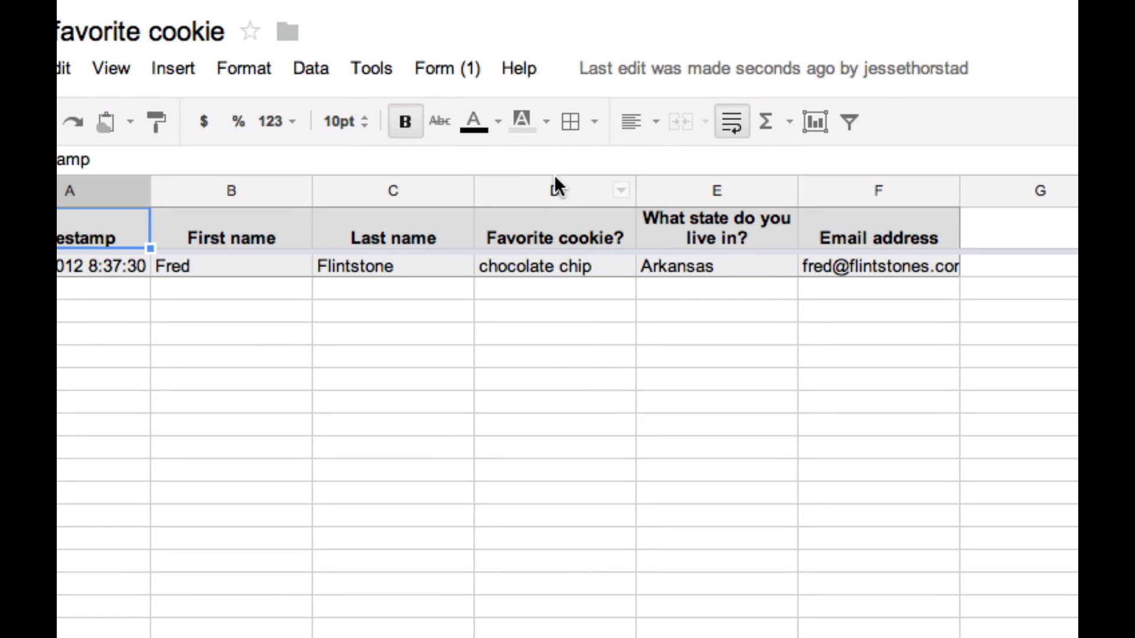
mouse_move(576, 361)
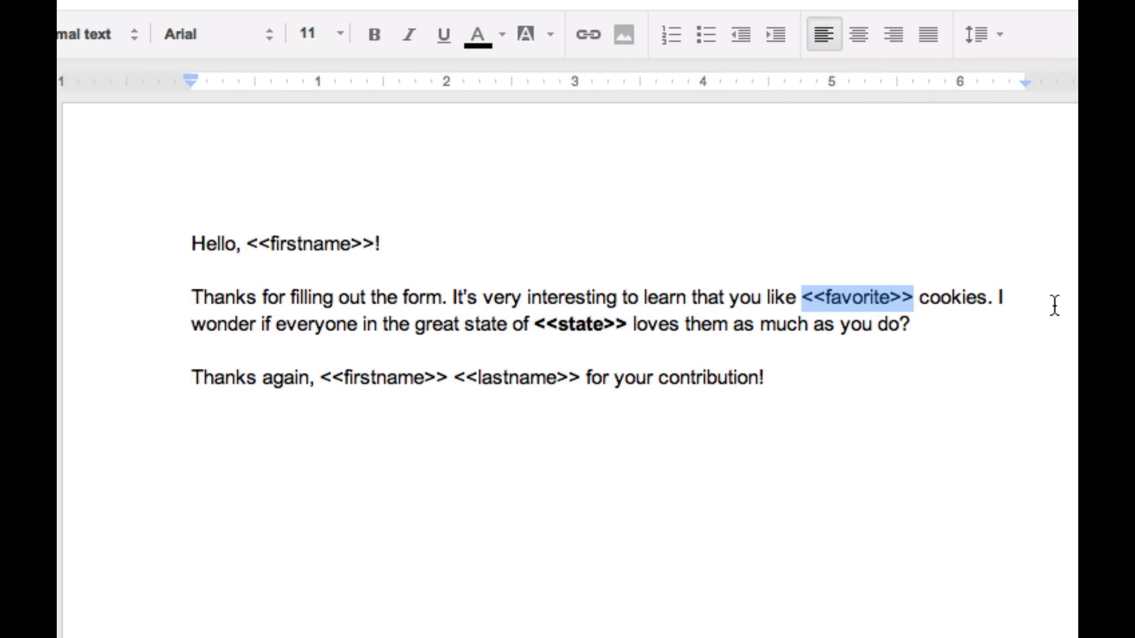
mouse_move(629, 334)
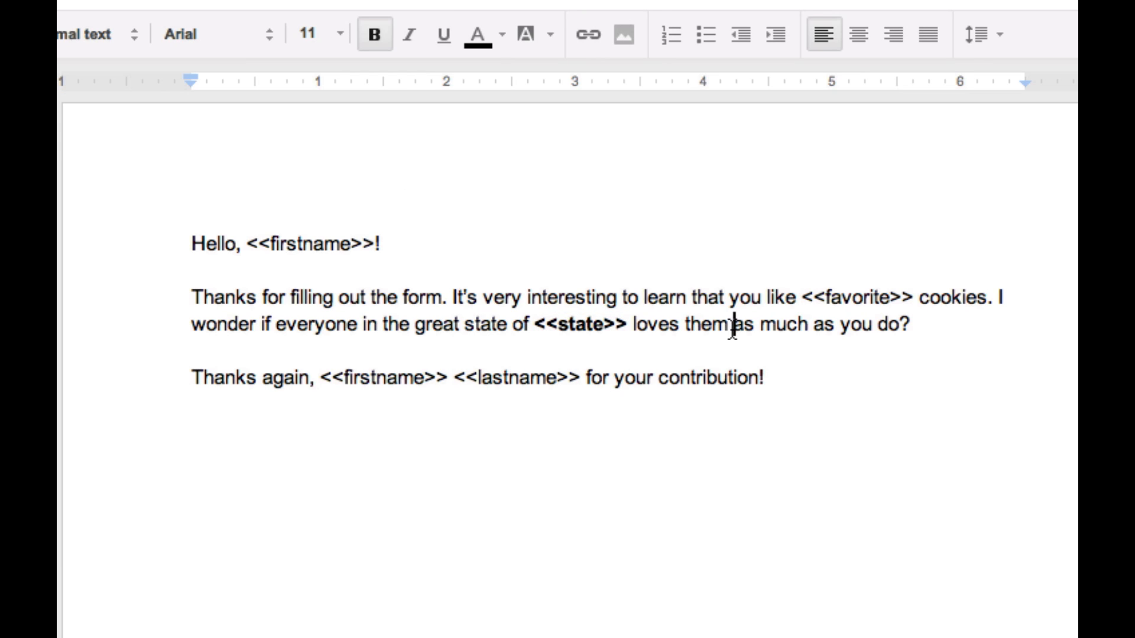
left_click(374, 33)
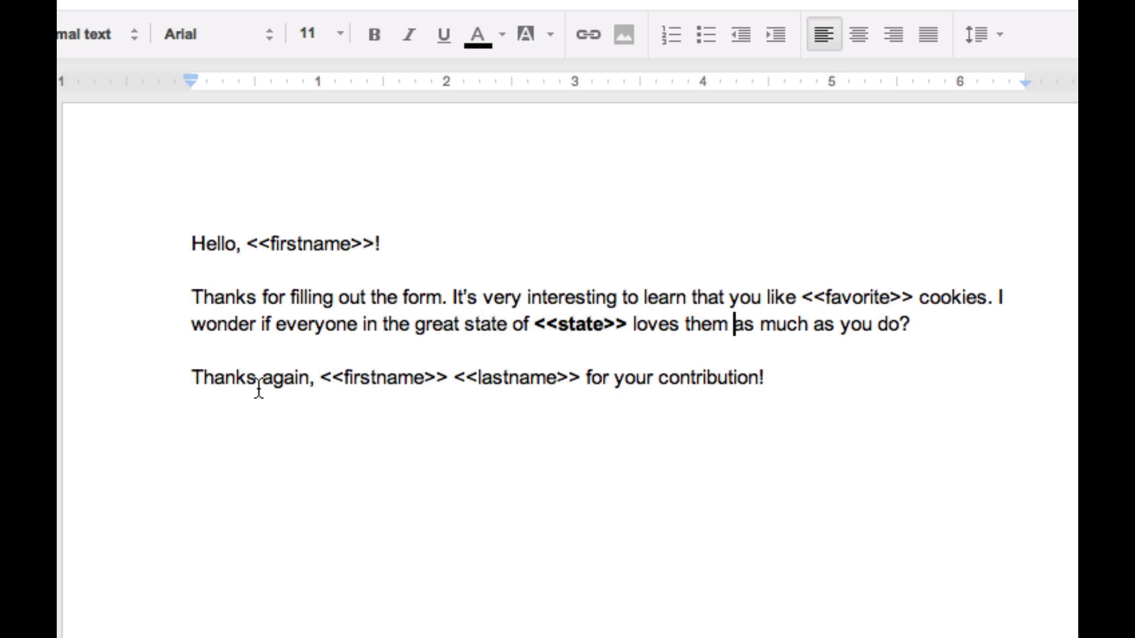
double_click(391, 377)
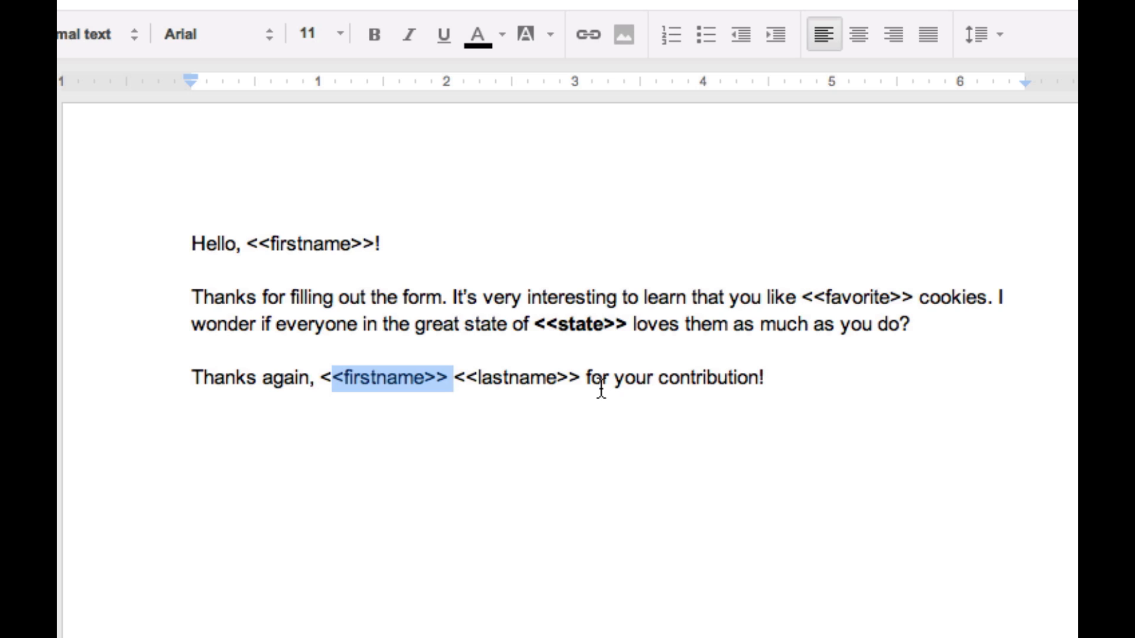
double_click(515, 378)
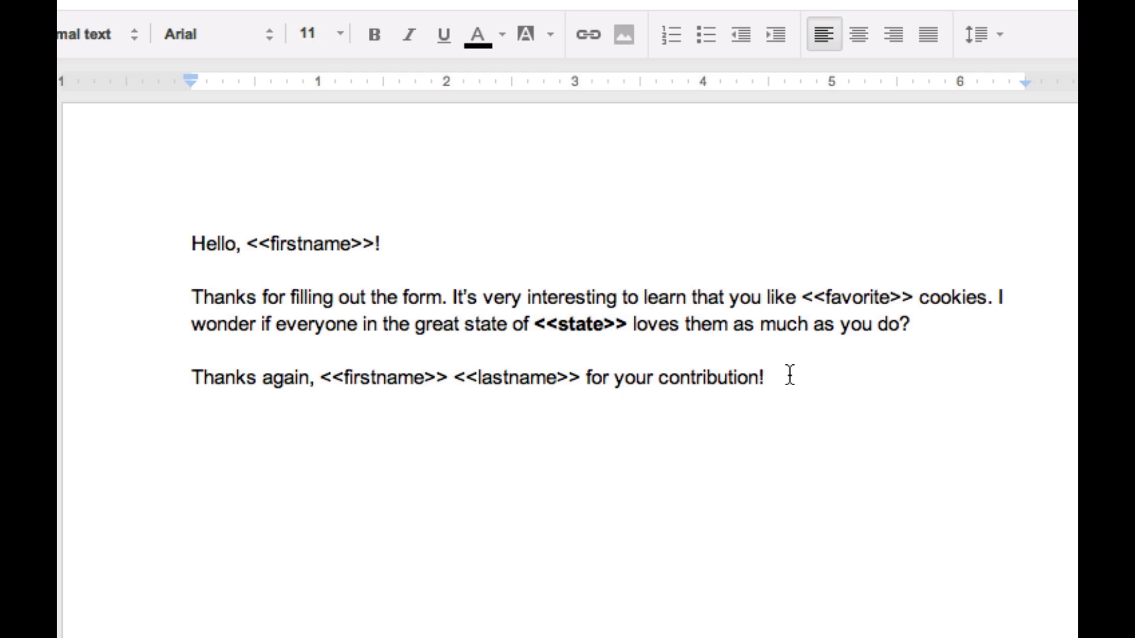
scroll("down", 3)
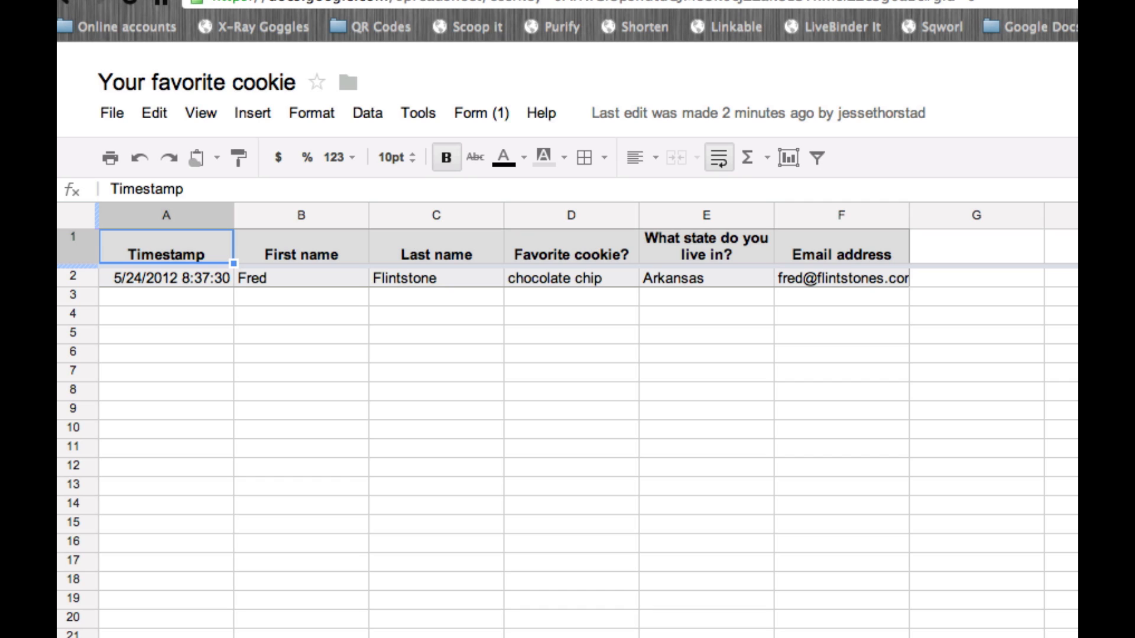
mouse_move(414, 127)
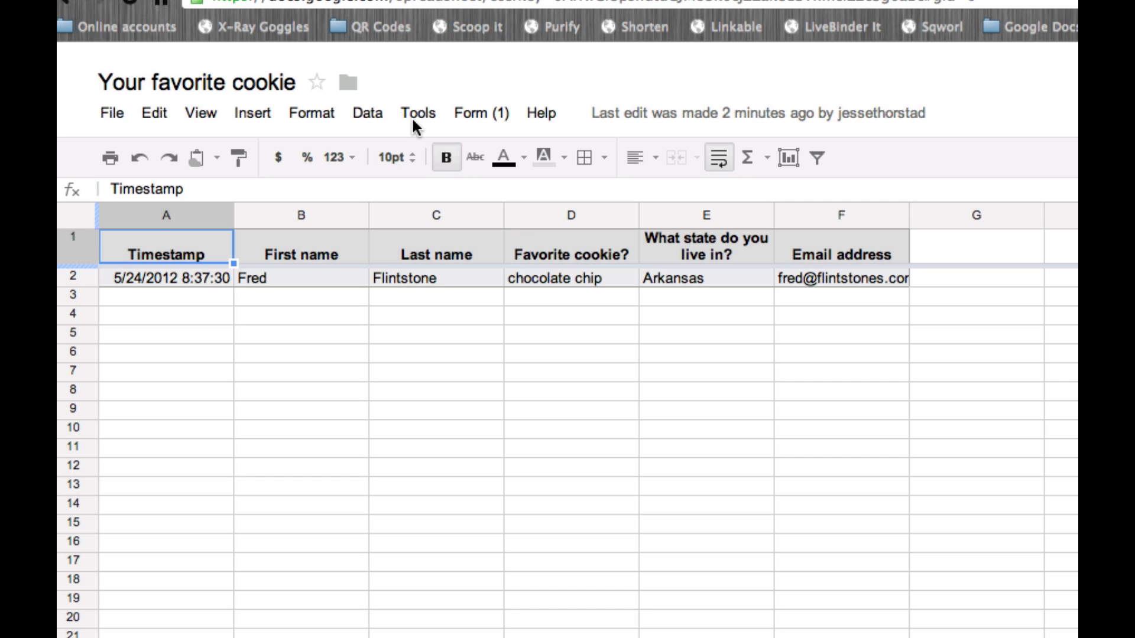
- Search the Script gallery for autoCrat and install it
left_click(419, 113)
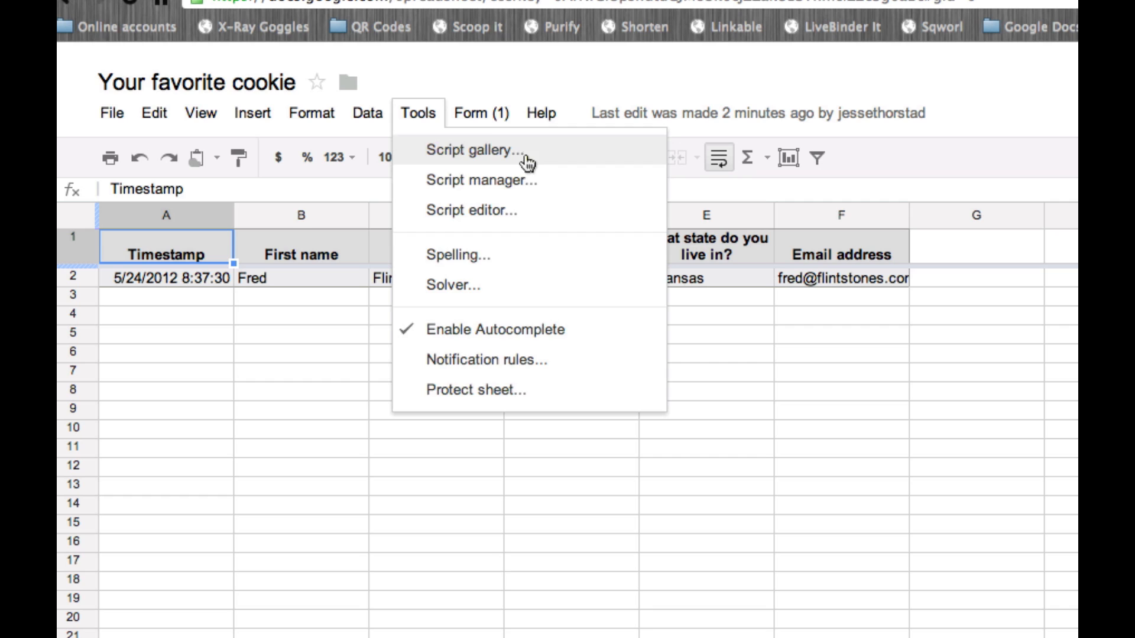
left_click(471, 150)
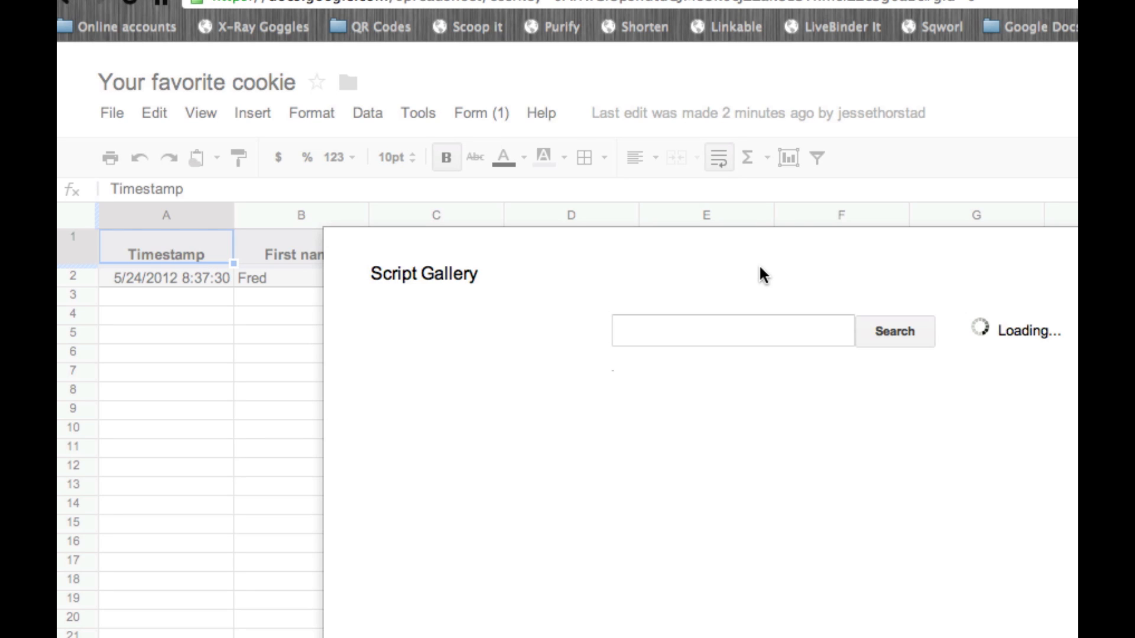
type("autocrat")
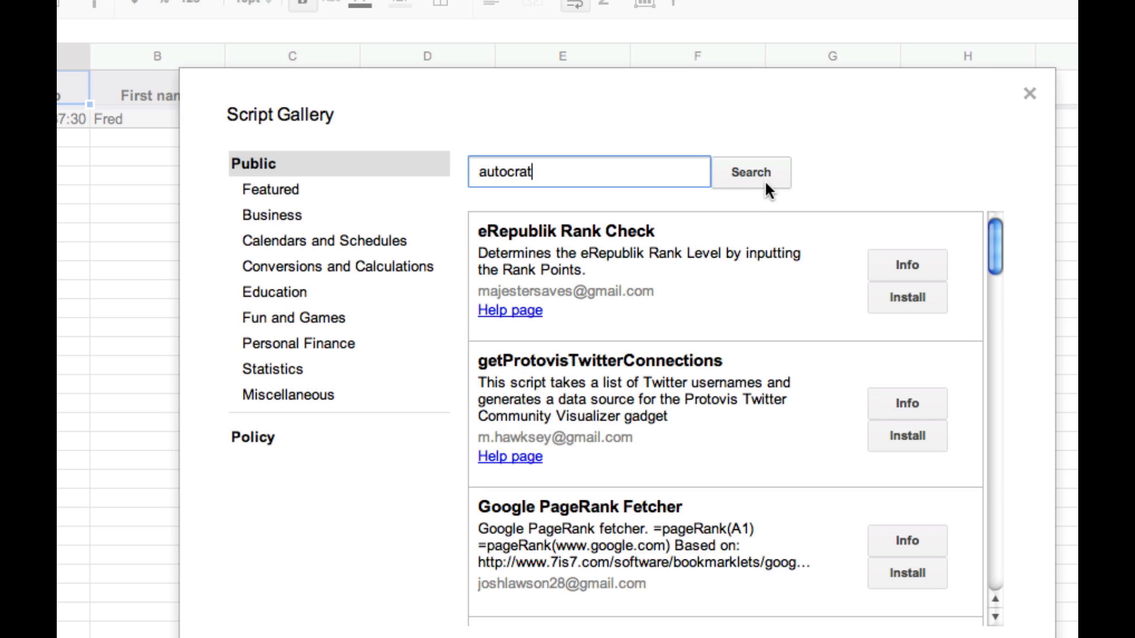
left_click(751, 172)
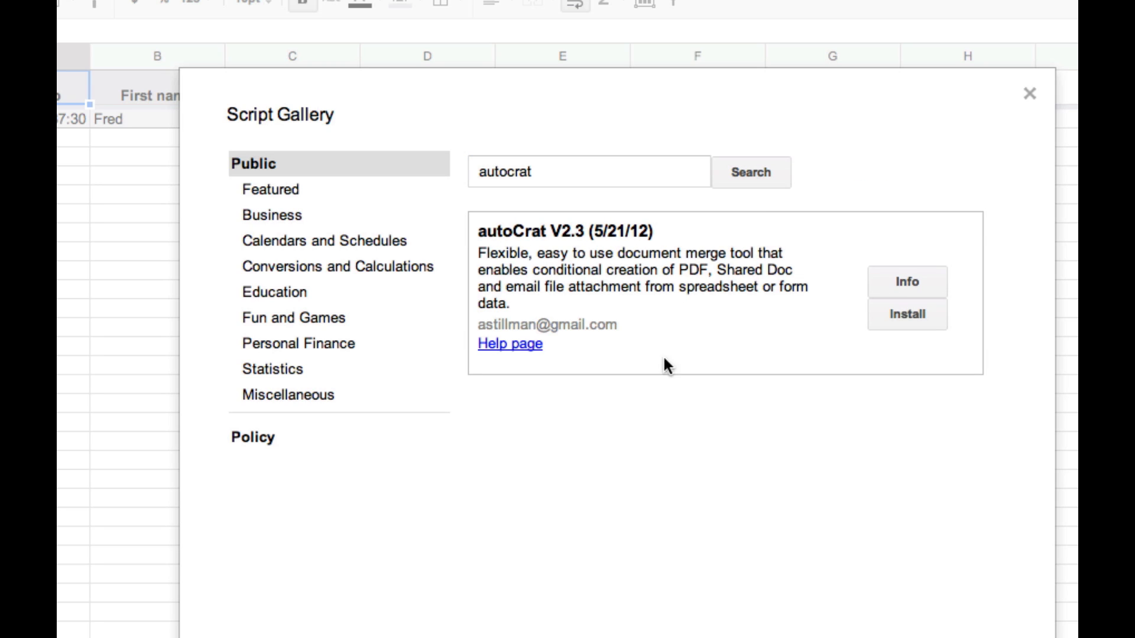
left_click(906, 314)
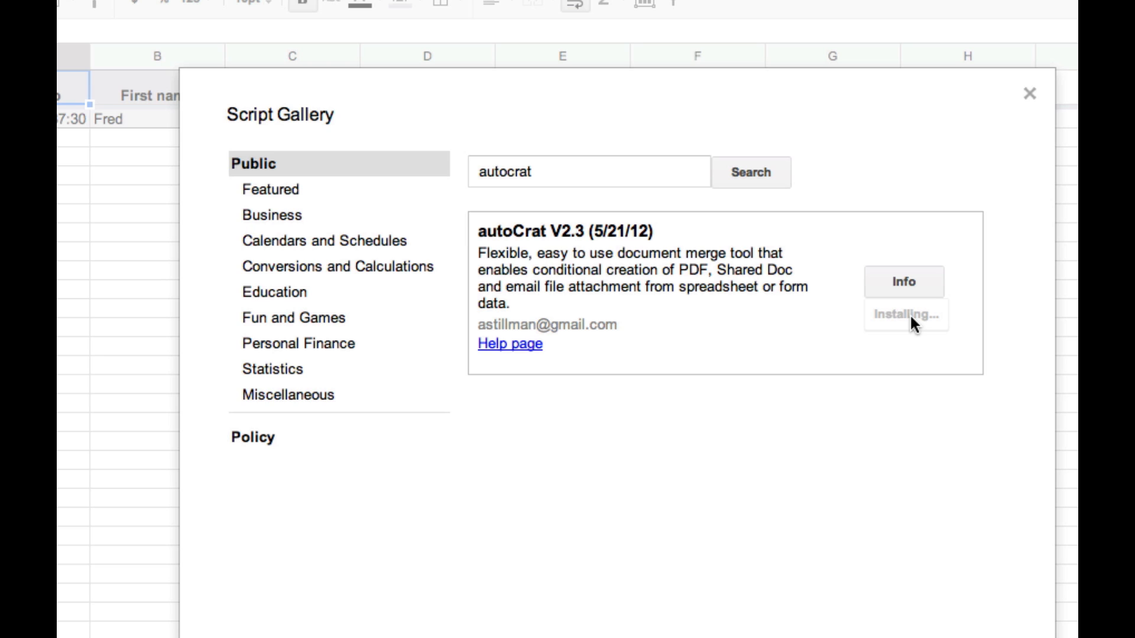
left_click(905, 315)
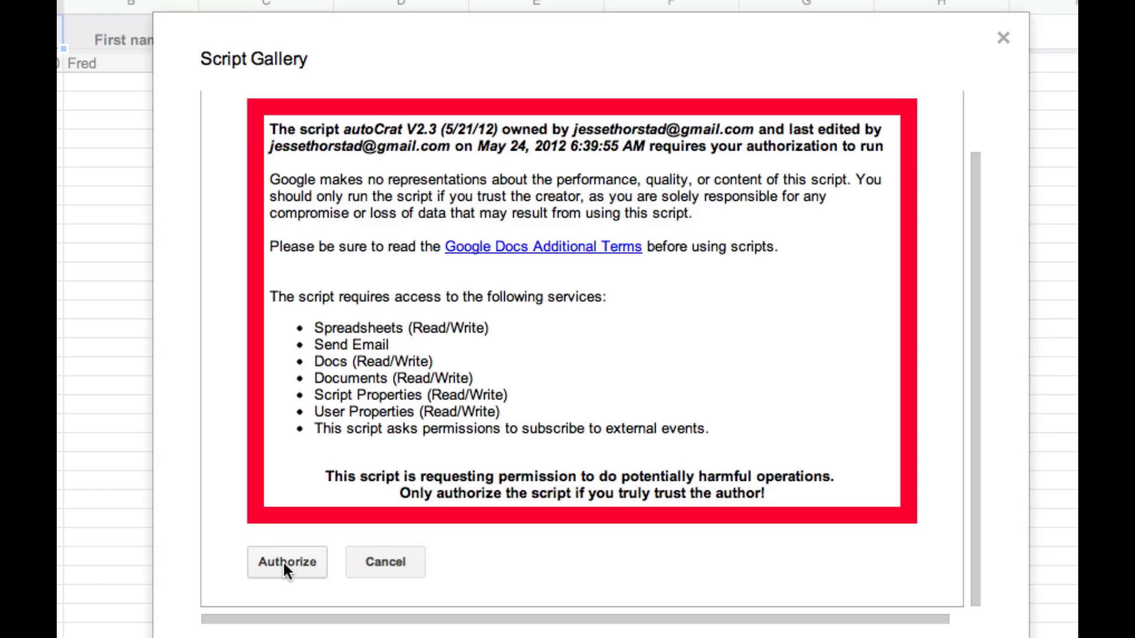
- Authorize autoCrat to run and close the script gallery
left_click(287, 562)
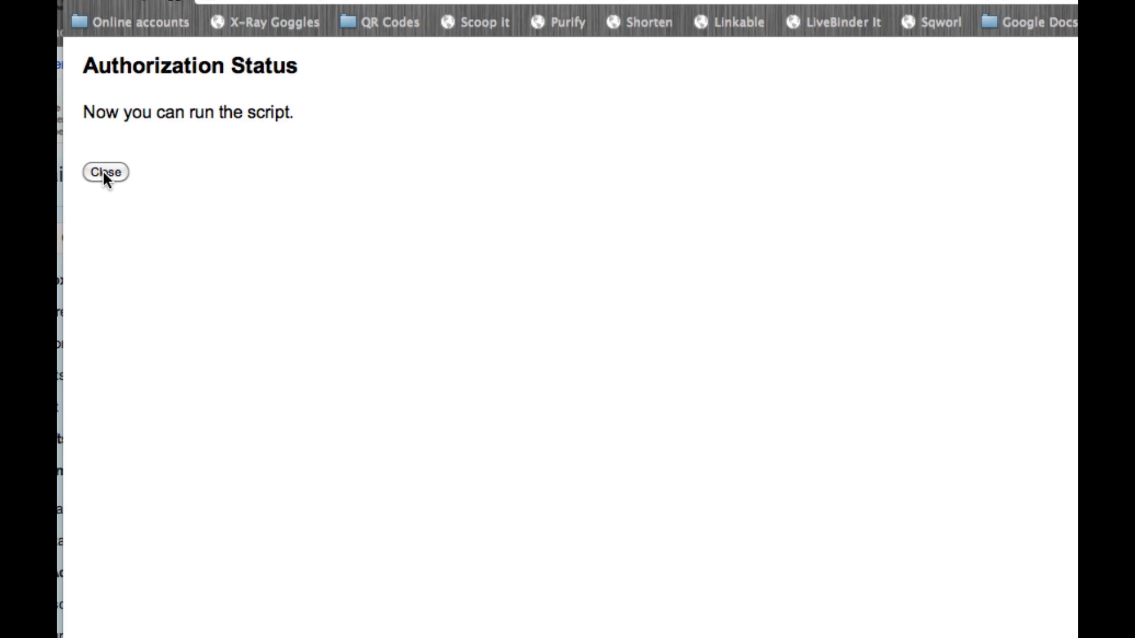
left_click(106, 171)
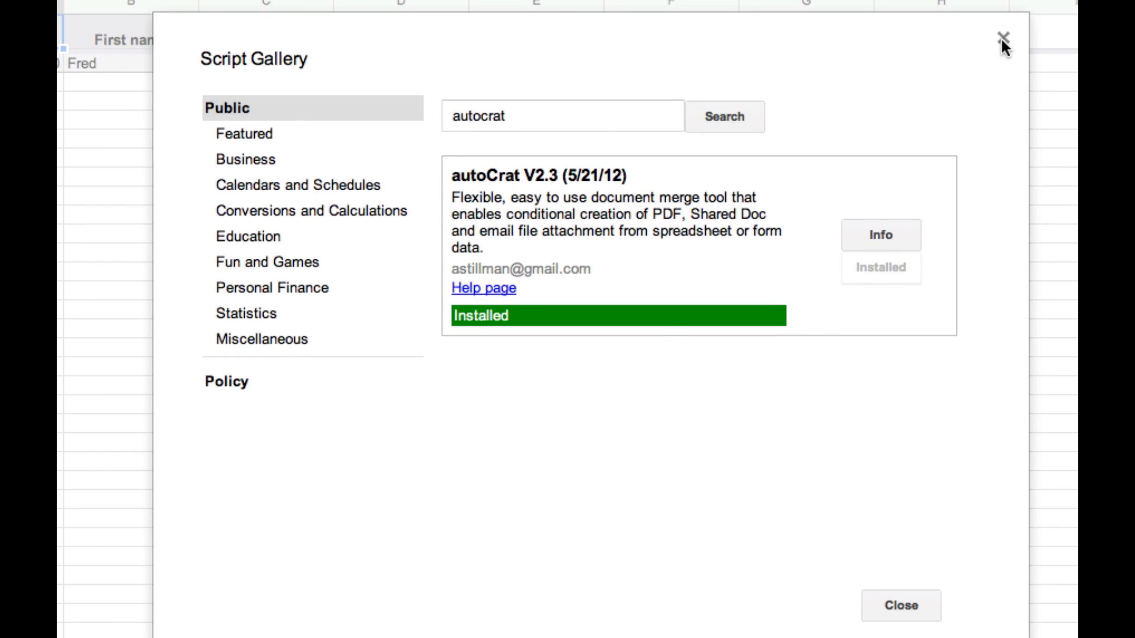
left_click(1002, 39)
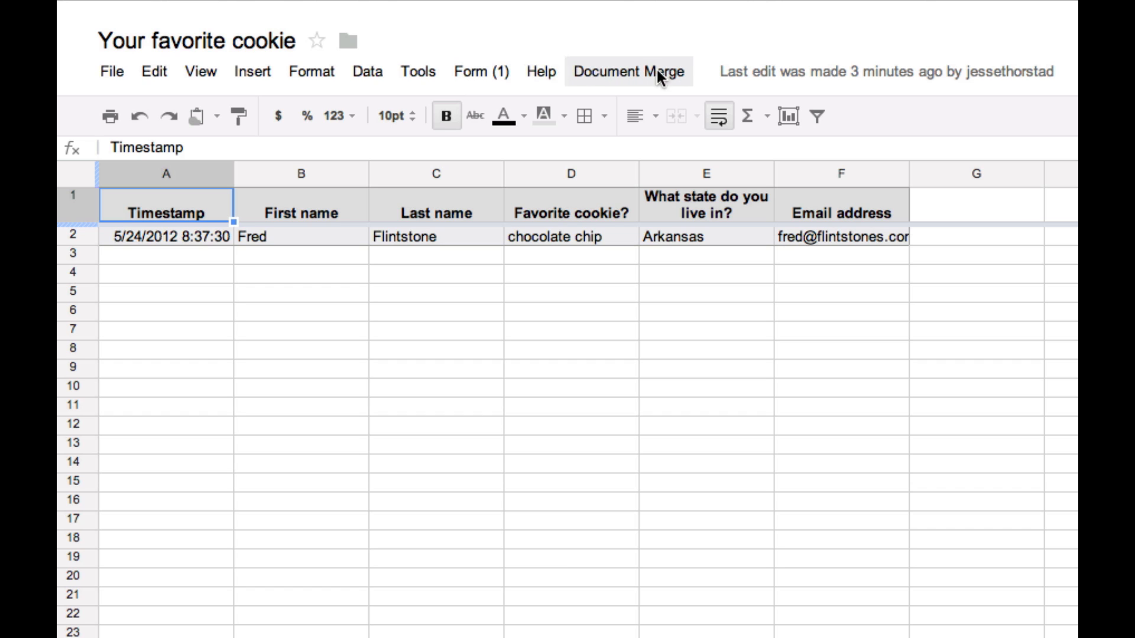
mouse_move(626, 78)
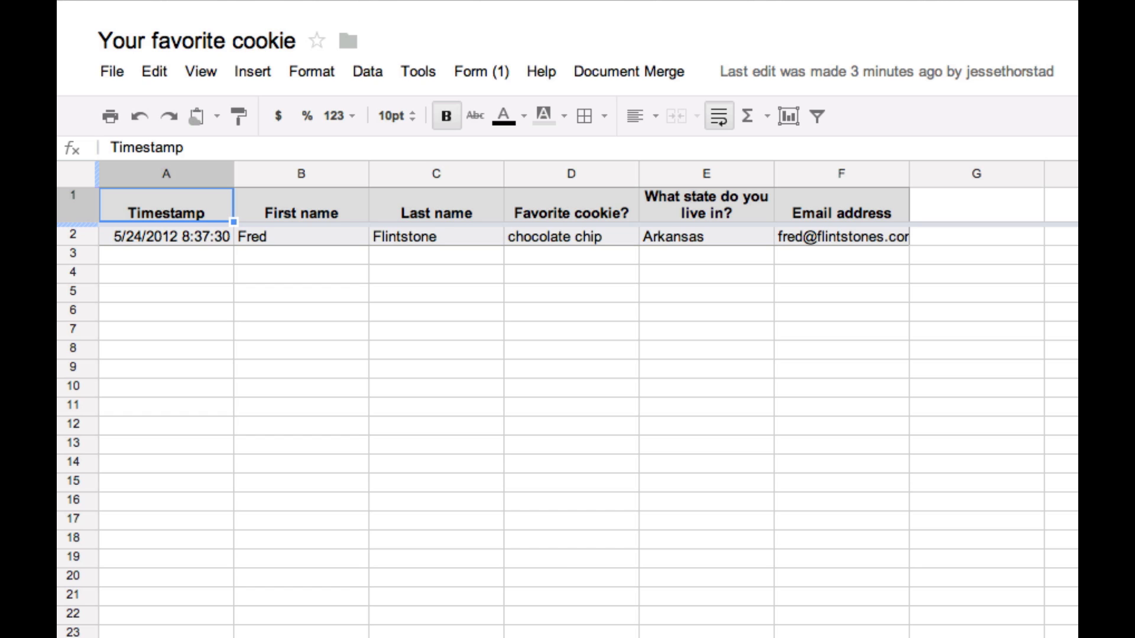
- Submit form responses from Betty Rubble and June Cleaver (molasses, New York)
left_click(480, 71)
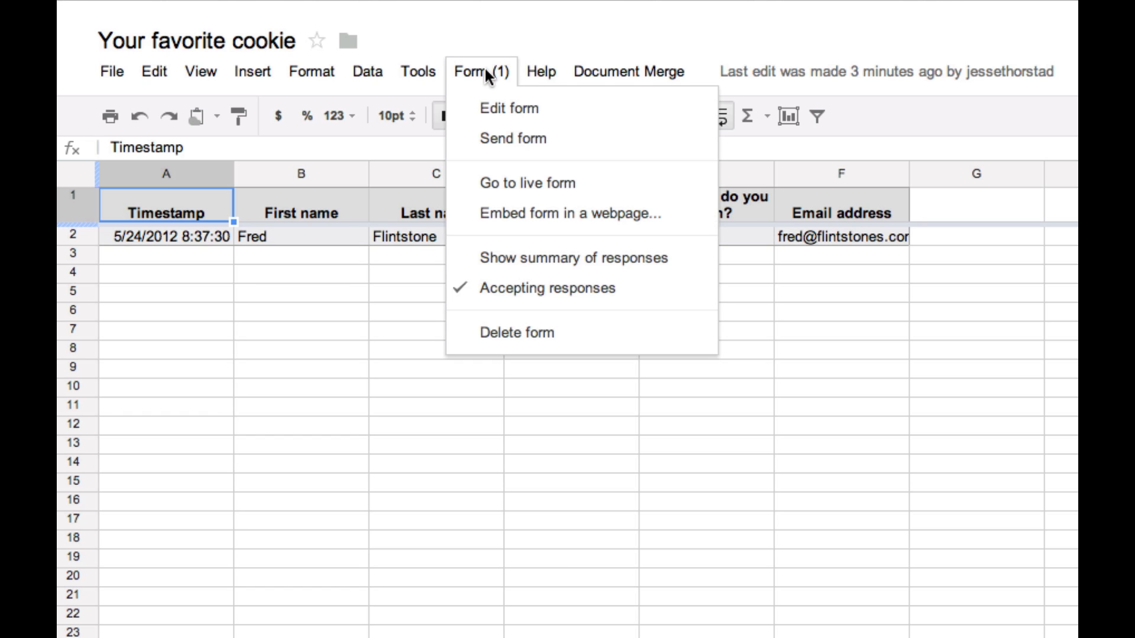
mouse_move(527, 182)
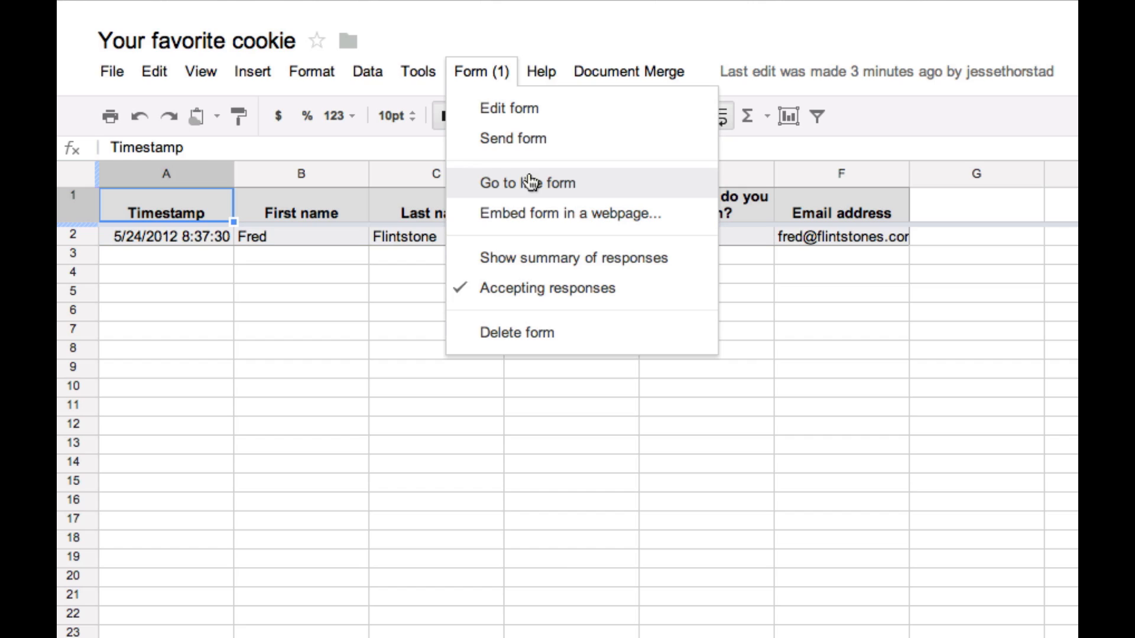
left_click(509, 182)
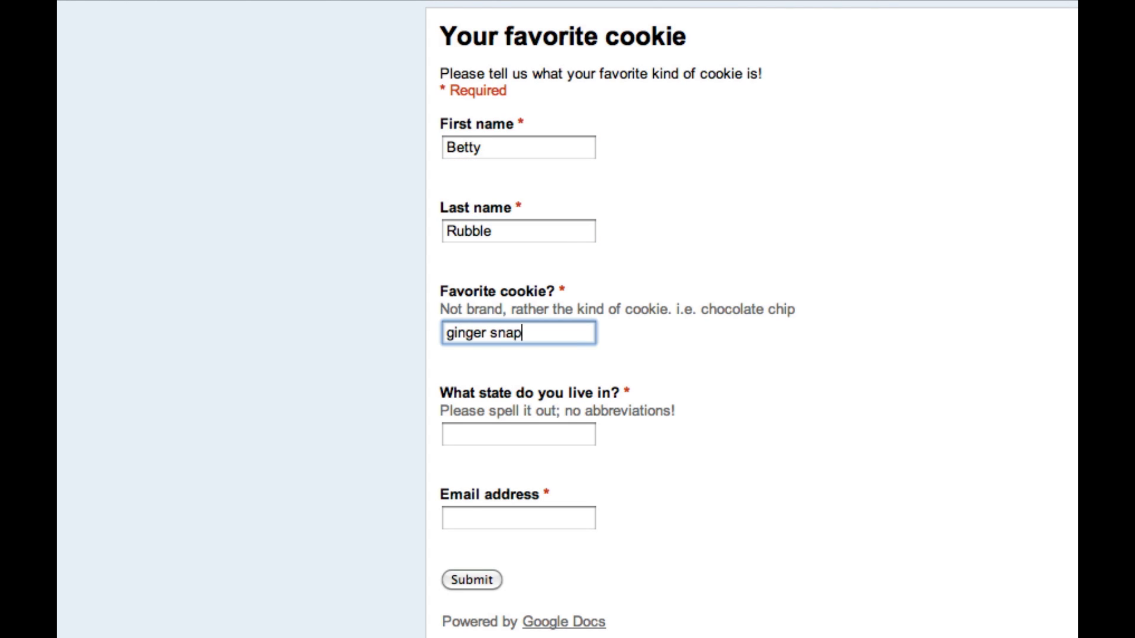
type("betty@rubble")
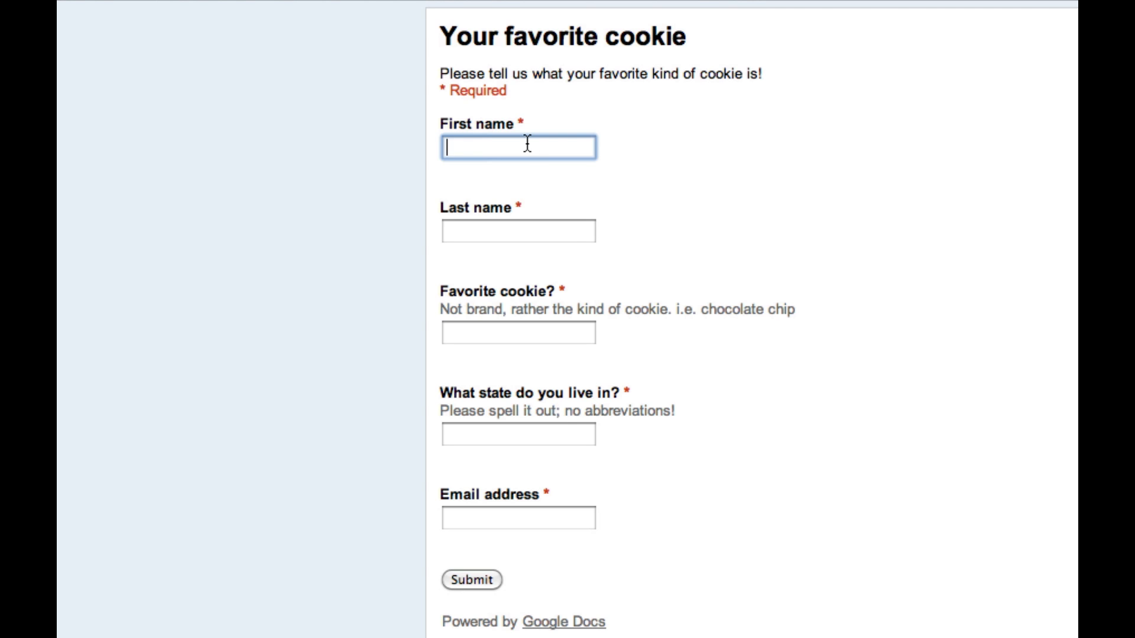
type("m")
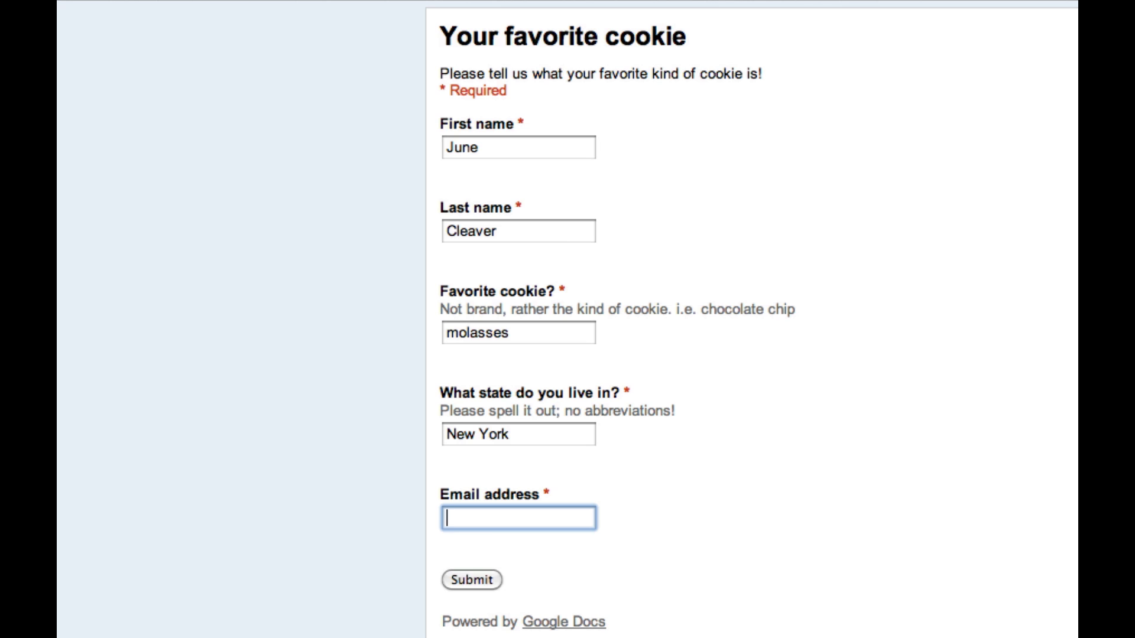
type("june@cleaver.com")
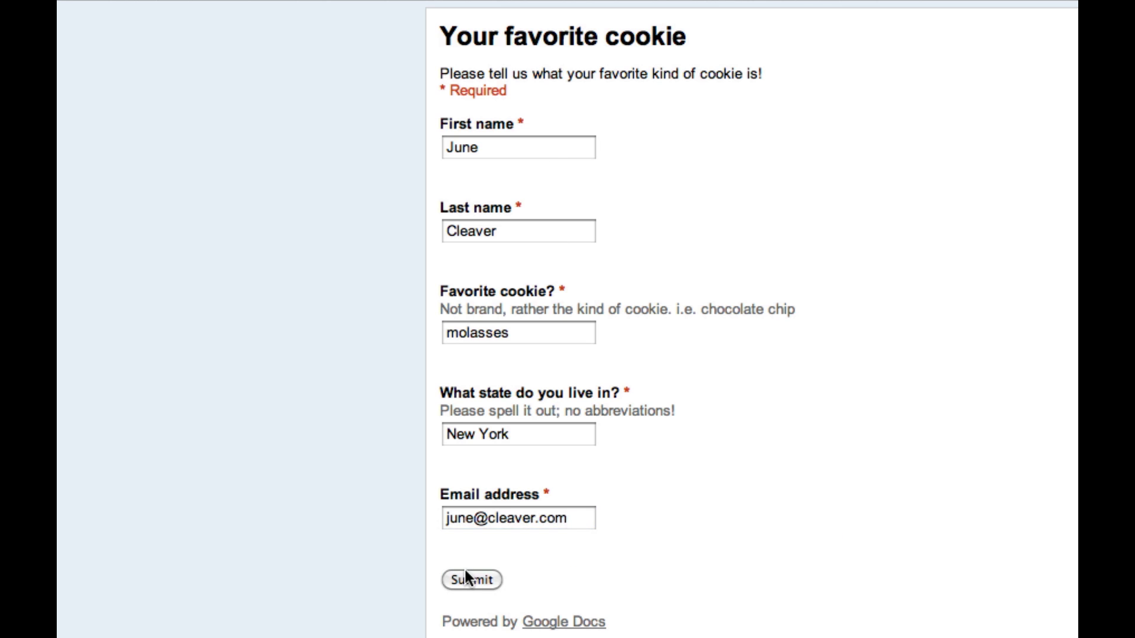
left_click(471, 580)
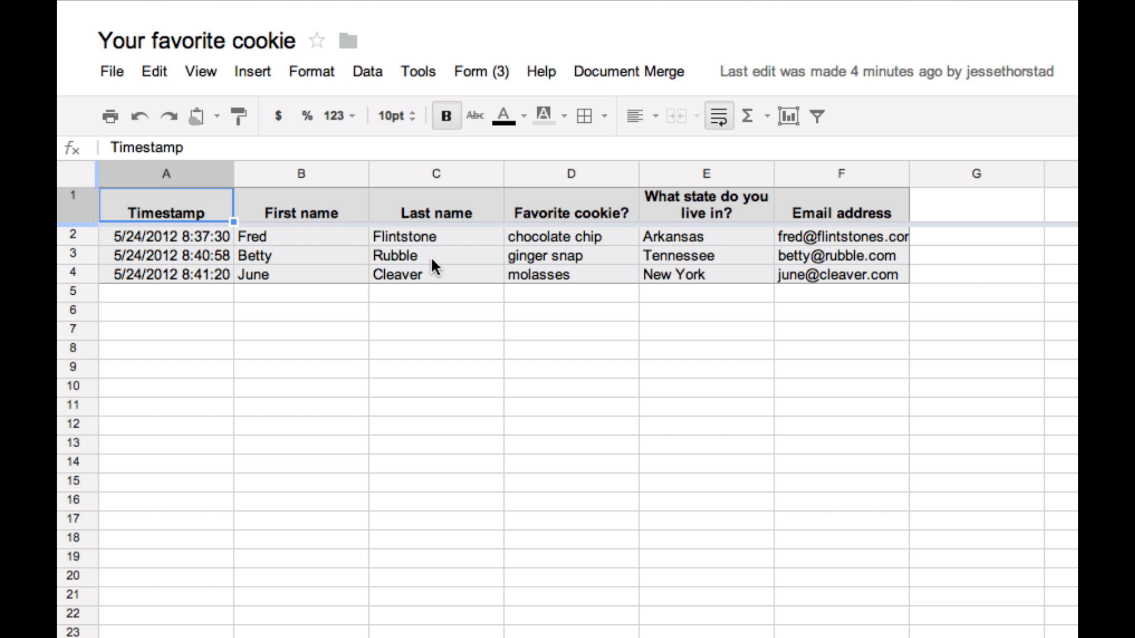
mouse_move(821, 467)
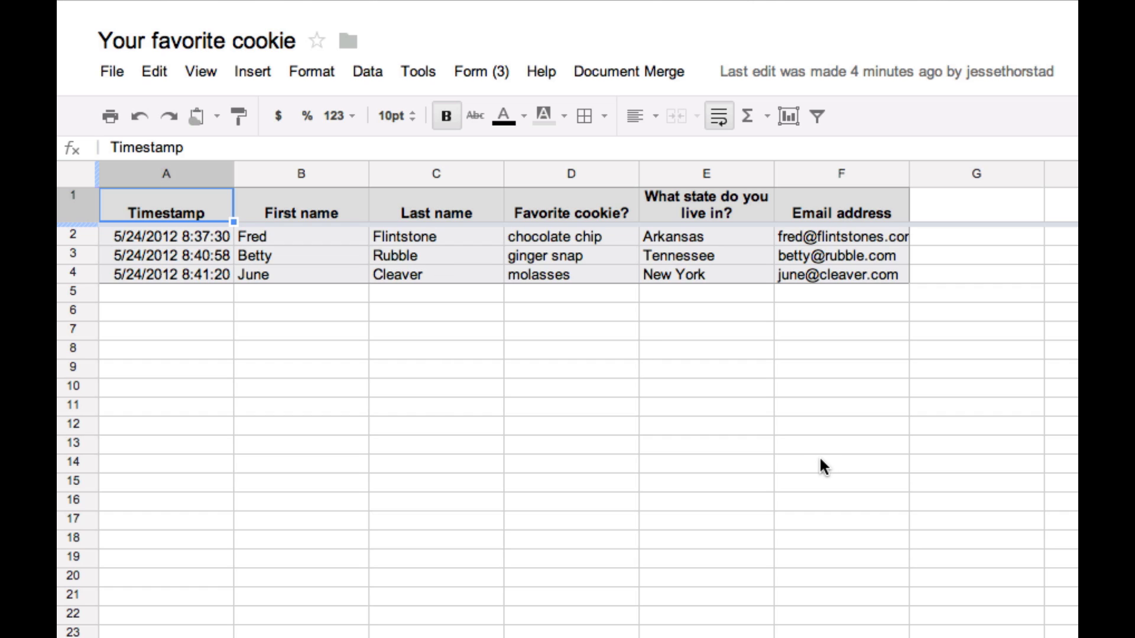
mouse_move(564, 45)
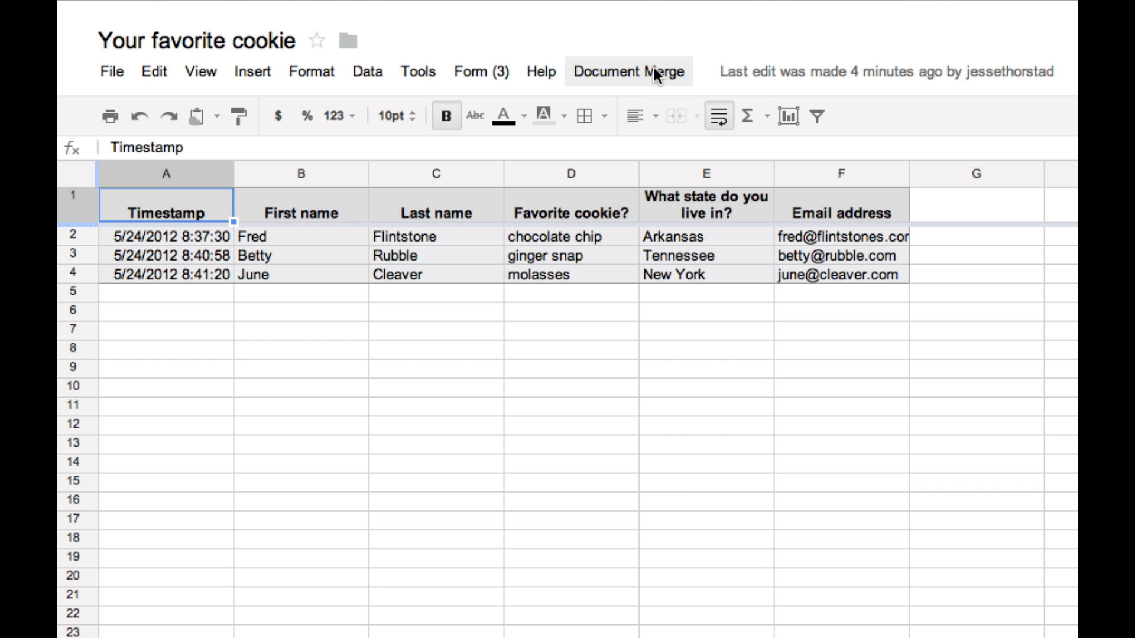
- Launch autoCrat's Document Merge setup and let it initialize
left_click(628, 71)
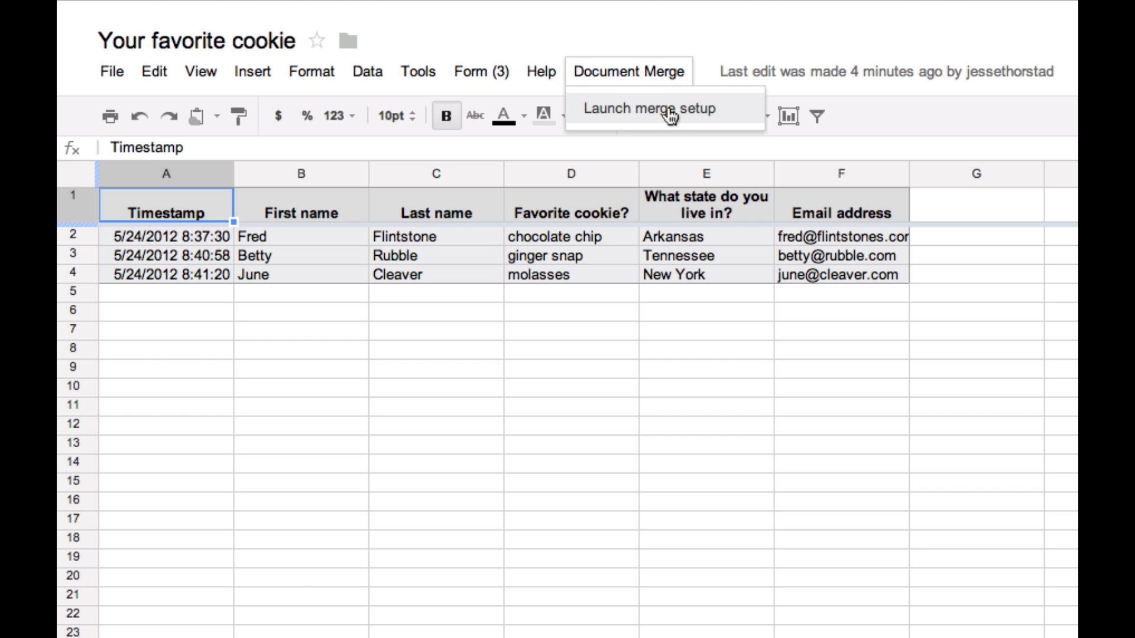
left_click(630, 107)
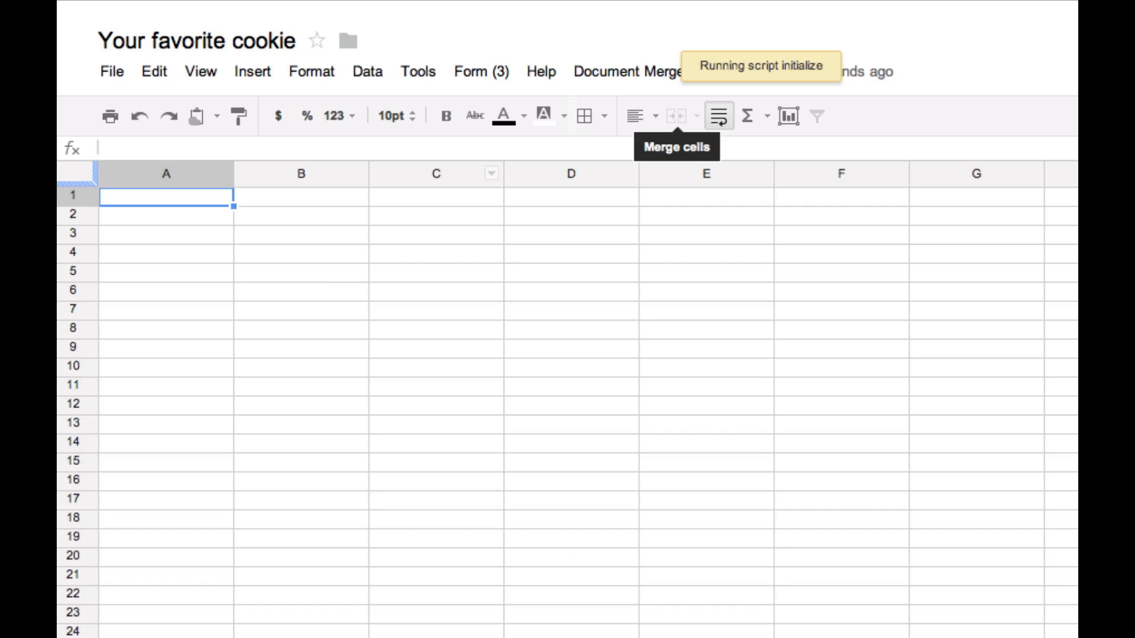
left_click(288, 603)
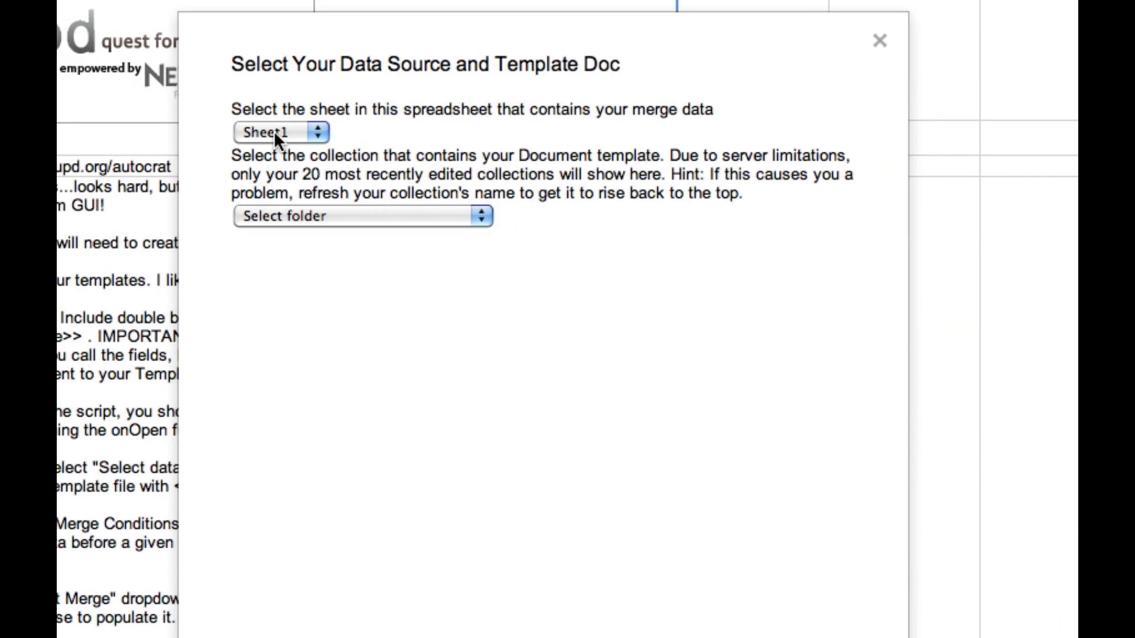
mouse_move(463, 219)
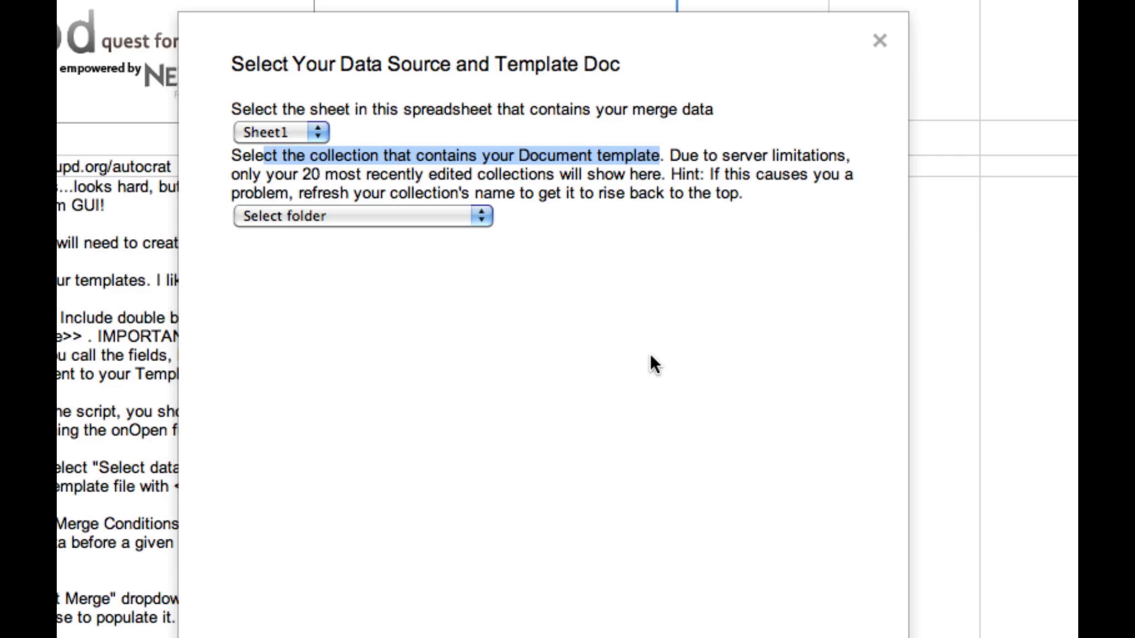
- Choose Sheet1, Merge templates folder and Your Favorite Cookie - merge template; skip merge conditions
left_click(362, 216)
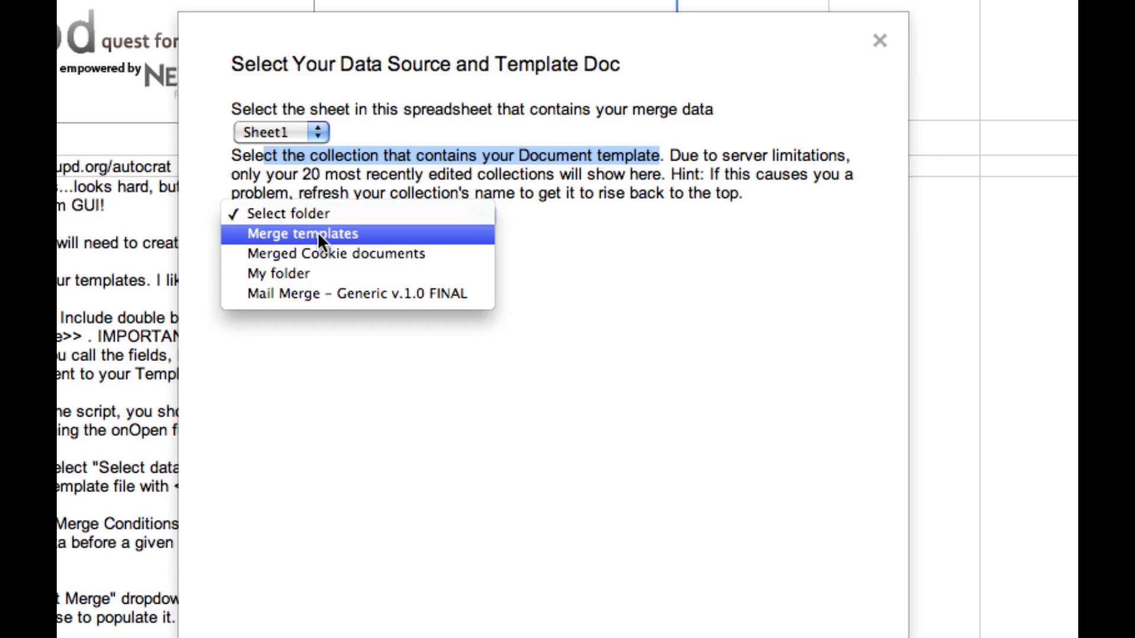
left_click(305, 232)
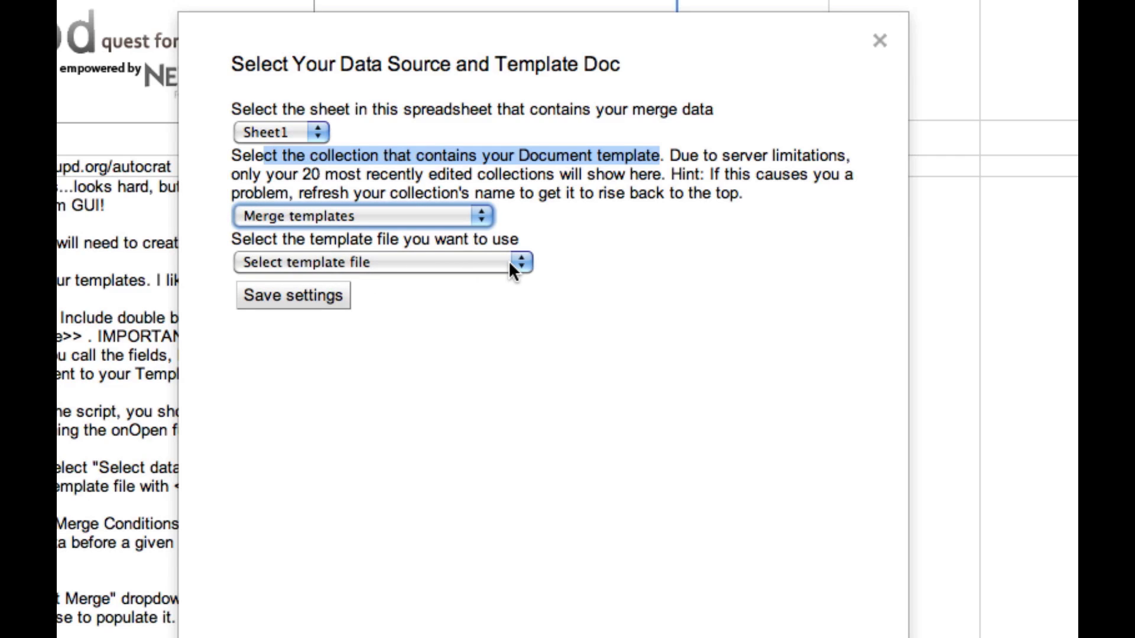
left_click(377, 262)
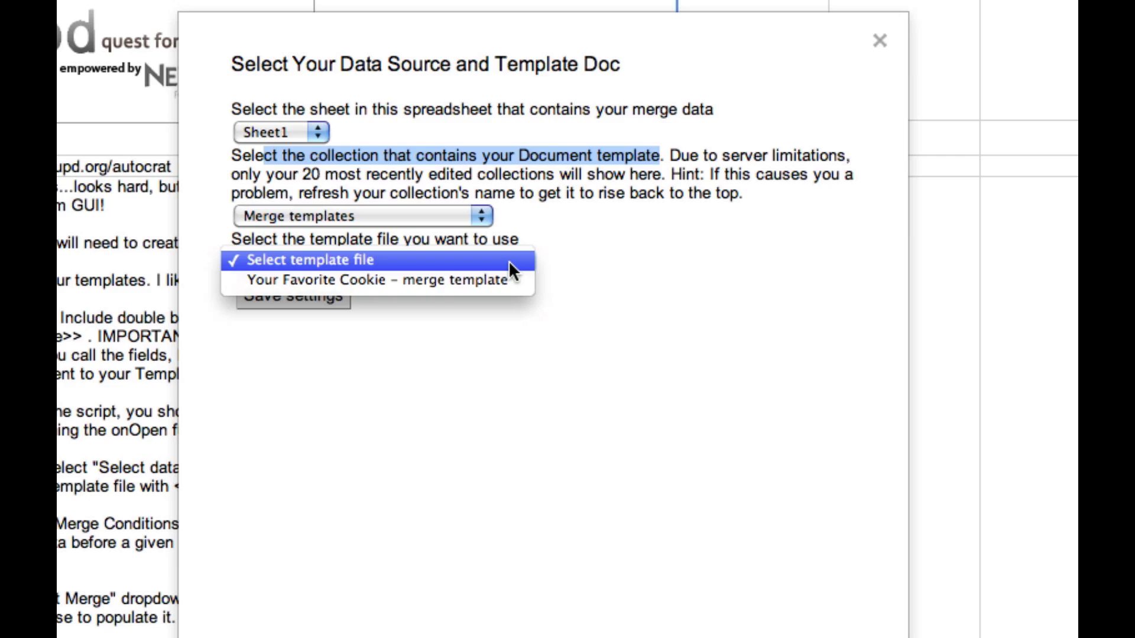
mouse_move(452, 280)
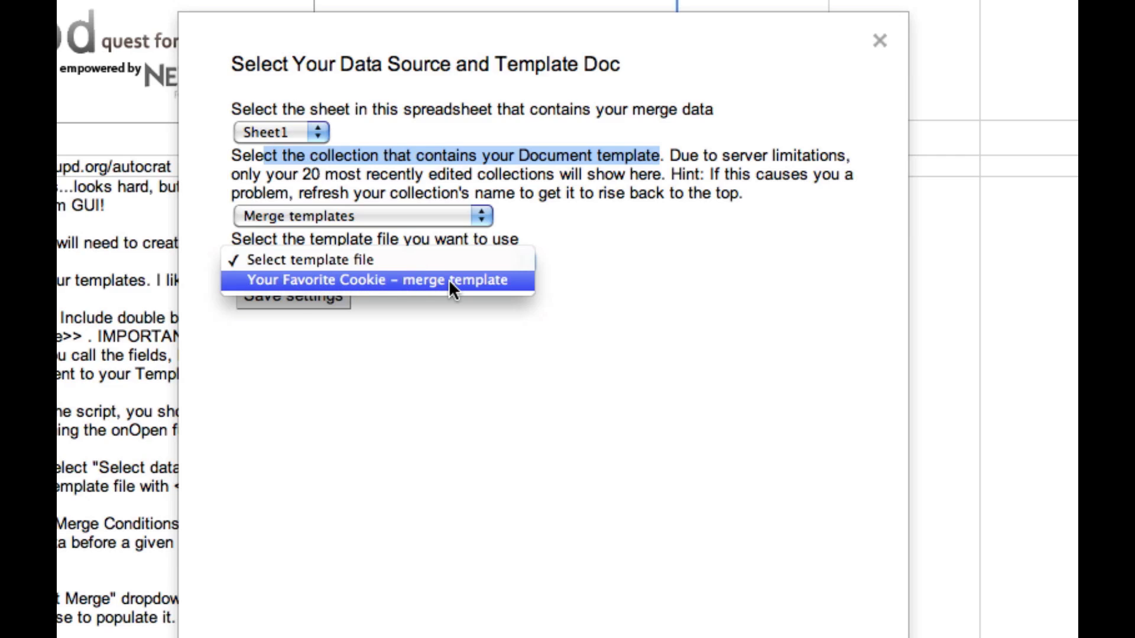
left_click(455, 280)
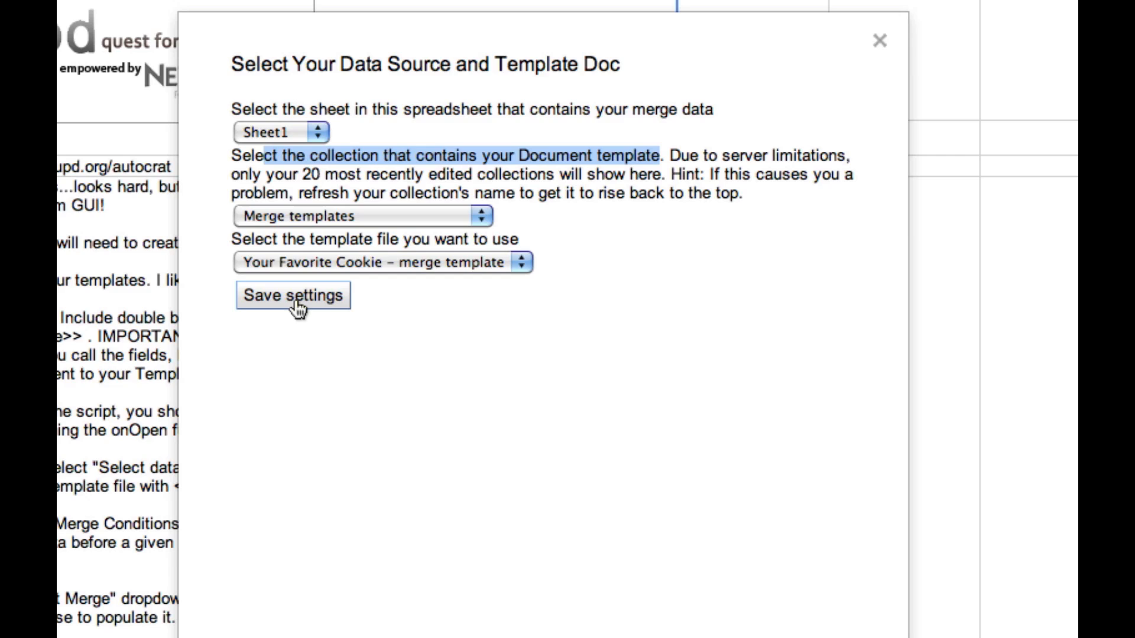
left_click(293, 296)
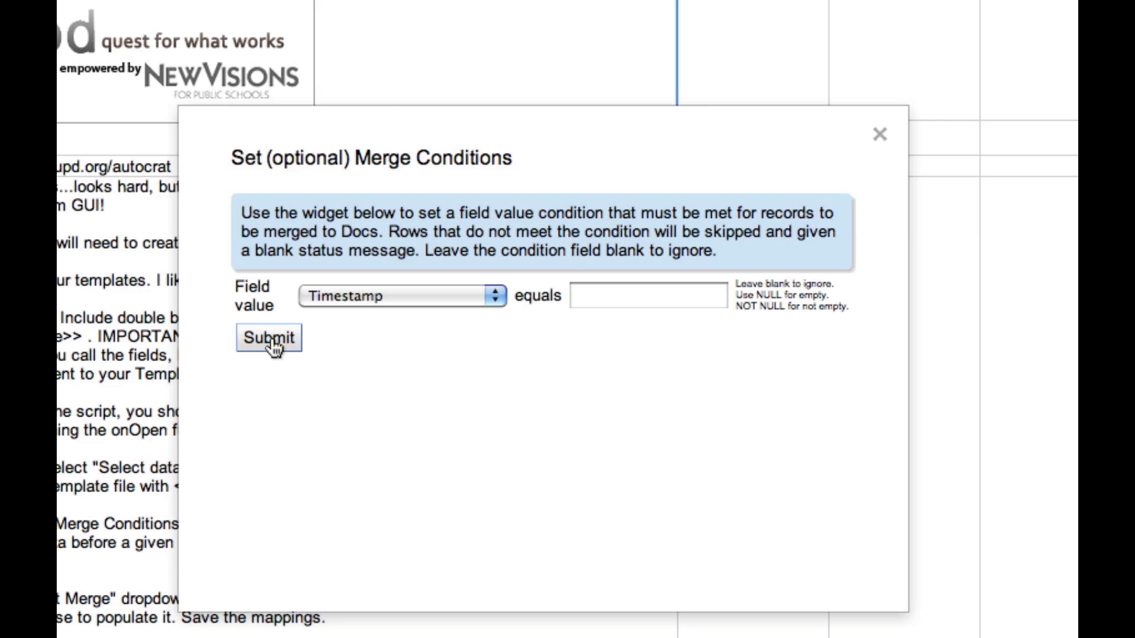
left_click(267, 338)
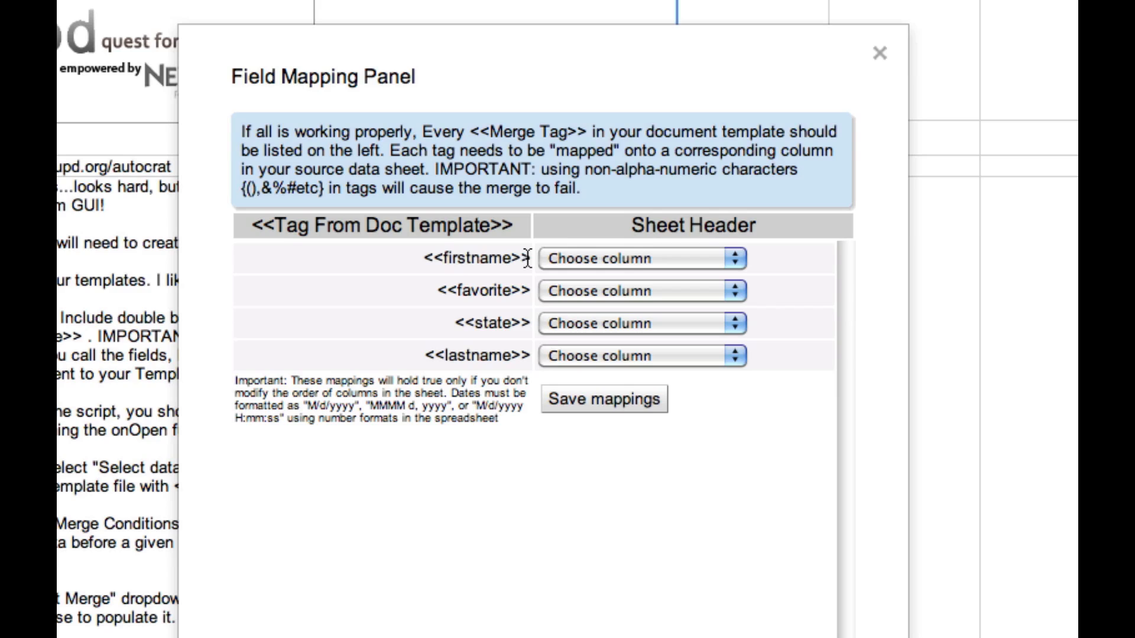
- Map firstname, favorite, state, lastname to First name, Favorite cookie?, state, Last name columns
double_click(467, 258)
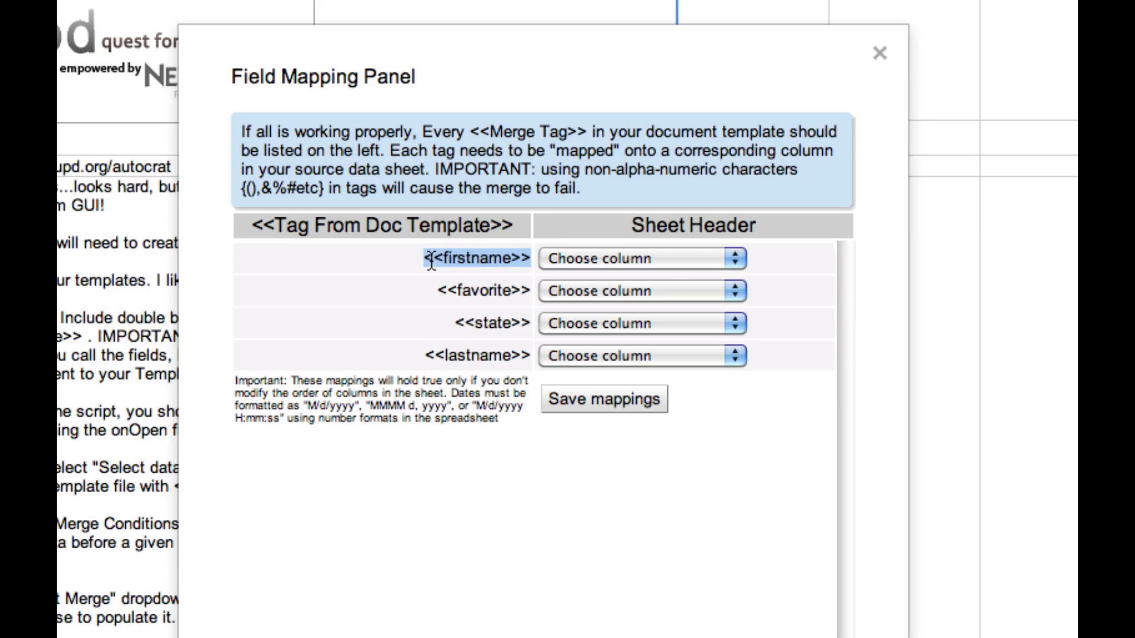
left_click(639, 259)
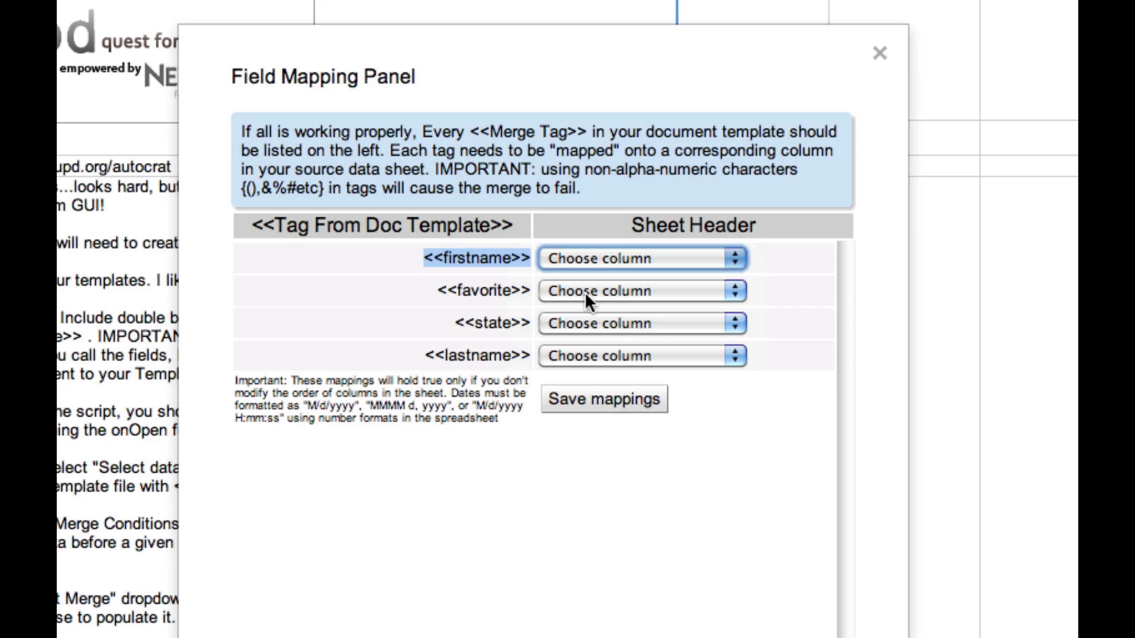
left_click(641, 259)
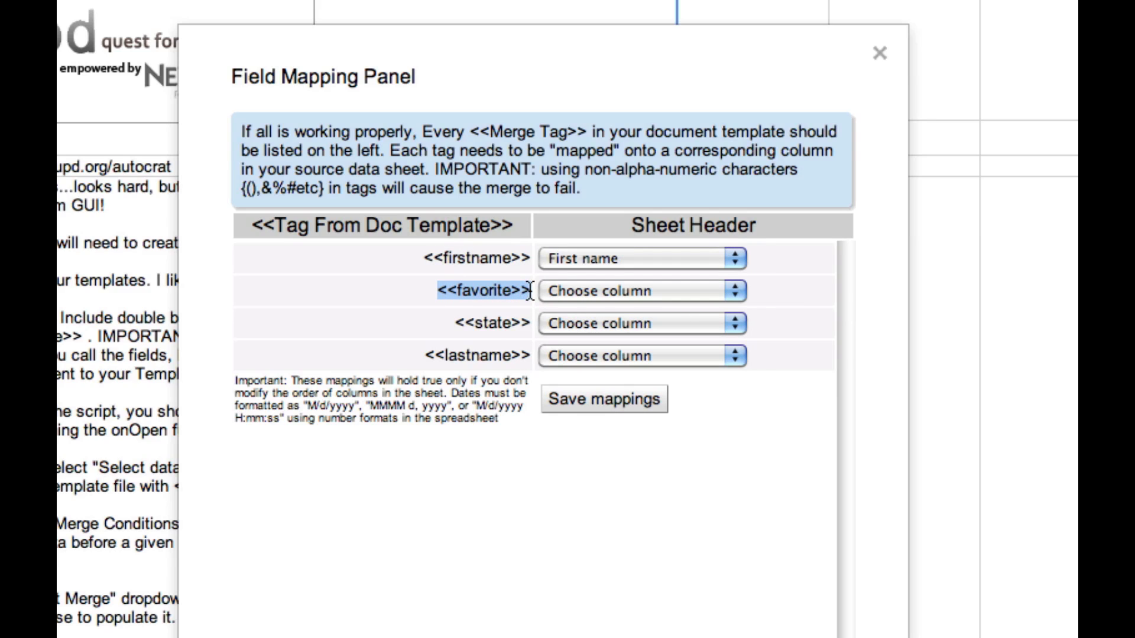
left_click(639, 291)
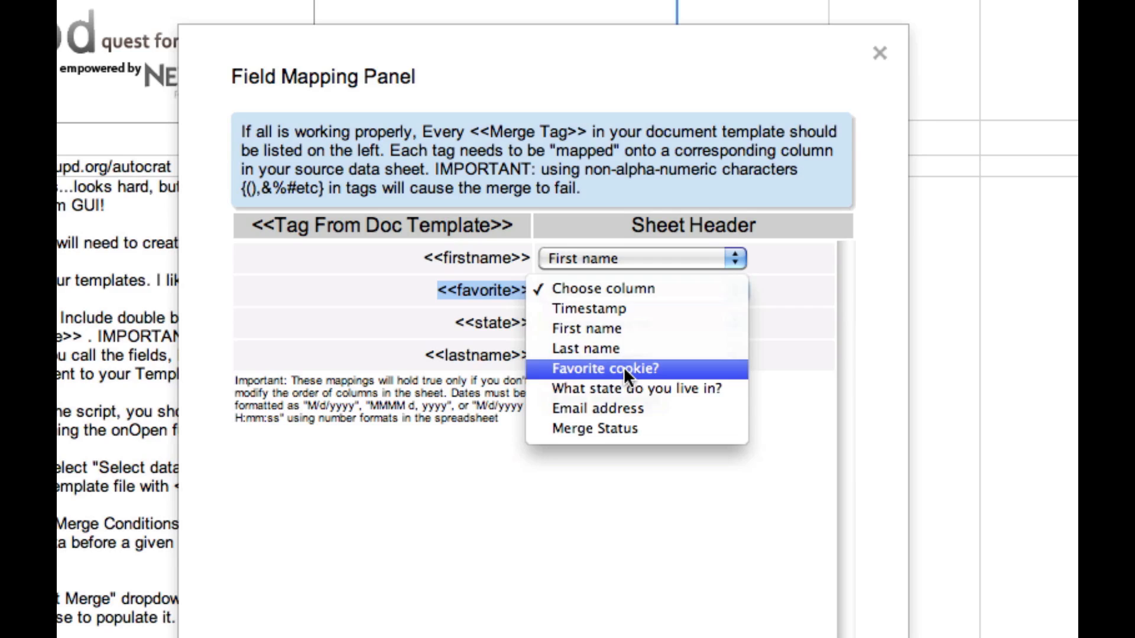
left_click(595, 369)
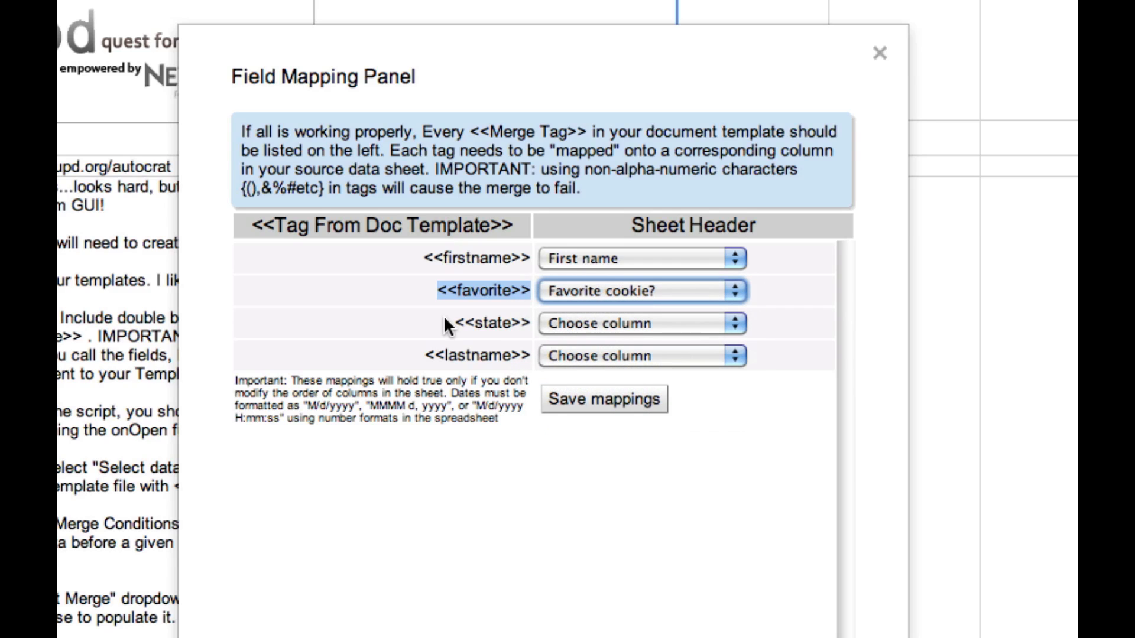
left_click(639, 323)
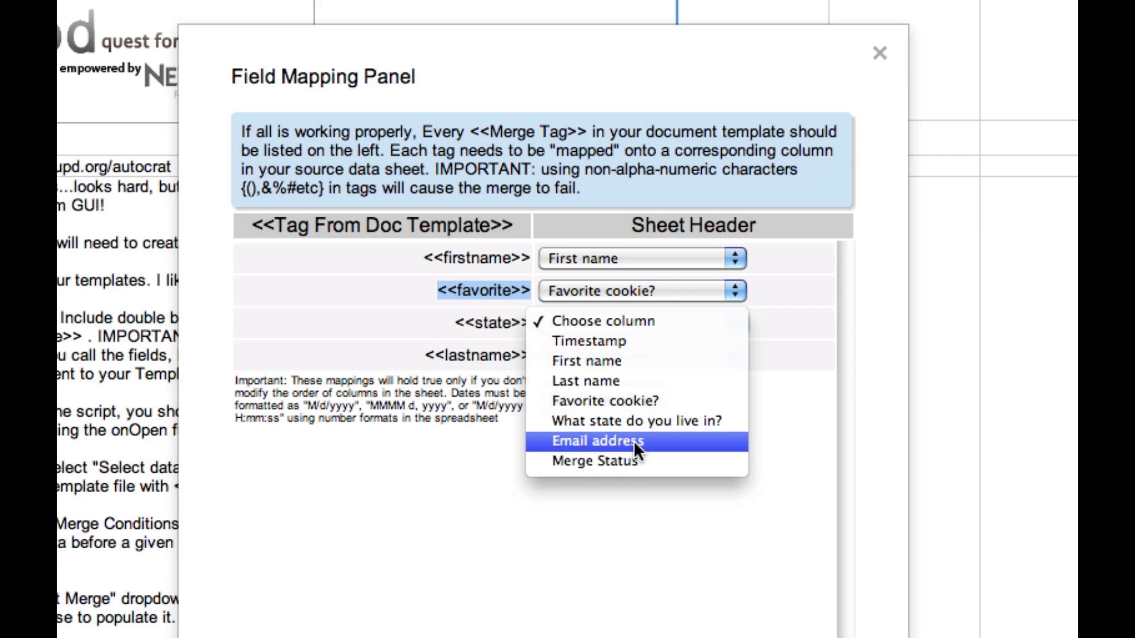
left_click(629, 422)
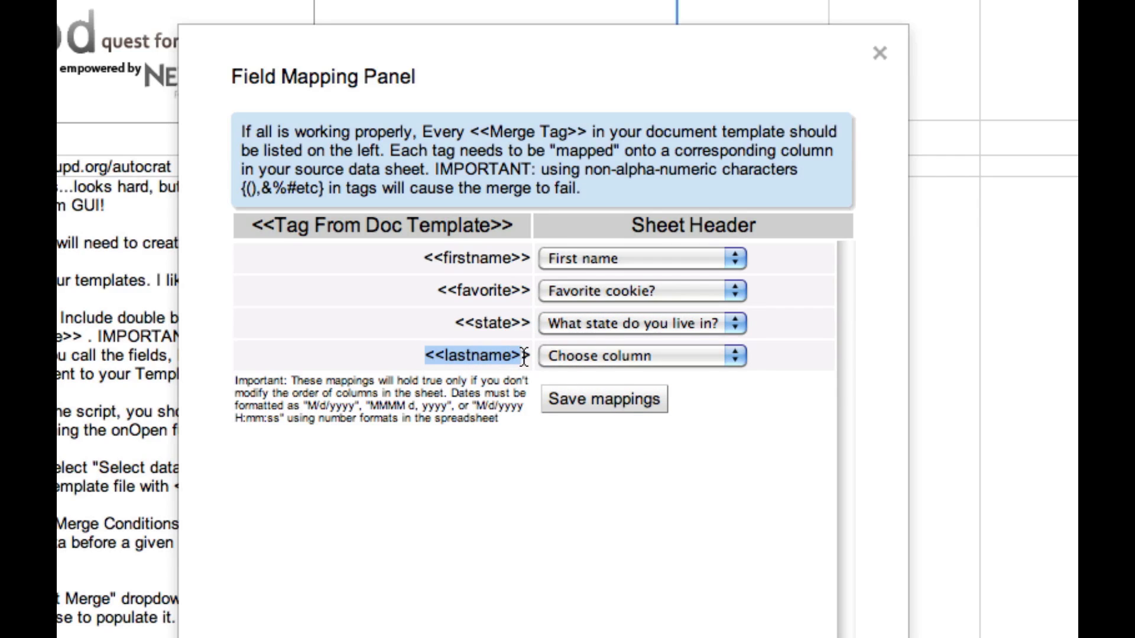
left_click(639, 354)
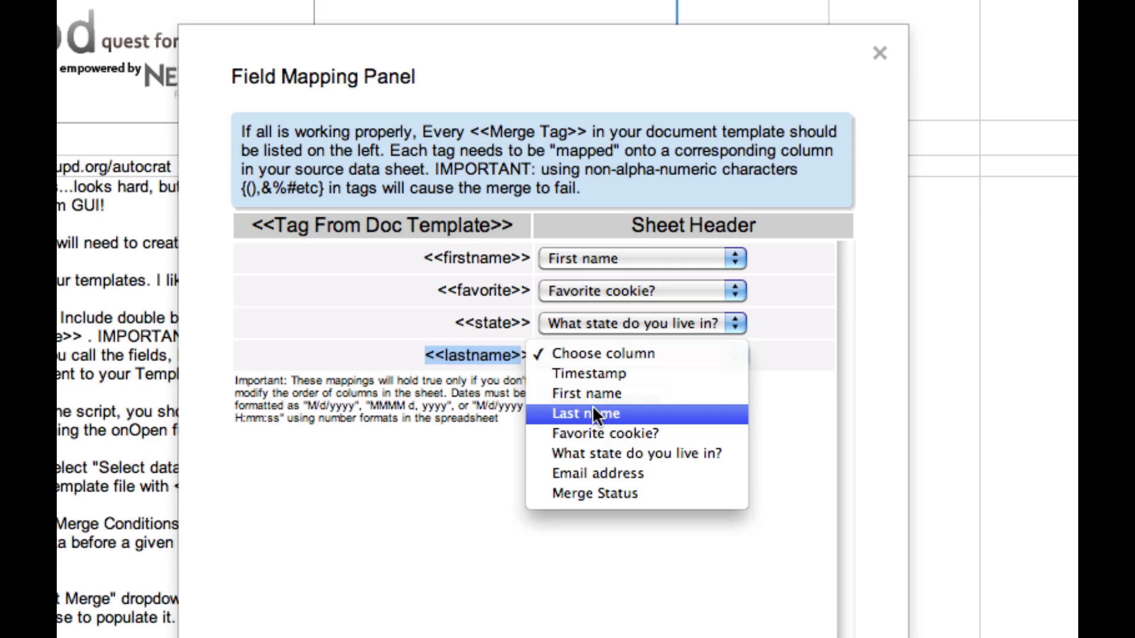
left_click(580, 413)
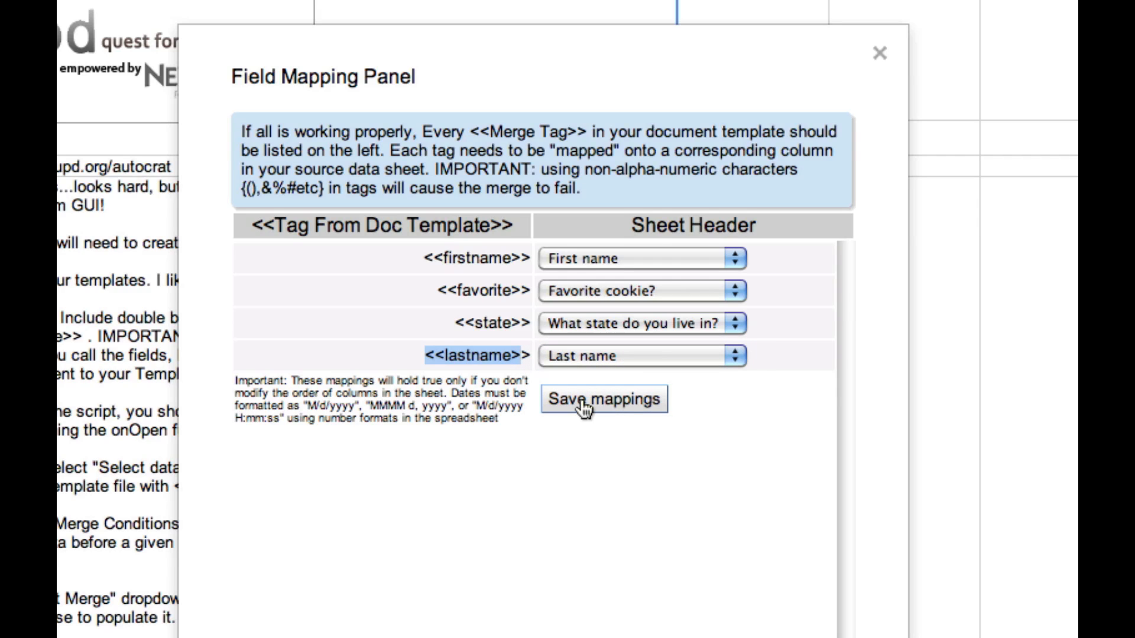
left_click(602, 399)
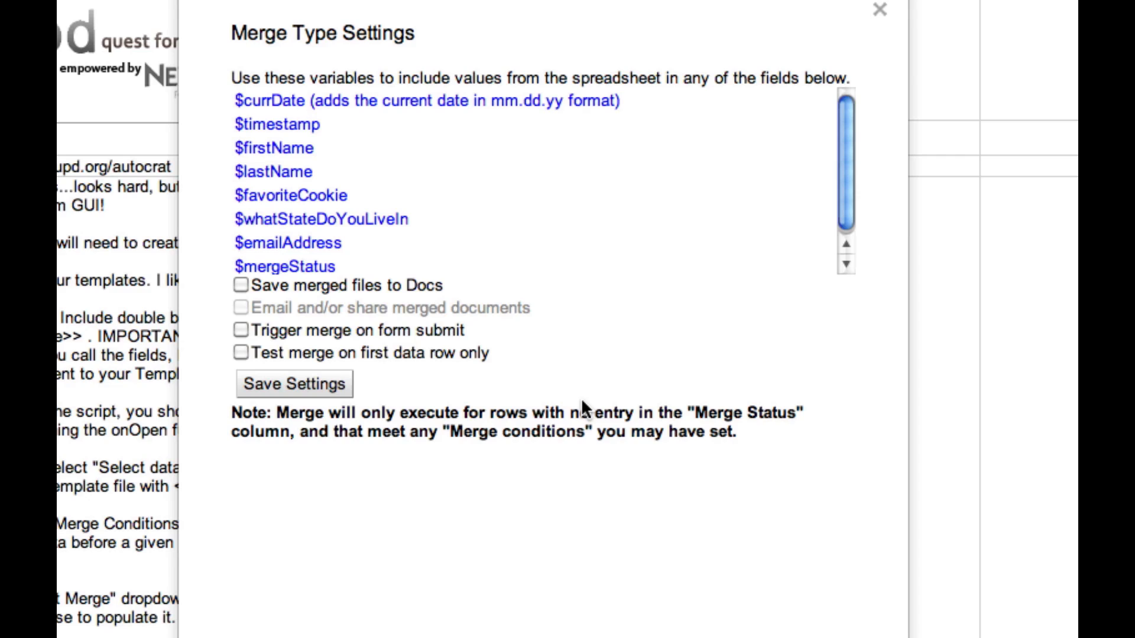
mouse_move(522, 383)
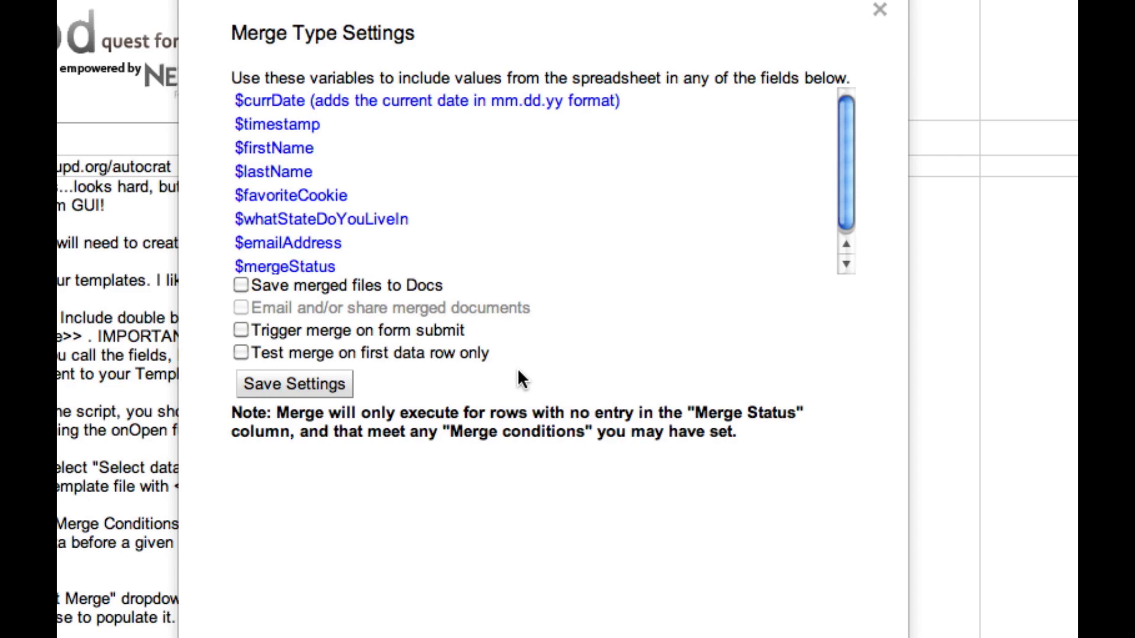
mouse_move(383, 68)
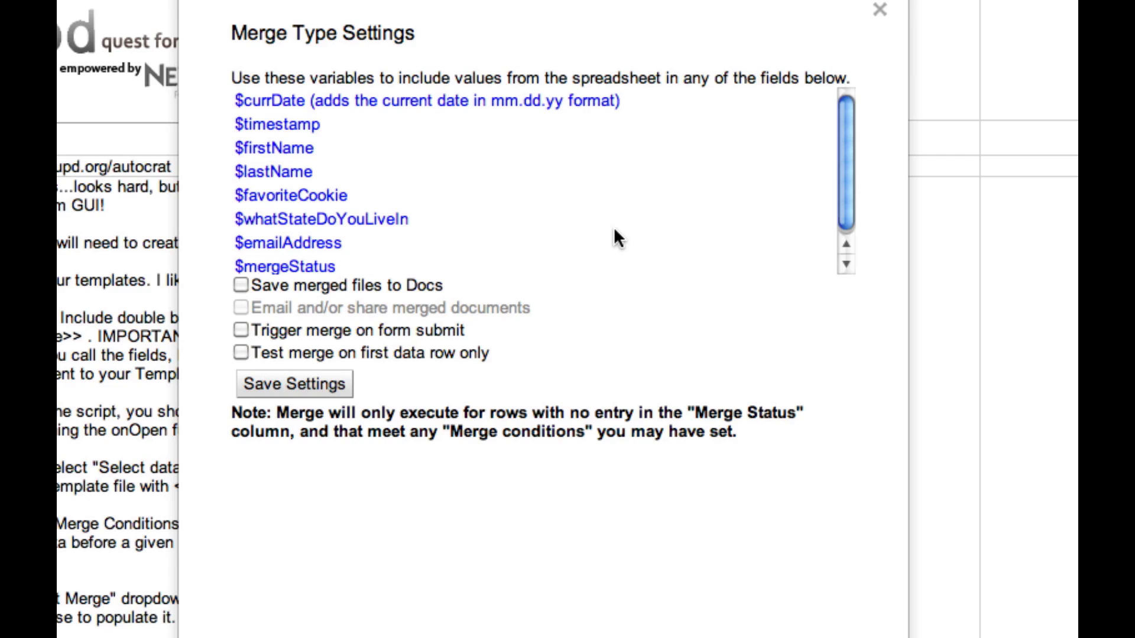
mouse_move(328, 294)
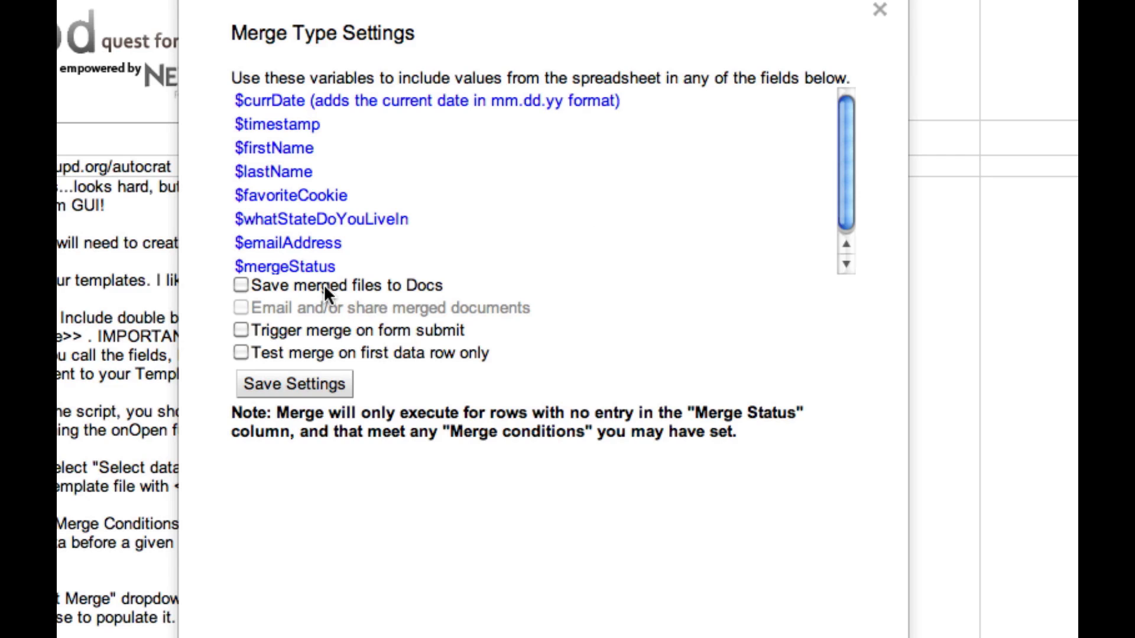
- Turn on saving merged files to Docs in the Merged Cookie documents folder
left_click(241, 285)
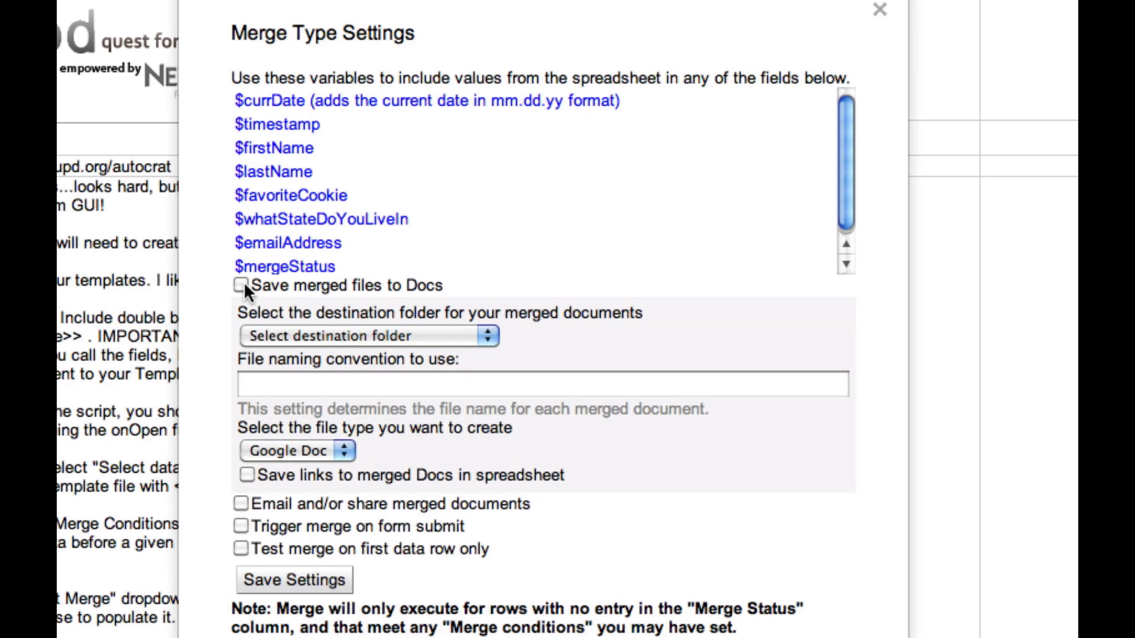
left_click(241, 285)
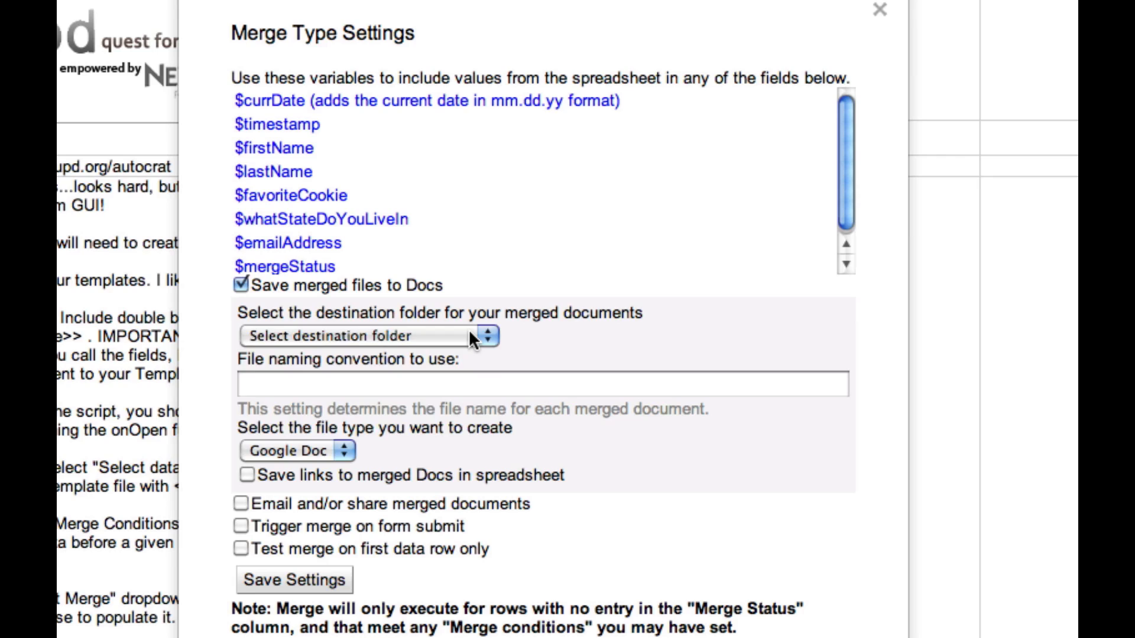
left_click(368, 336)
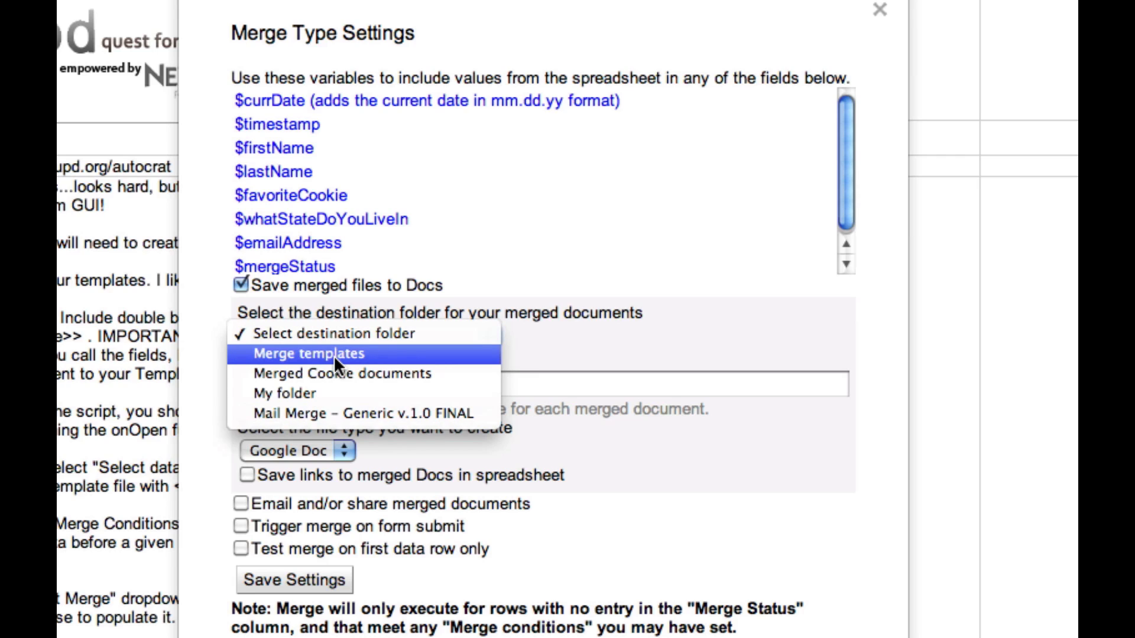
mouse_move(344, 374)
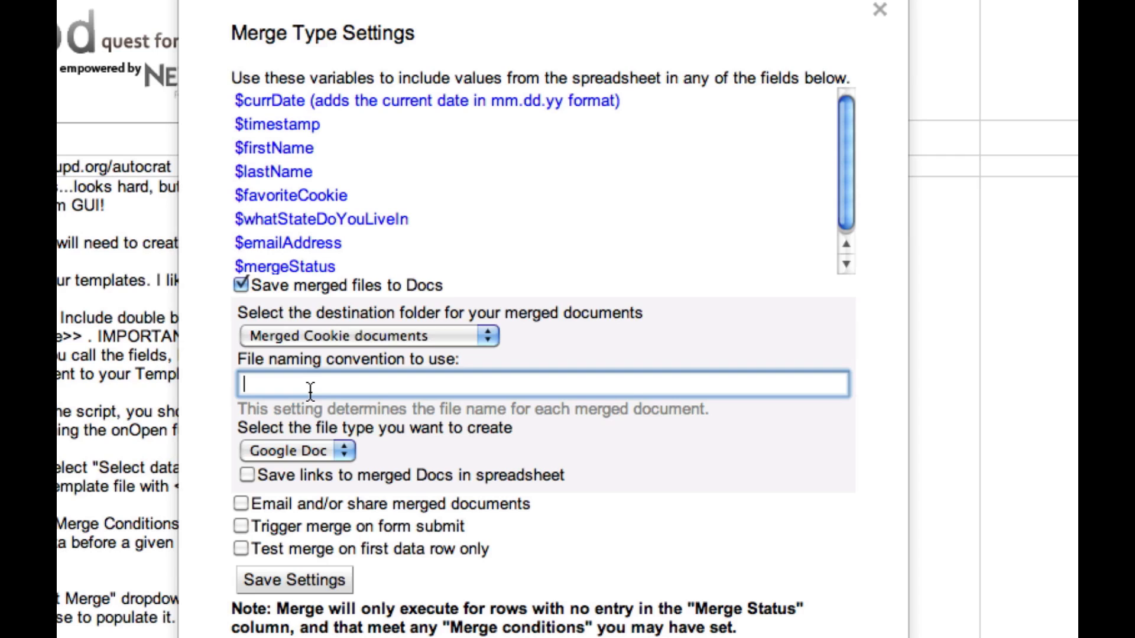
mouse_move(303, 138)
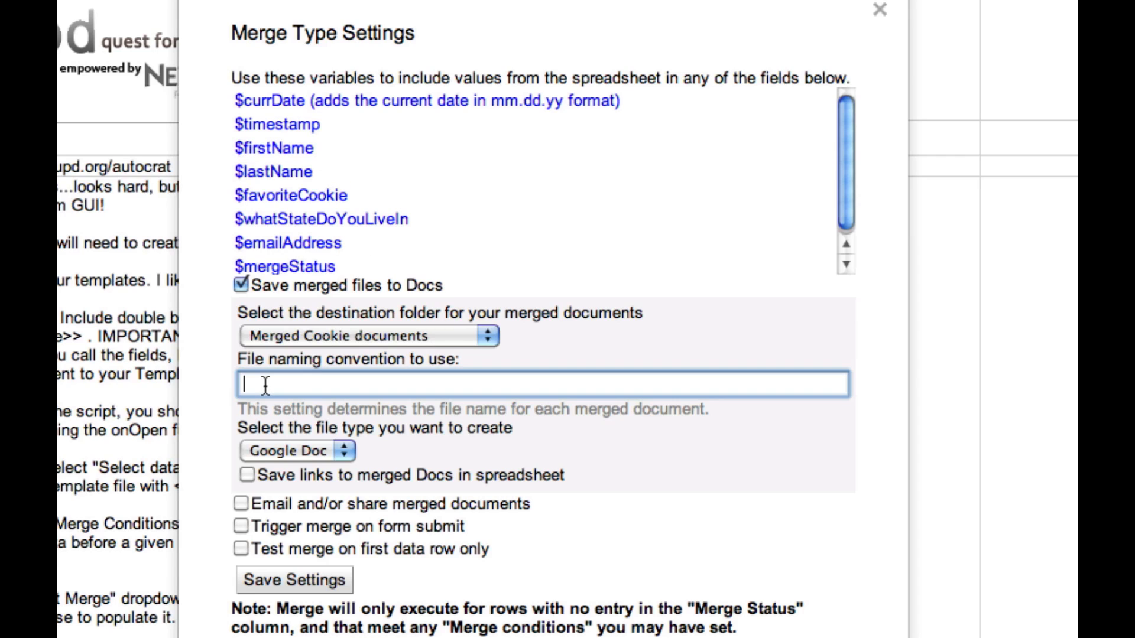
- Name merged files '$firstName $lastName Favorite Cookie'
type("$firstName")
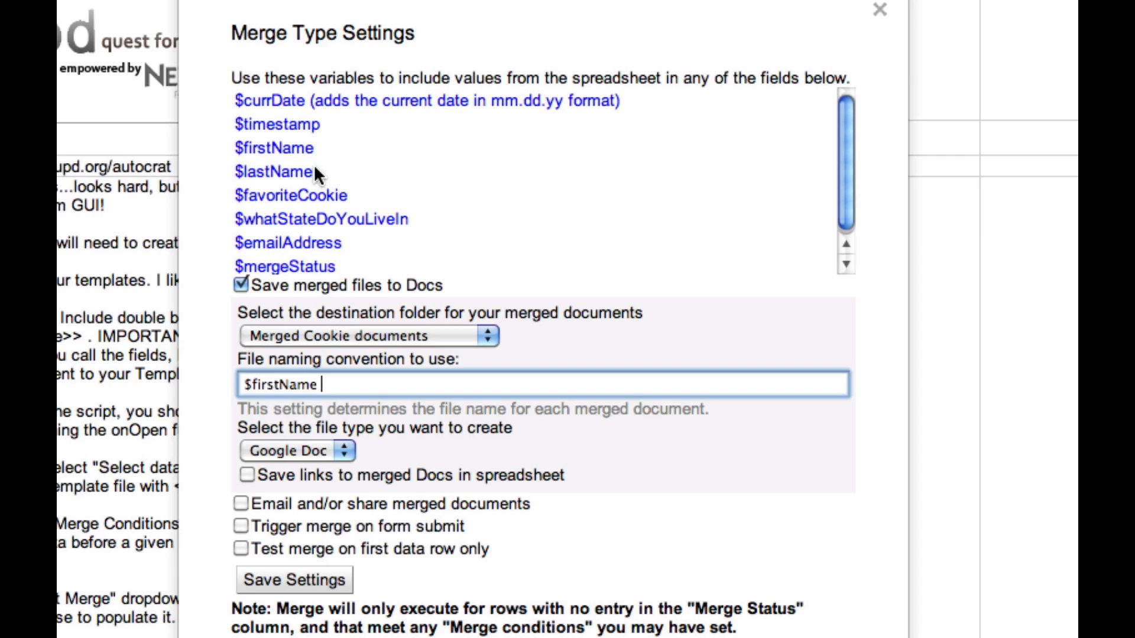
double_click(274, 172)
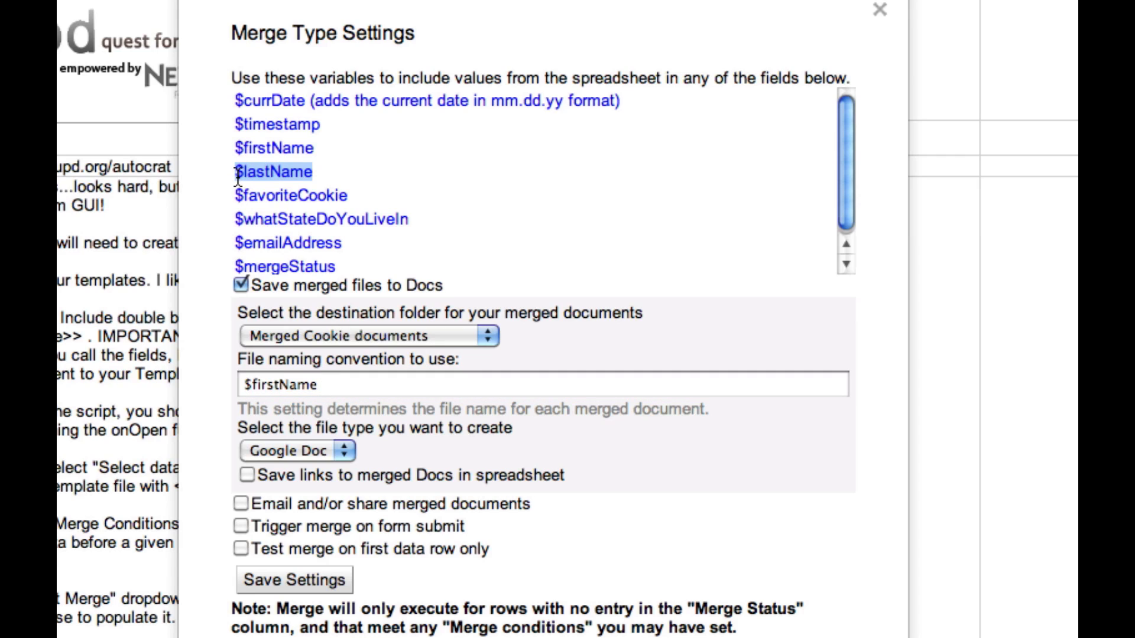
left_click(542, 384)
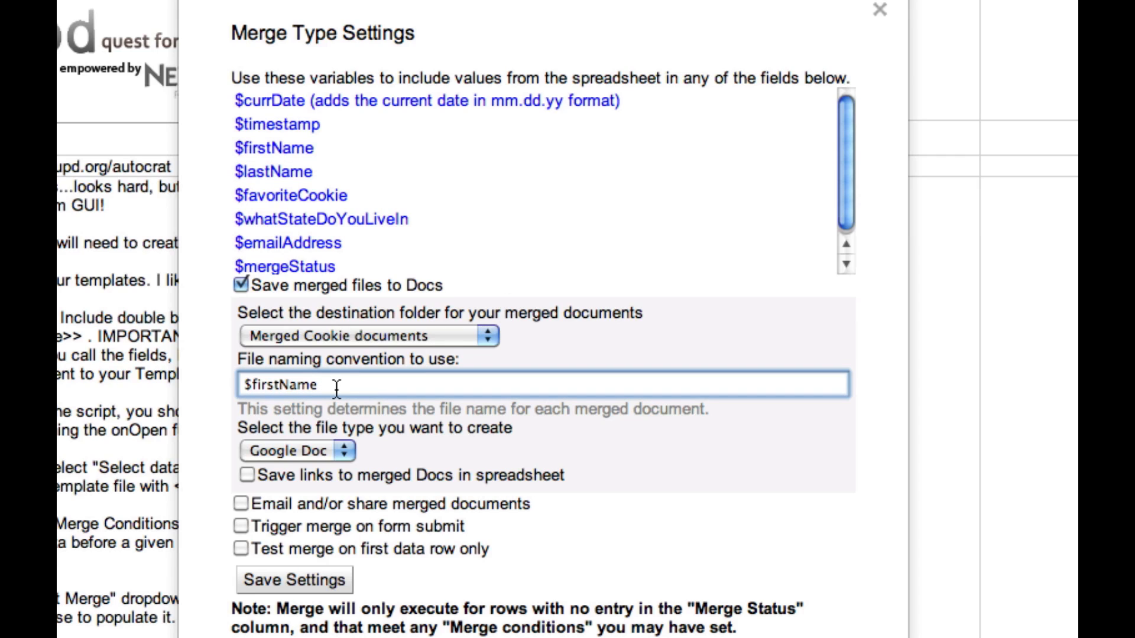
type("$lastName")
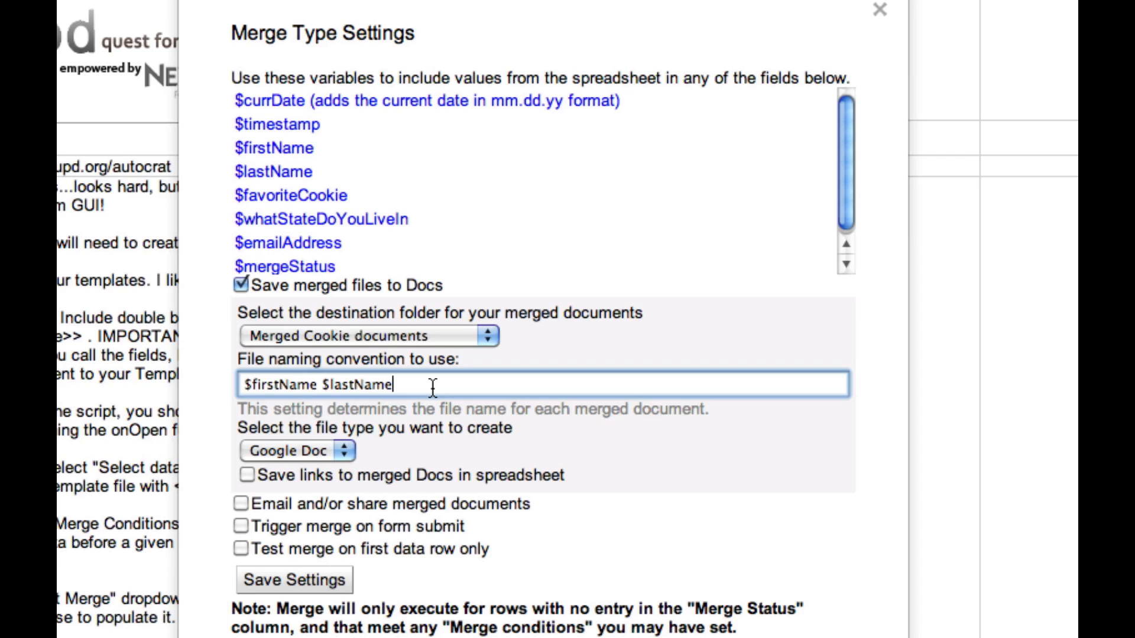
type("Favorite Cookie")
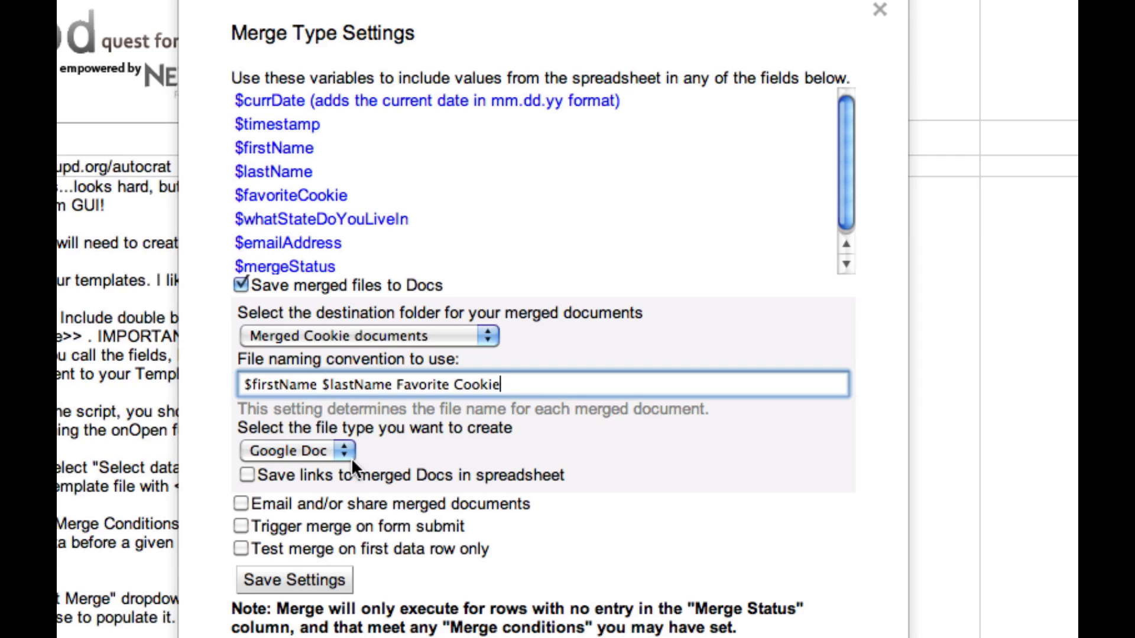
- Keep Google Doc as the output file type, leaving link-saving off
left_click(296, 451)
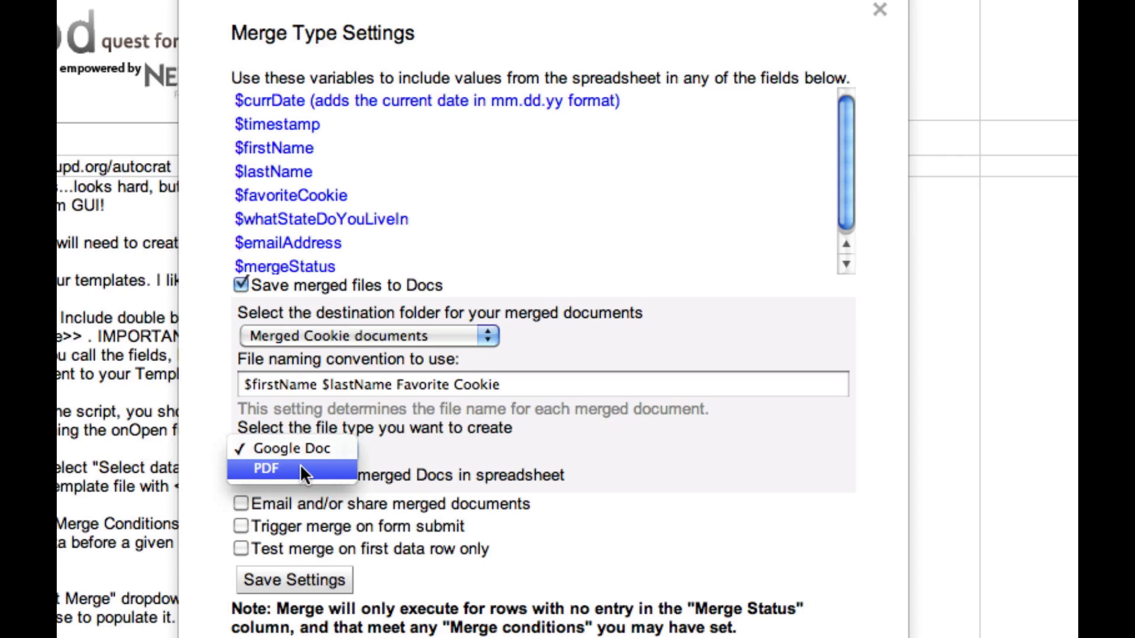
left_click(293, 449)
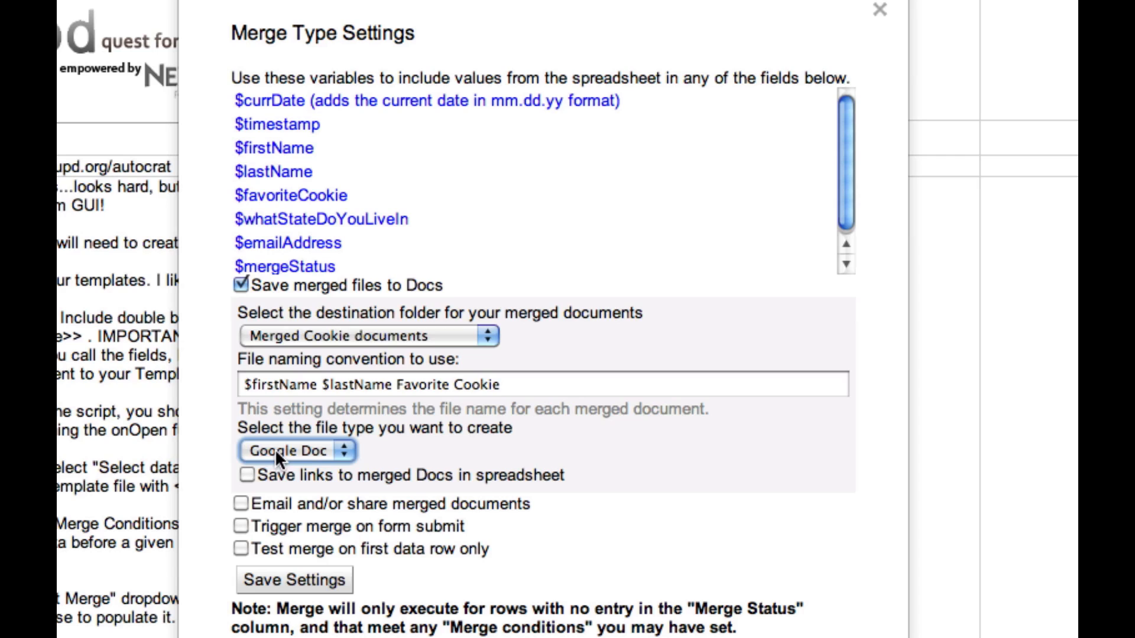
mouse_move(338, 458)
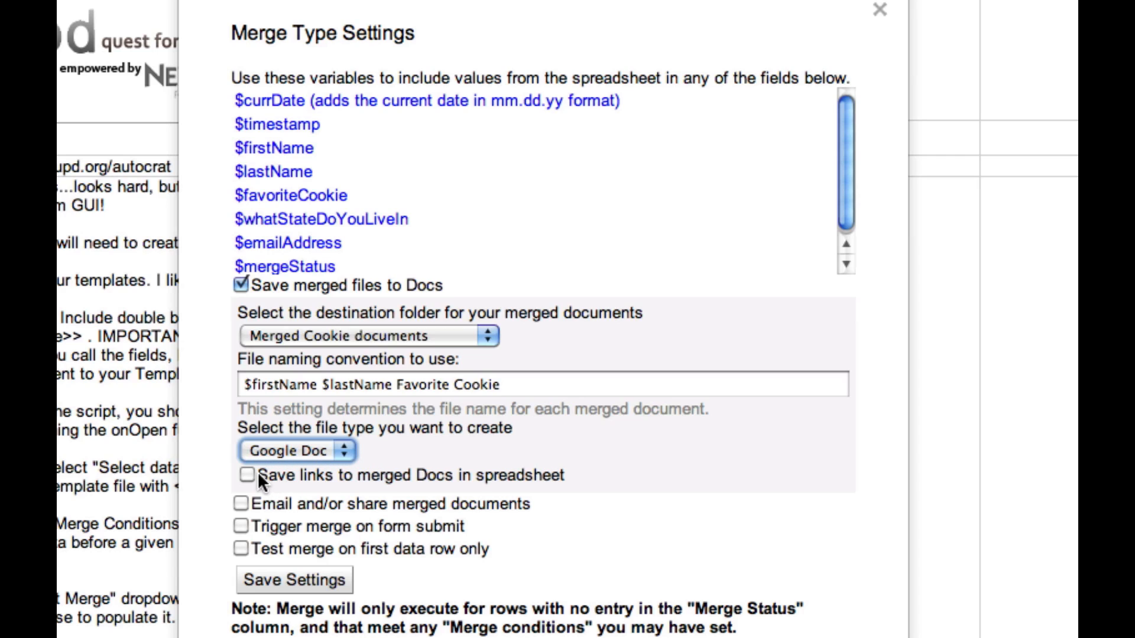
left_click(242, 478)
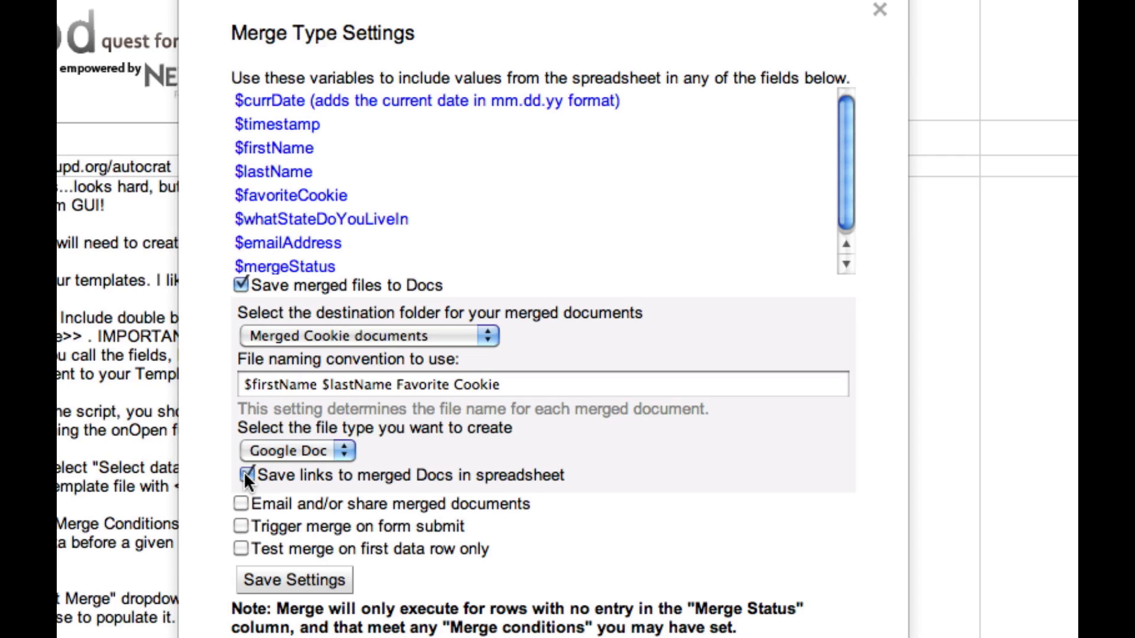
left_click(241, 475)
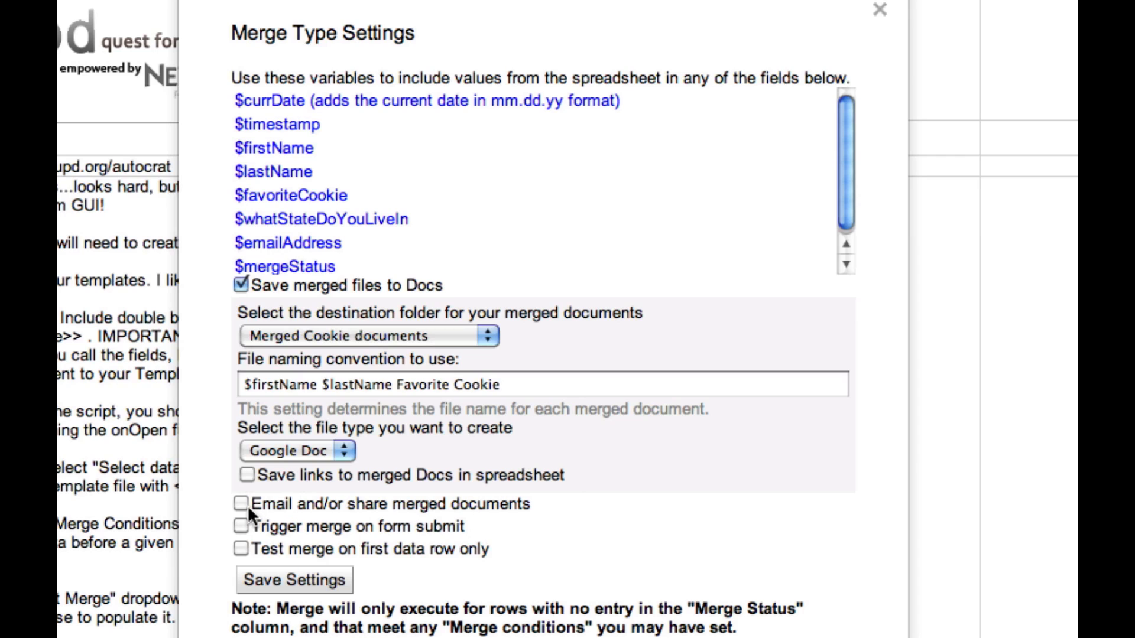
- Enable emailing the merged documents with $emailAddress as the recipient
left_click(242, 504)
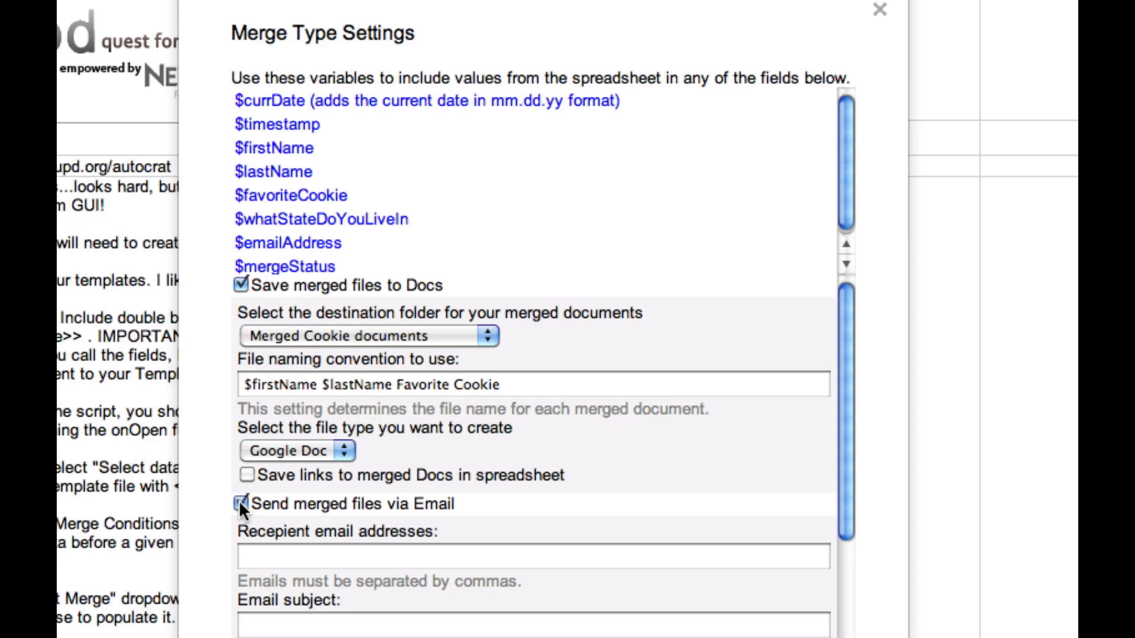
left_click(241, 504)
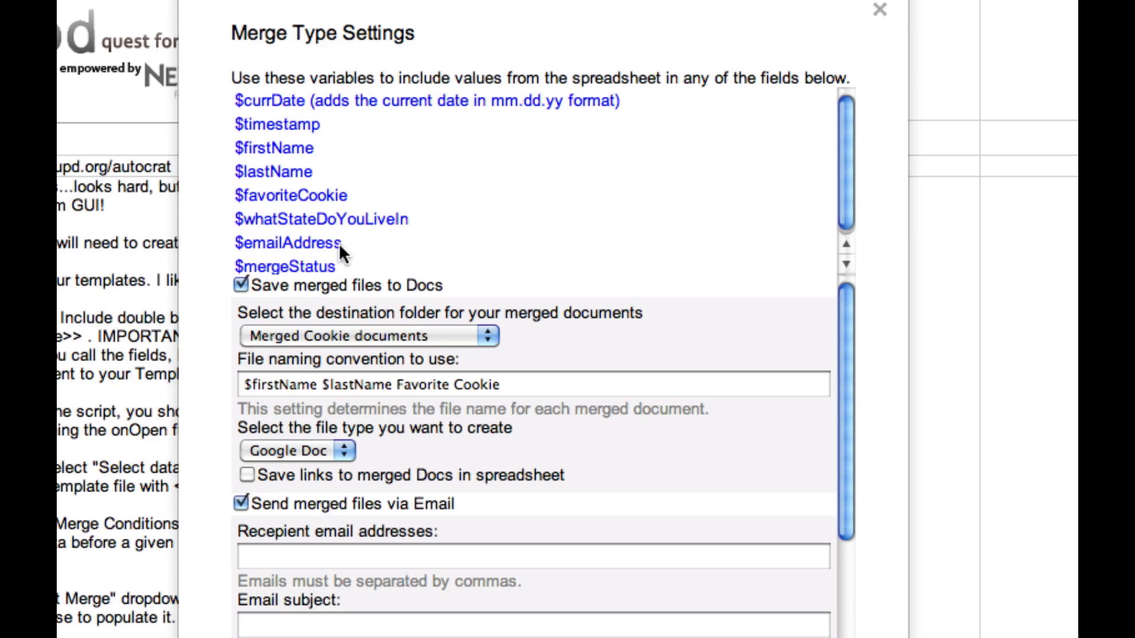
double_click(284, 243)
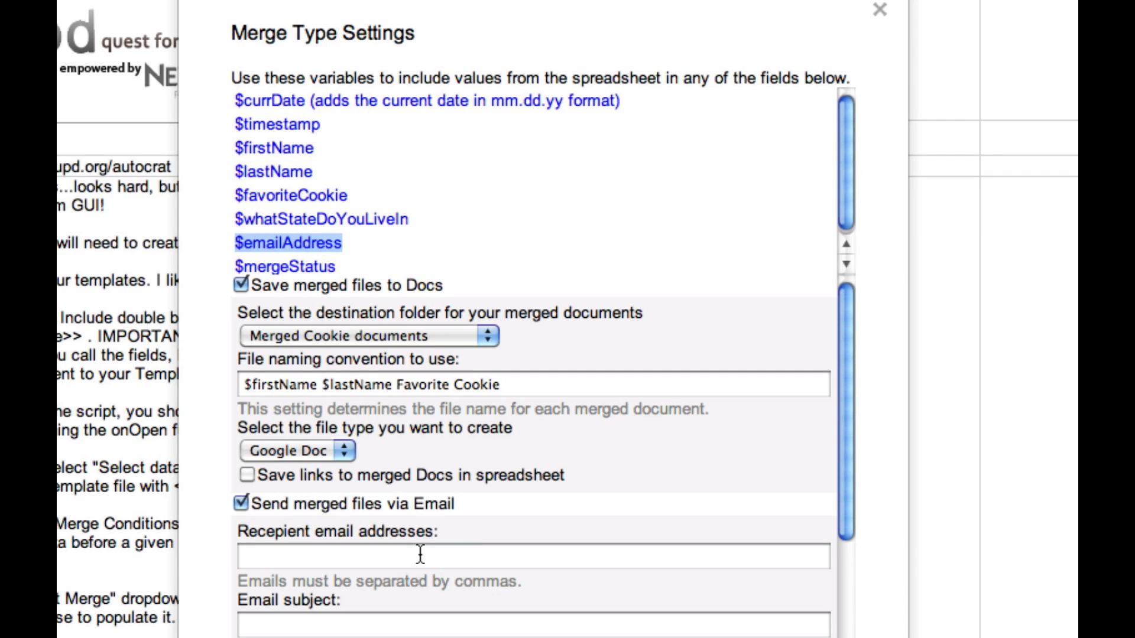
type("$emailAddress")
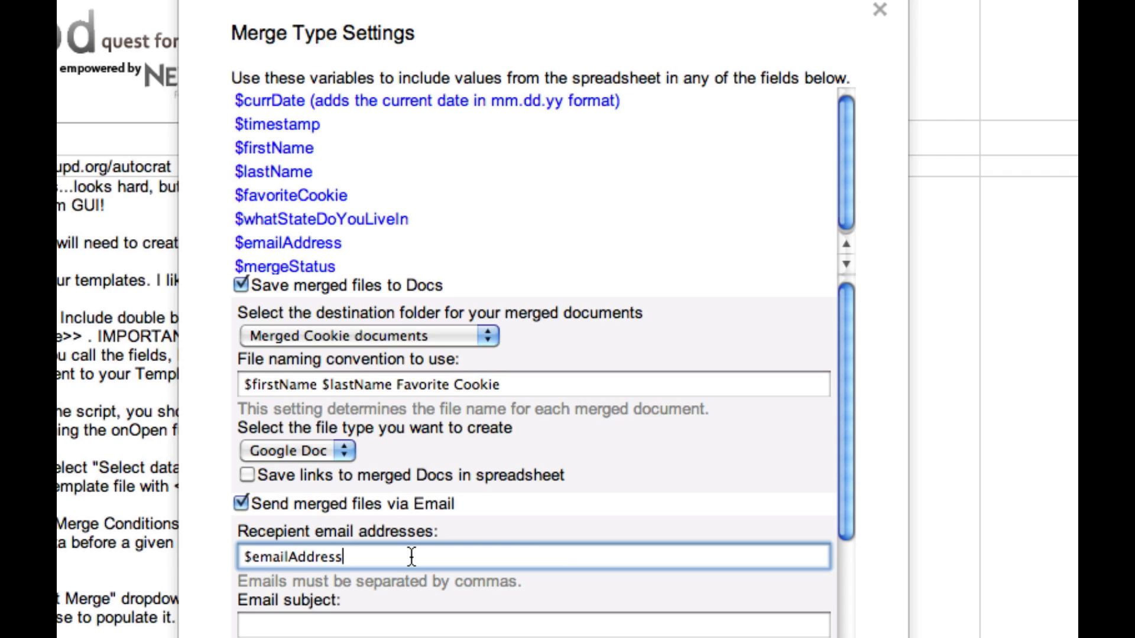
mouse_move(576, 501)
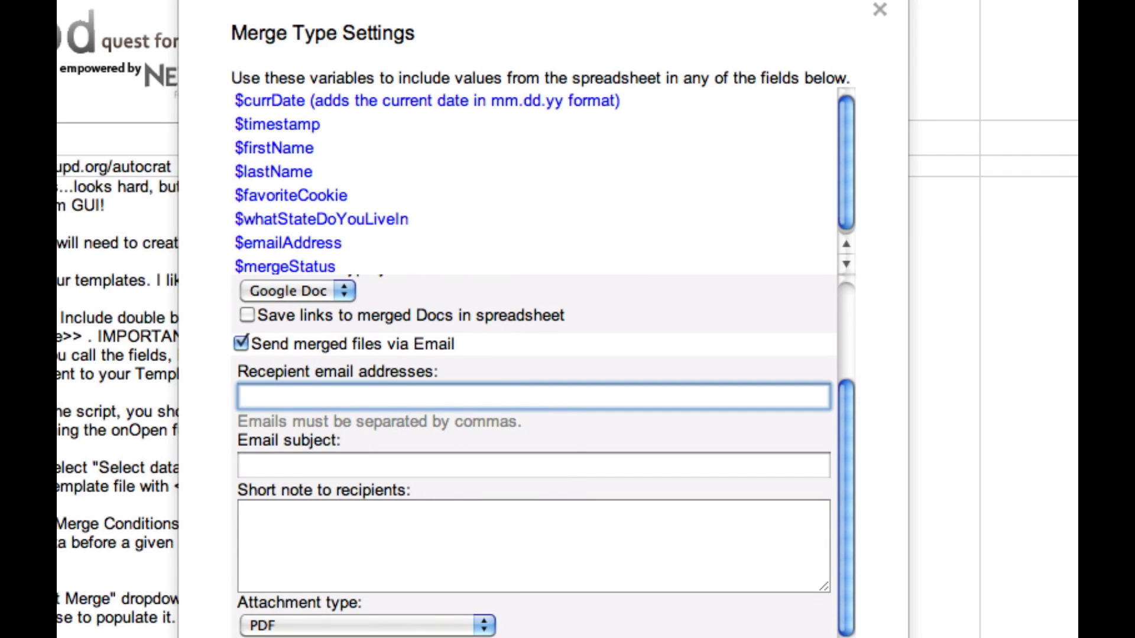
mouse_move(224, 219)
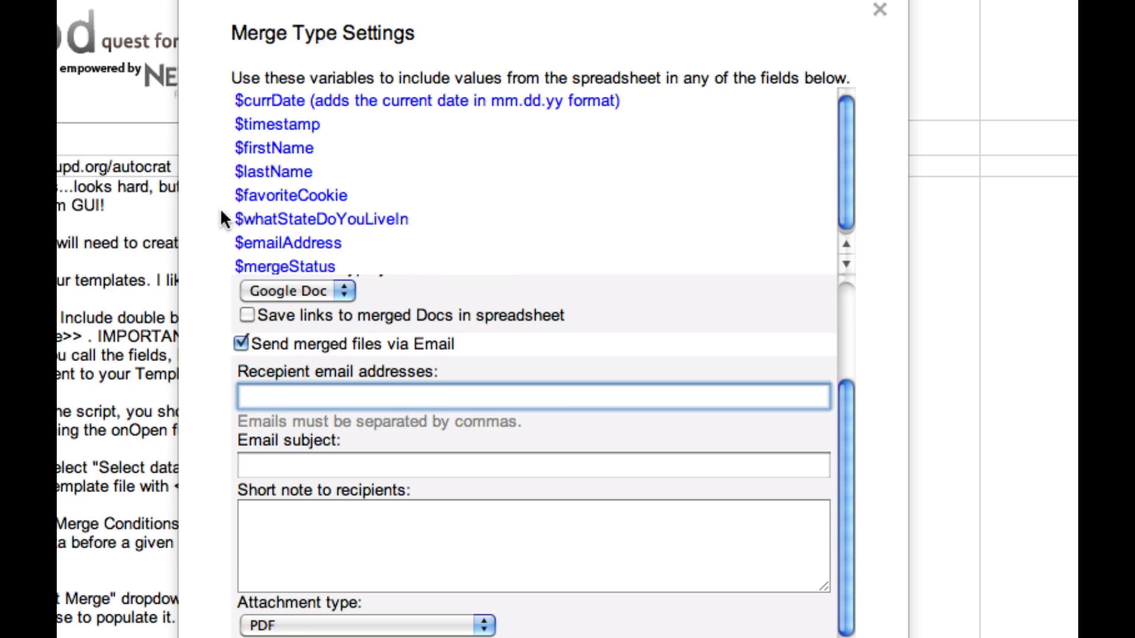
mouse_move(323, 486)
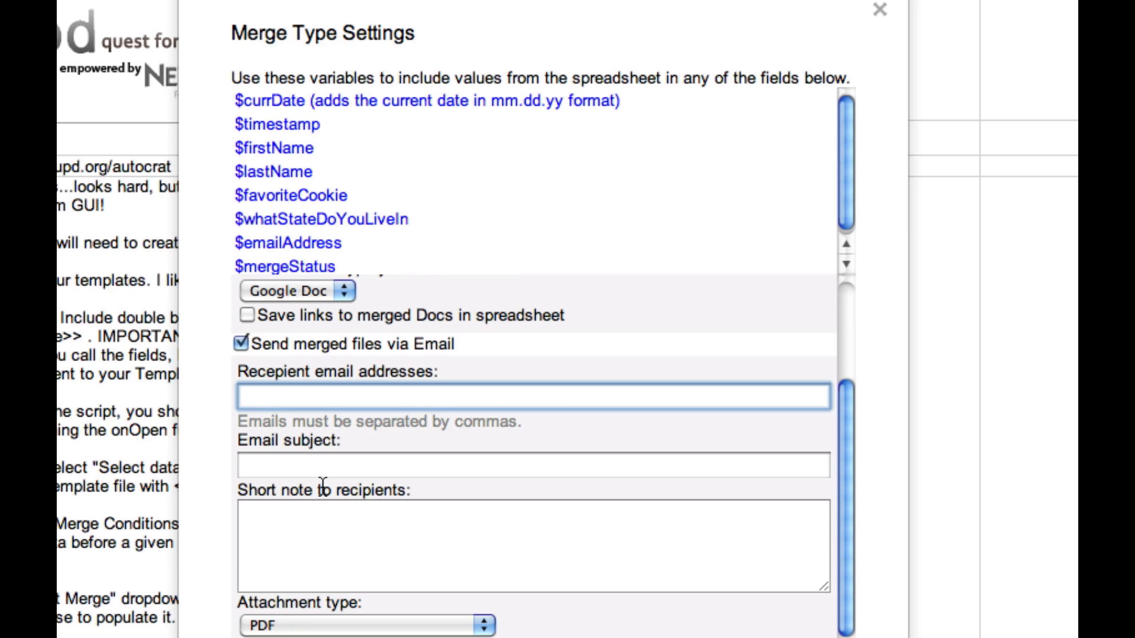
mouse_move(554, 480)
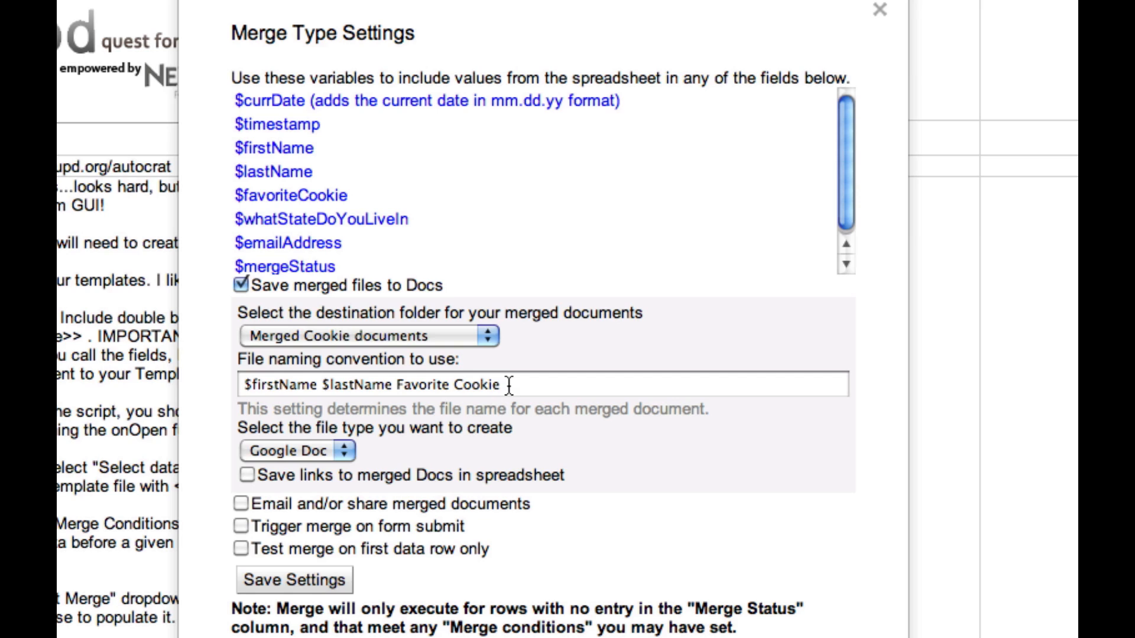
mouse_move(436, 543)
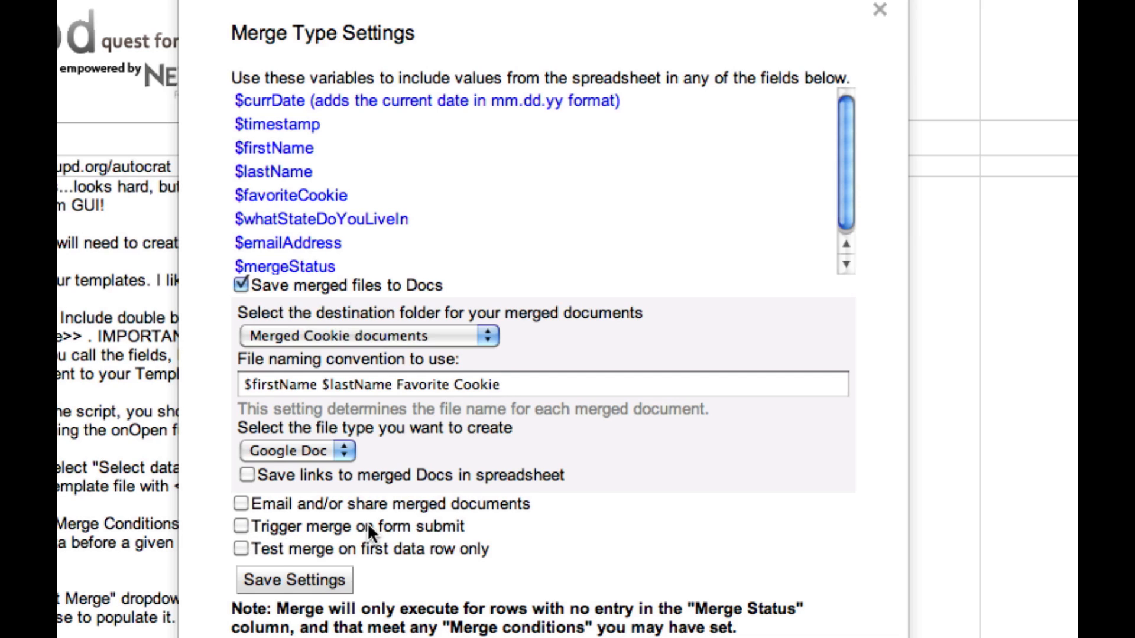
- Enable 'Trigger merge on form submit' and save the autoCrat merge settings
left_click(240, 527)
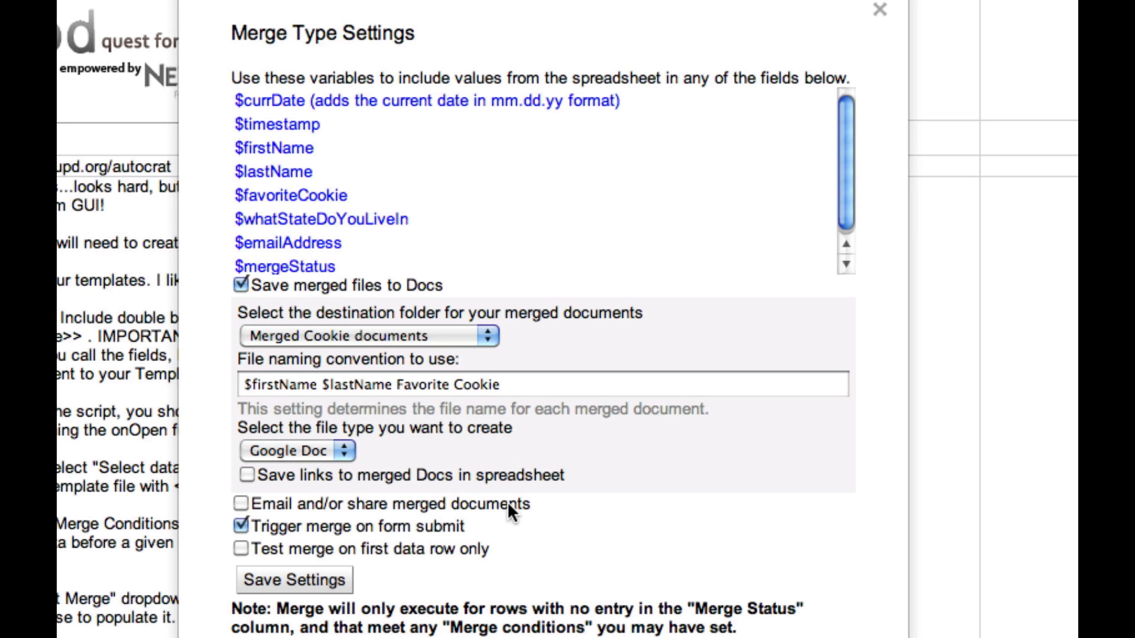
left_click(294, 580)
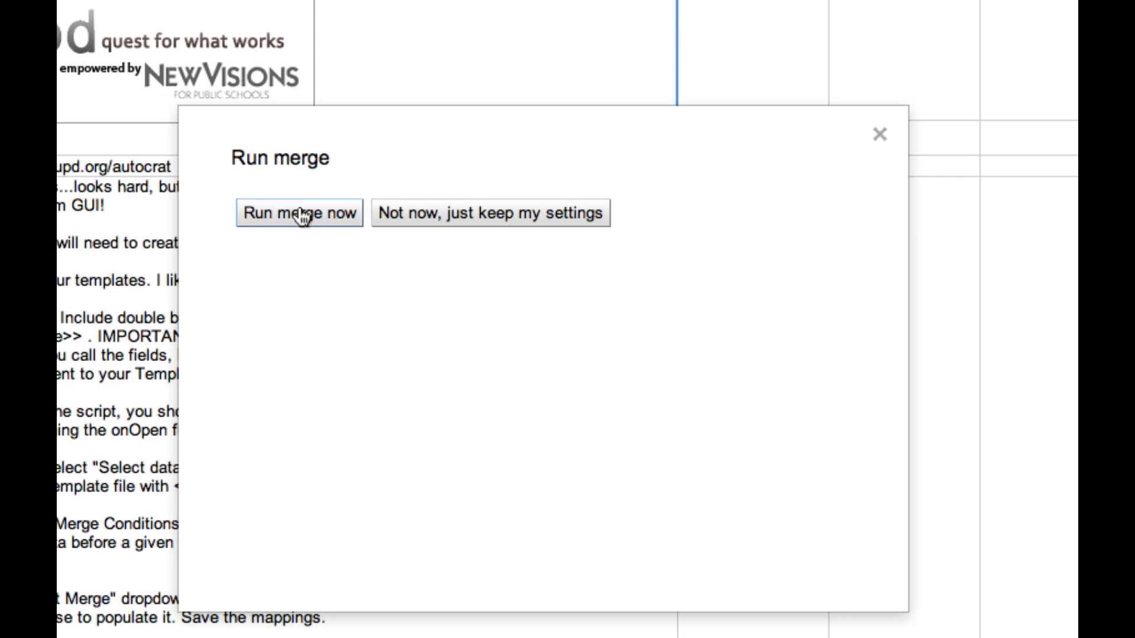
- Run the merge now for all 3 records and dismiss the success message
left_click(298, 212)
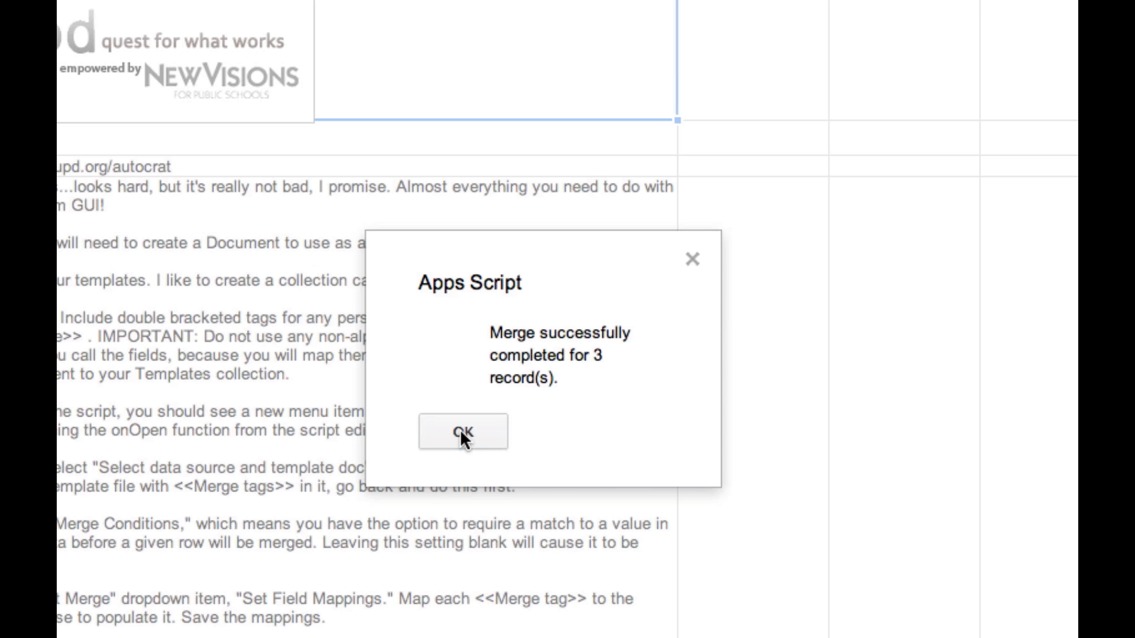
left_click(462, 431)
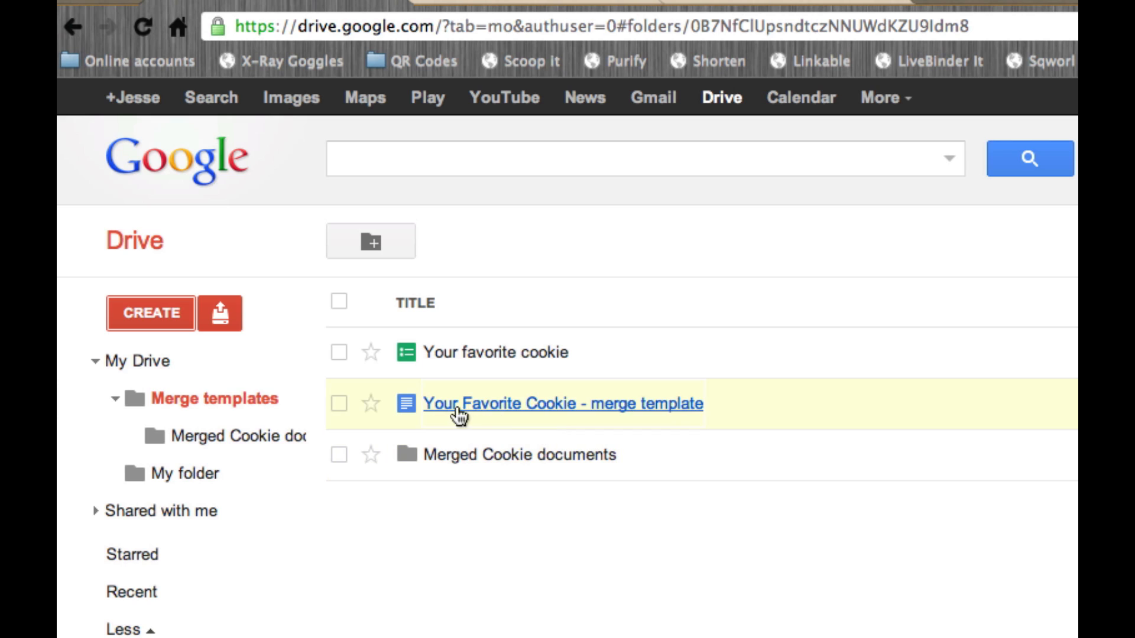
mouse_move(558, 413)
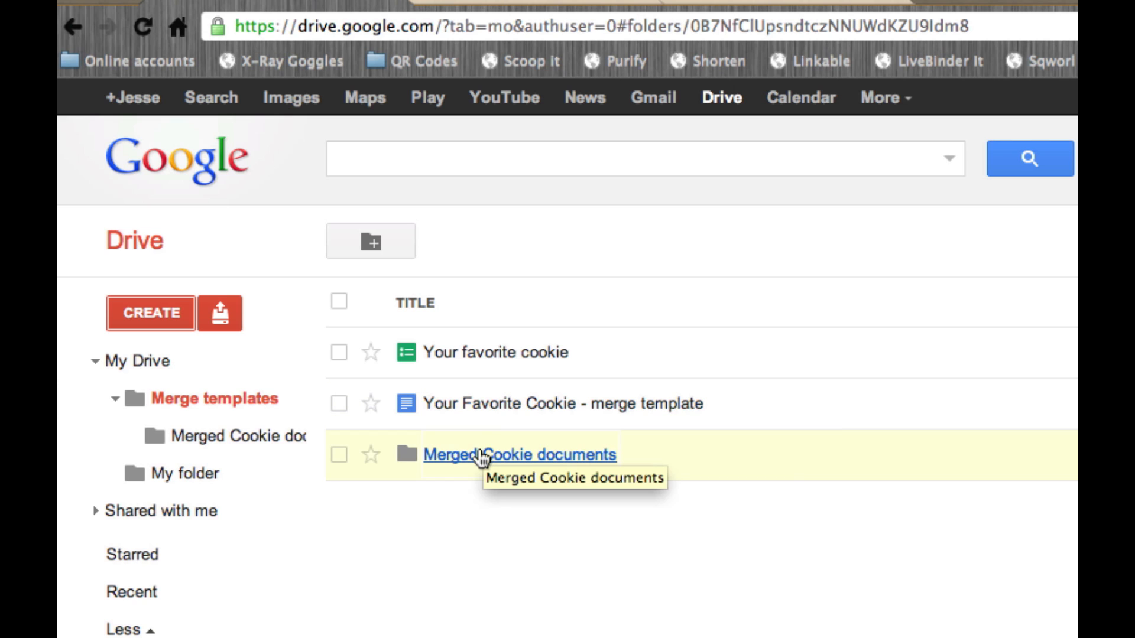
- Open 'June Cleaver Favorite Cookie' inside the Merged Cookie documents folder
left_click(522, 455)
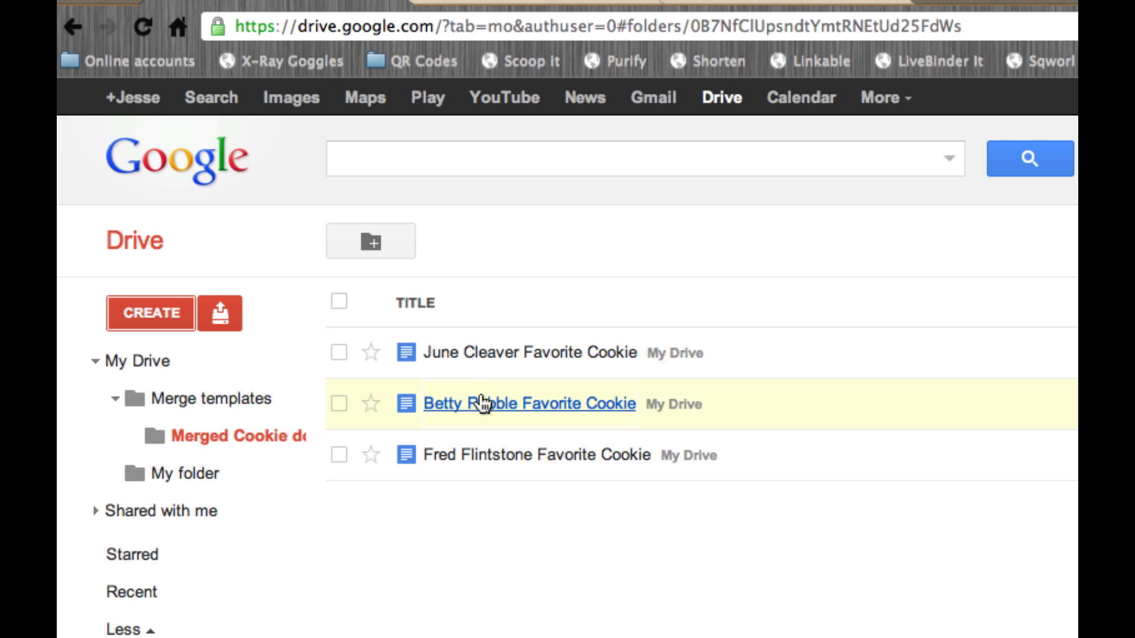
mouse_move(475, 454)
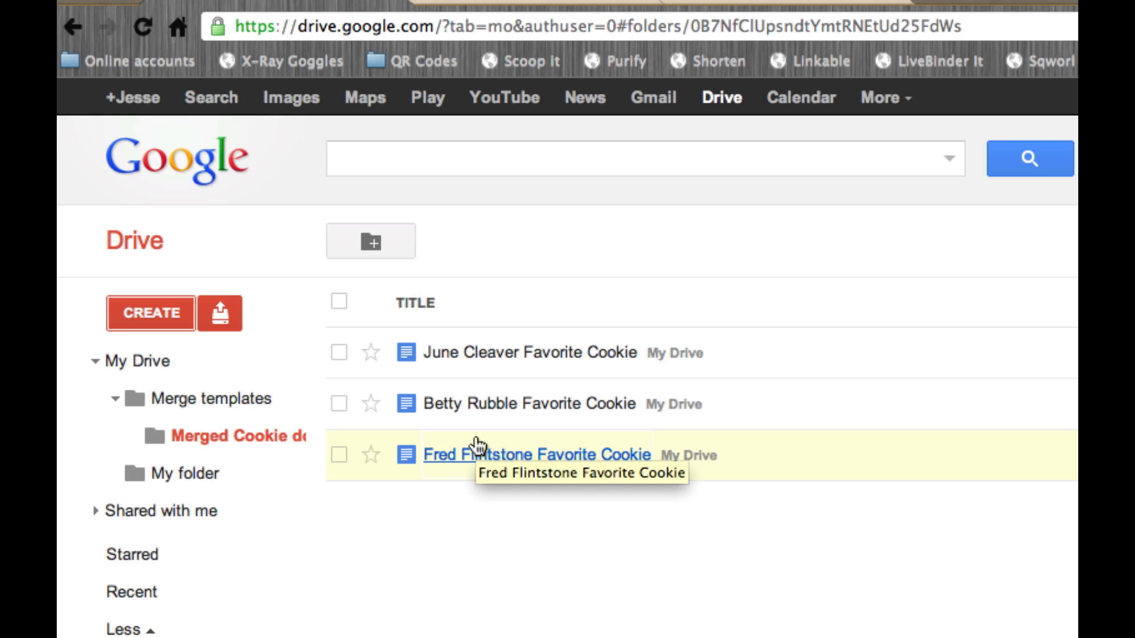
mouse_move(529, 352)
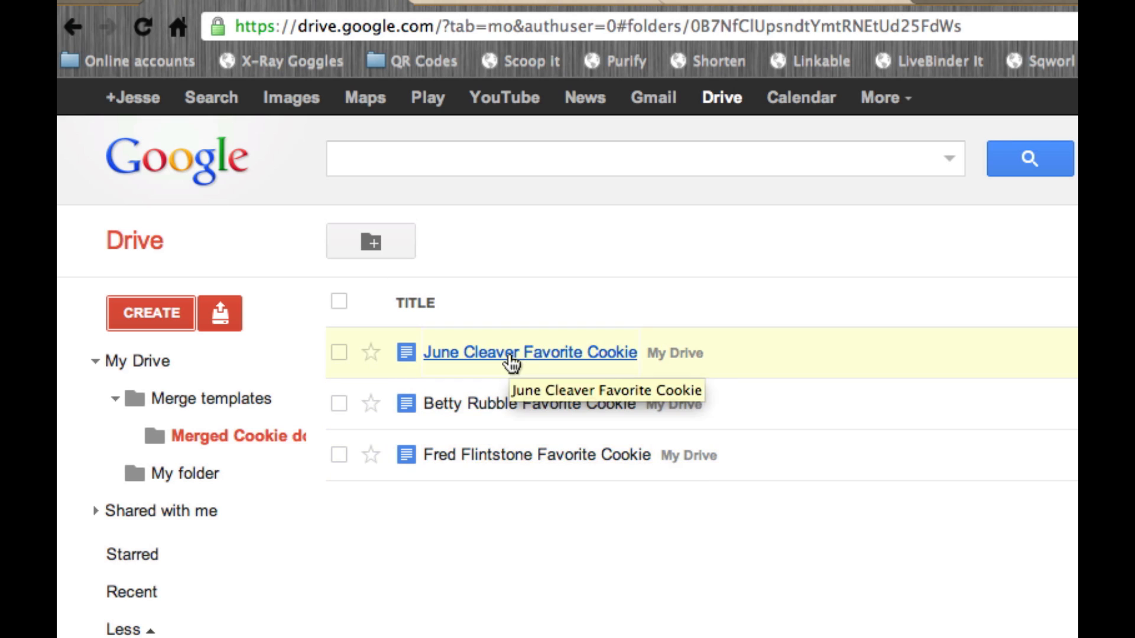
left_click(529, 353)
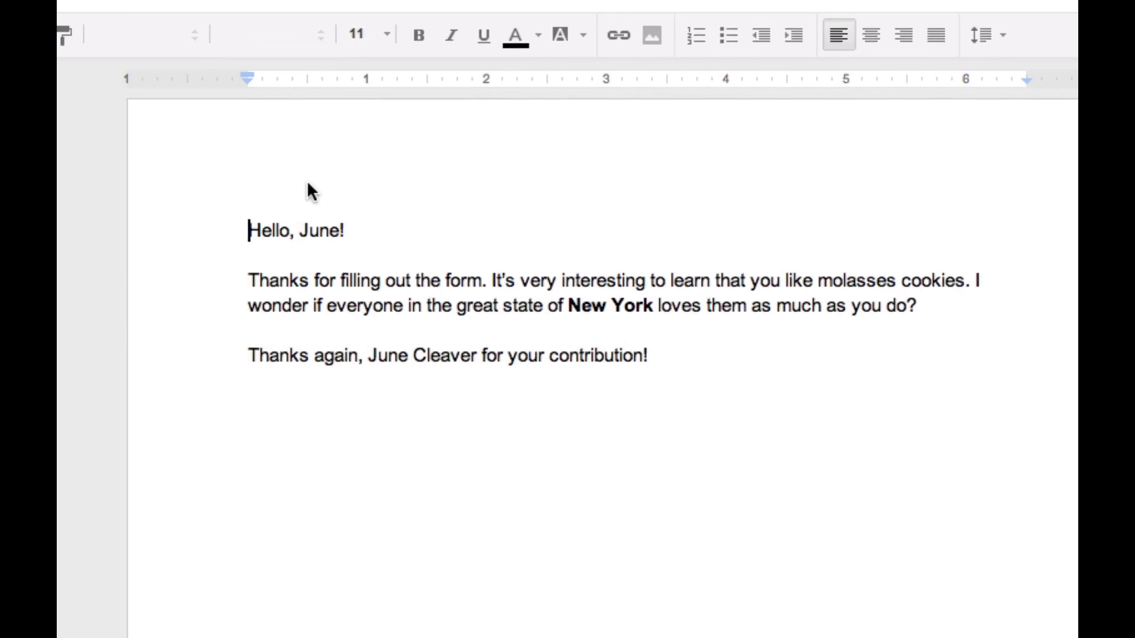
- Highlight June's merged first name and another merged value in the letter
double_click(291, 213)
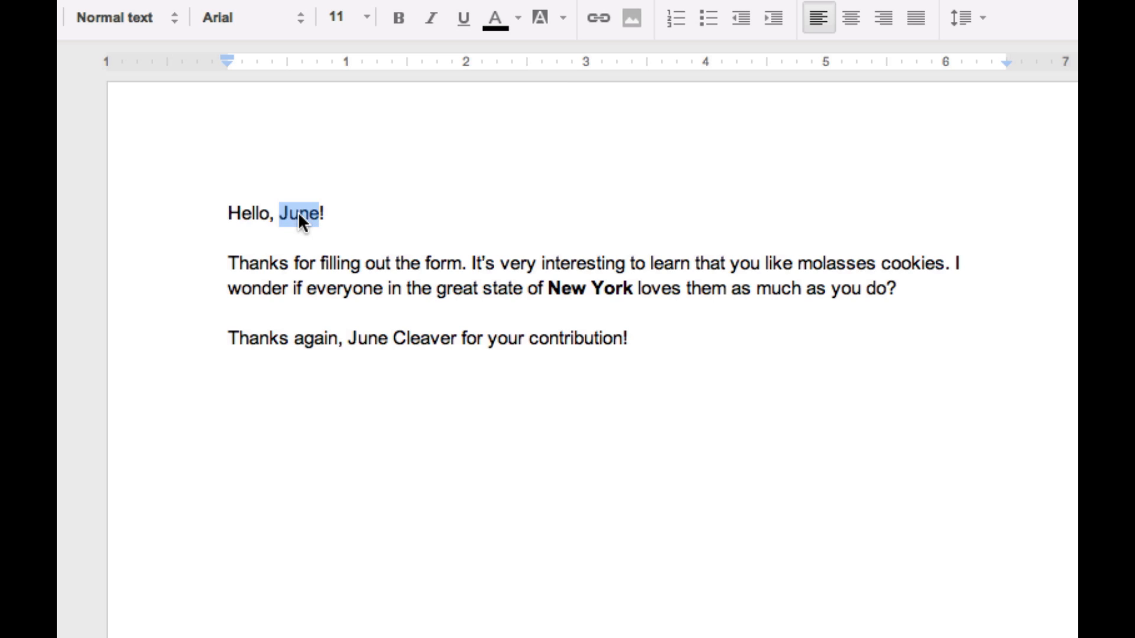
mouse_move(825, 271)
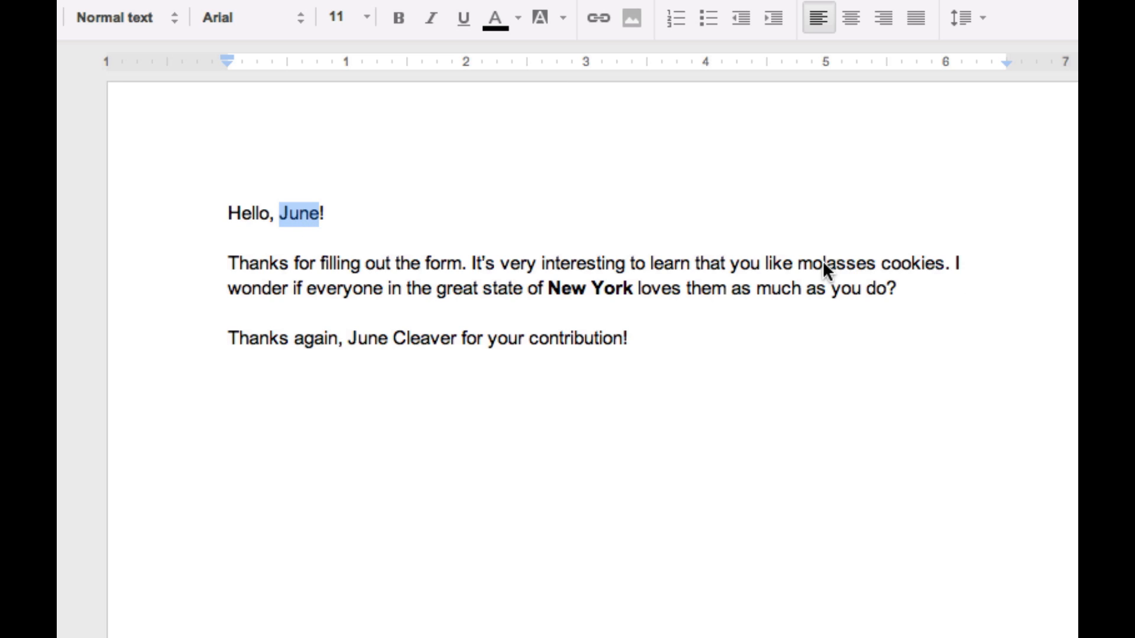
double_click(835, 264)
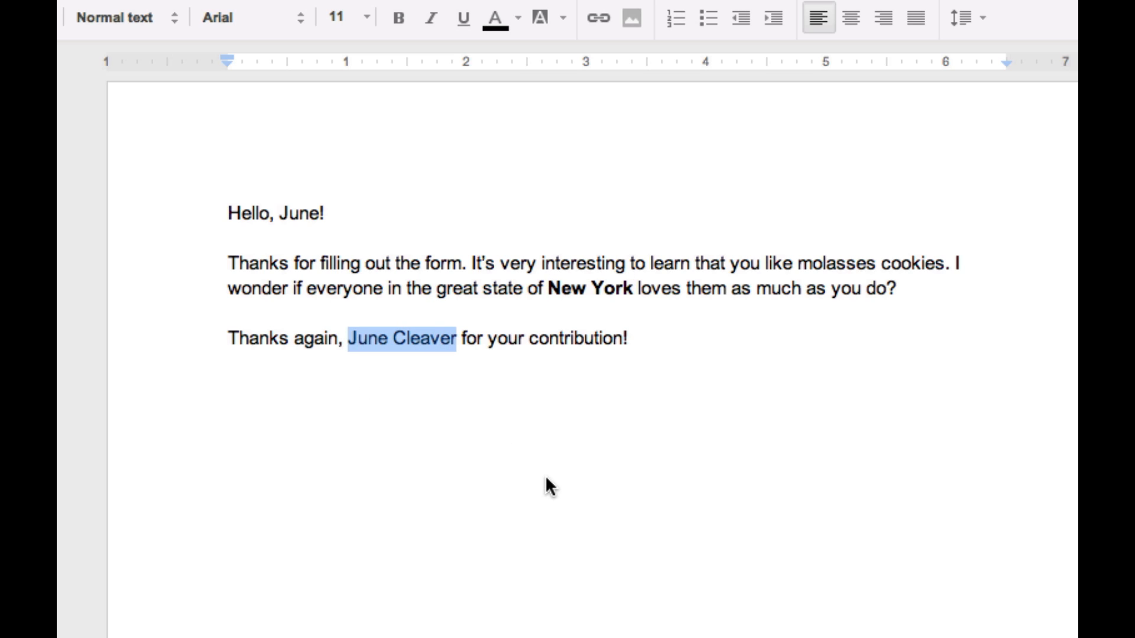
mouse_move(531, 477)
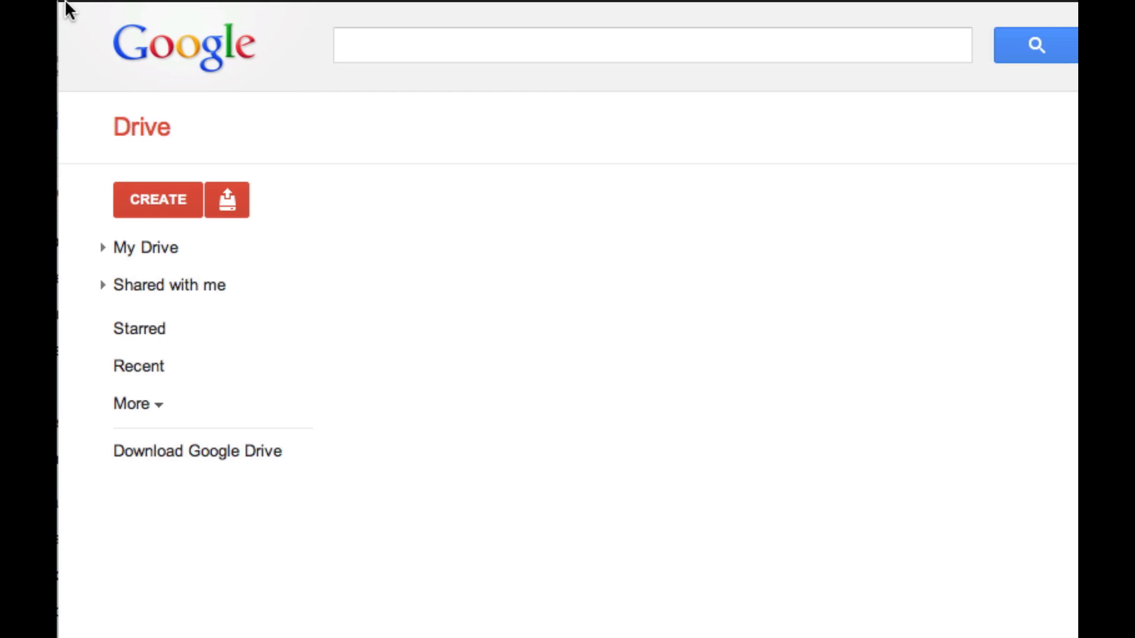
- Open the 'Your favorite cookie' spreadsheet from Merge templates and show its Form menu
left_click(145, 247)
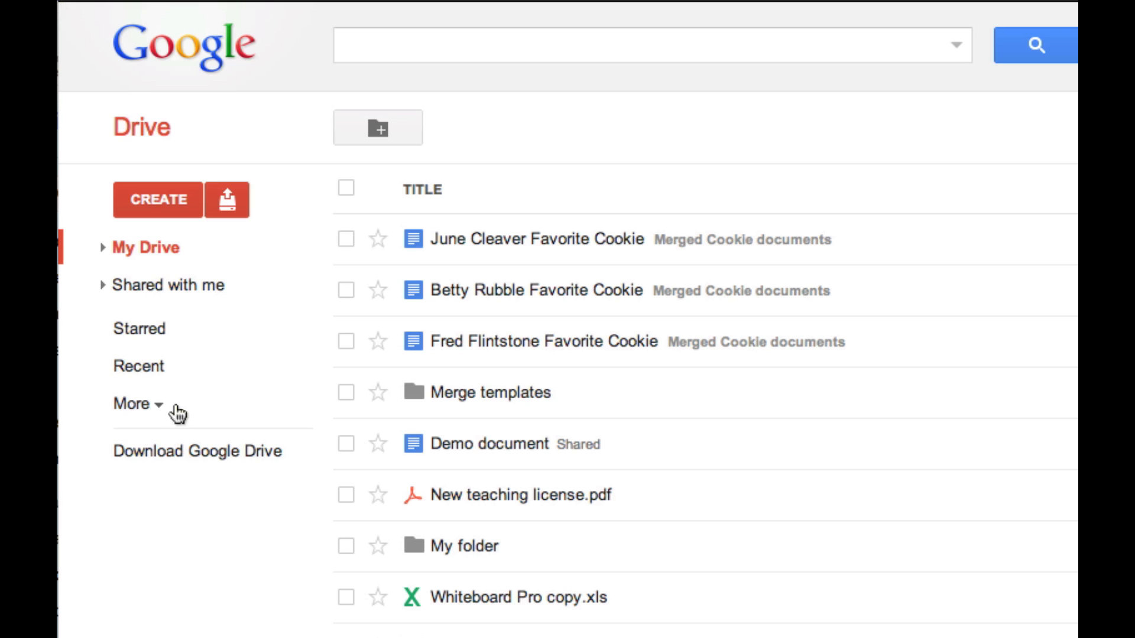
left_click(103, 247)
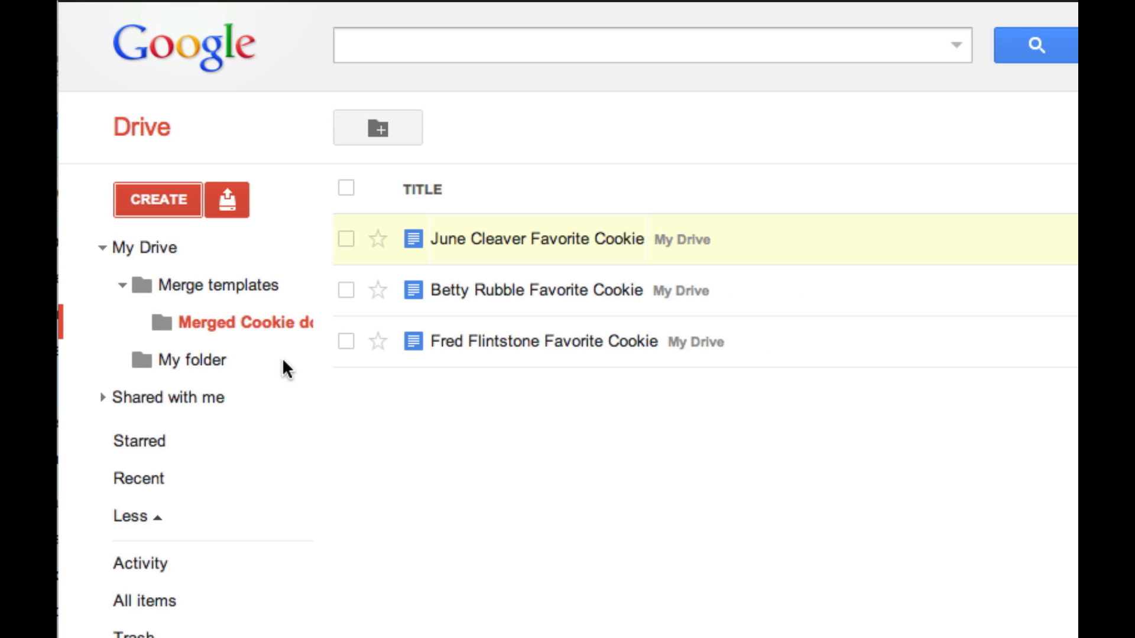
left_click(224, 284)
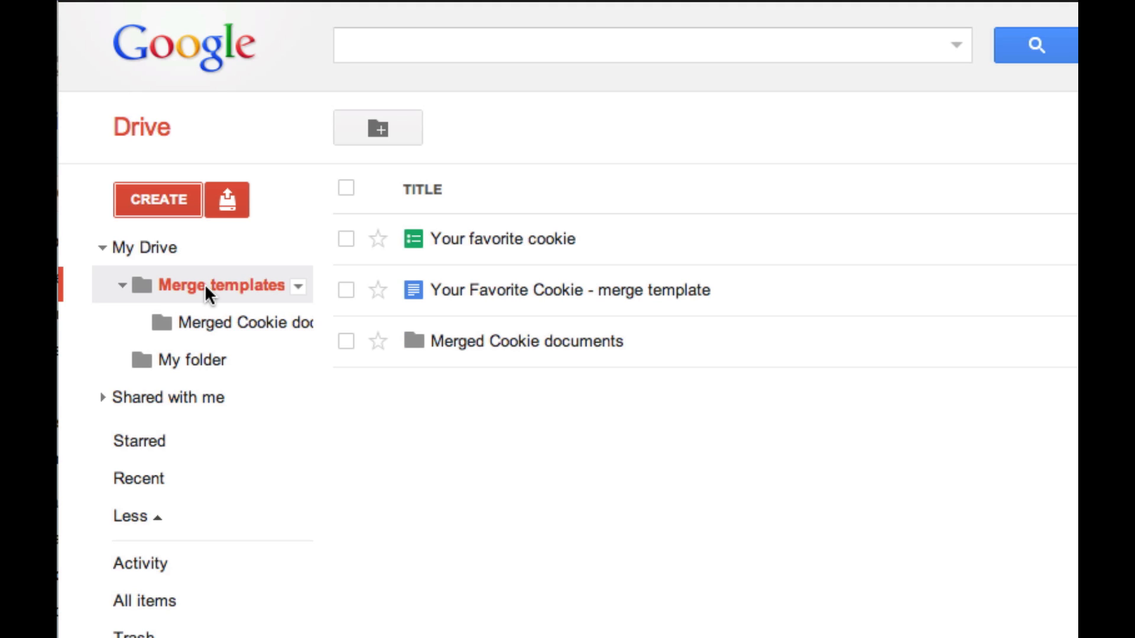
double_click(501, 238)
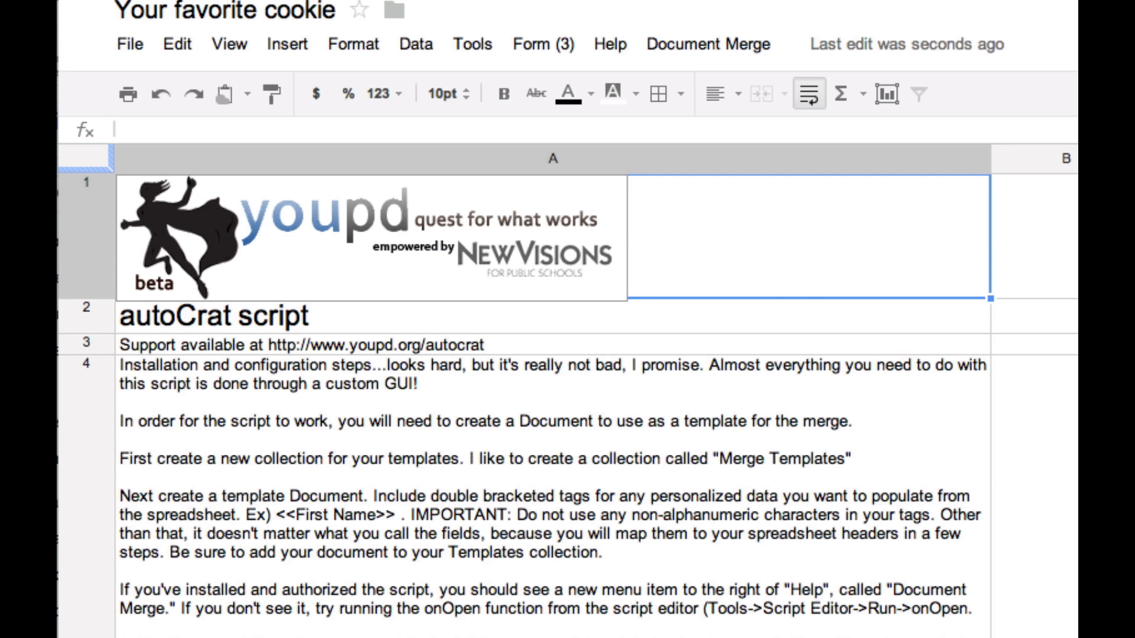
left_click(542, 44)
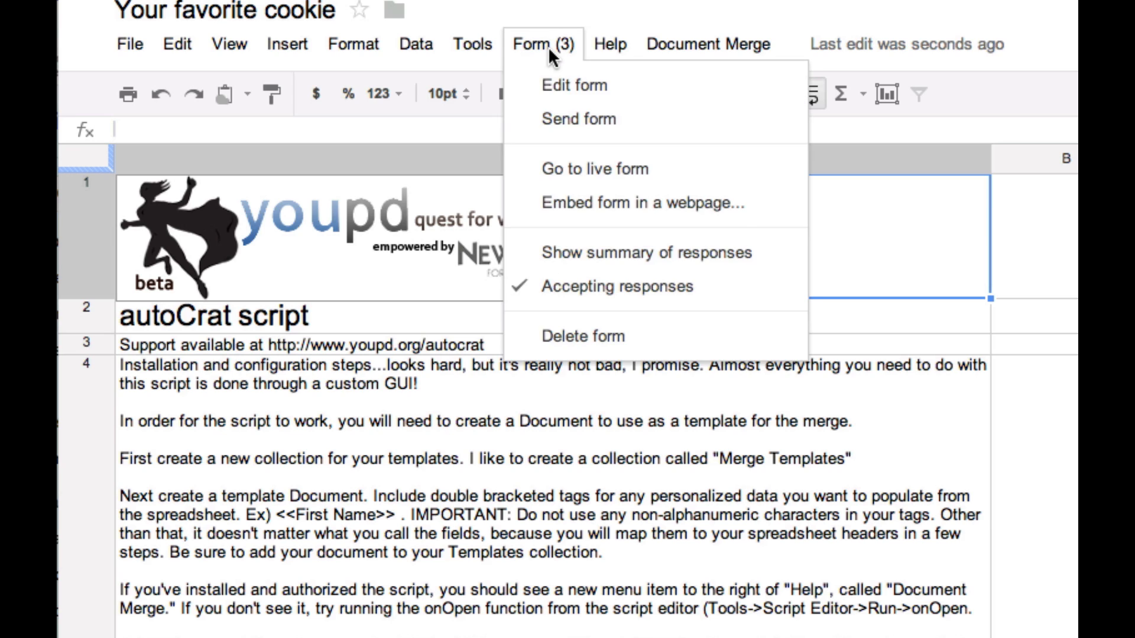
- Submit a live-form response for Roger Rabbit: carrot cookie, Texas, roger@warnerbrot email
left_click(593, 169)
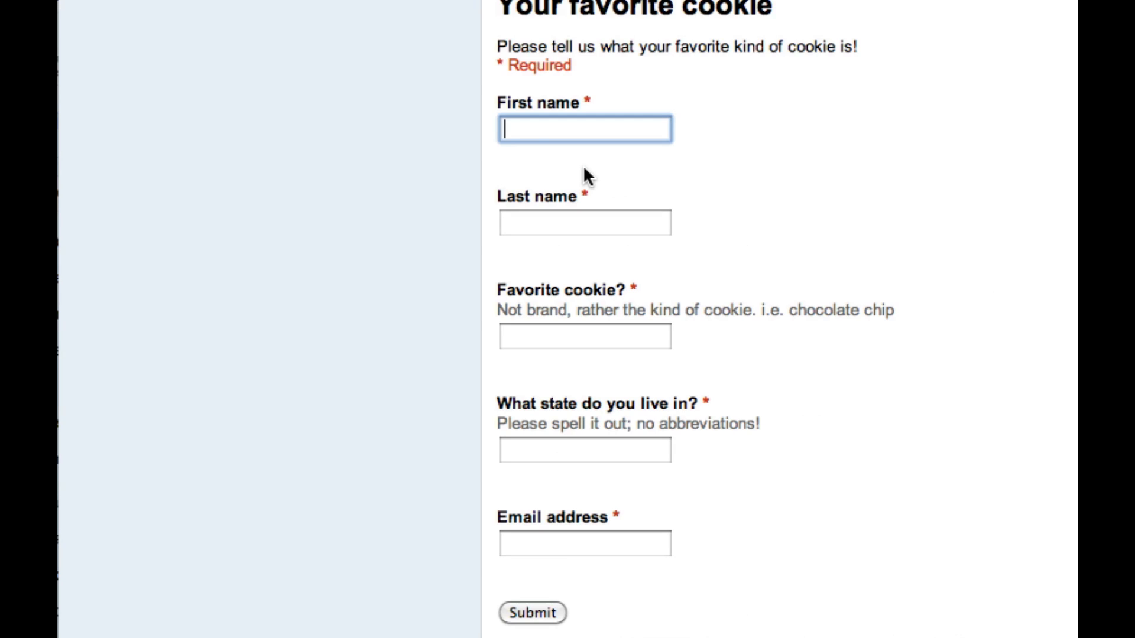
type("Rabbit")
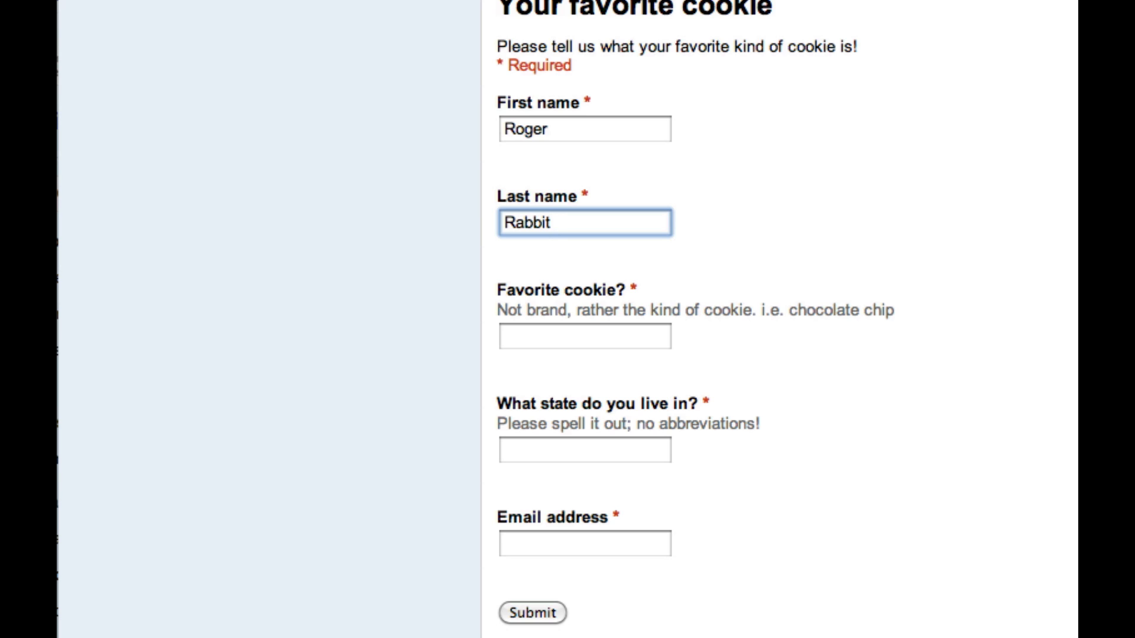
type("carrot")
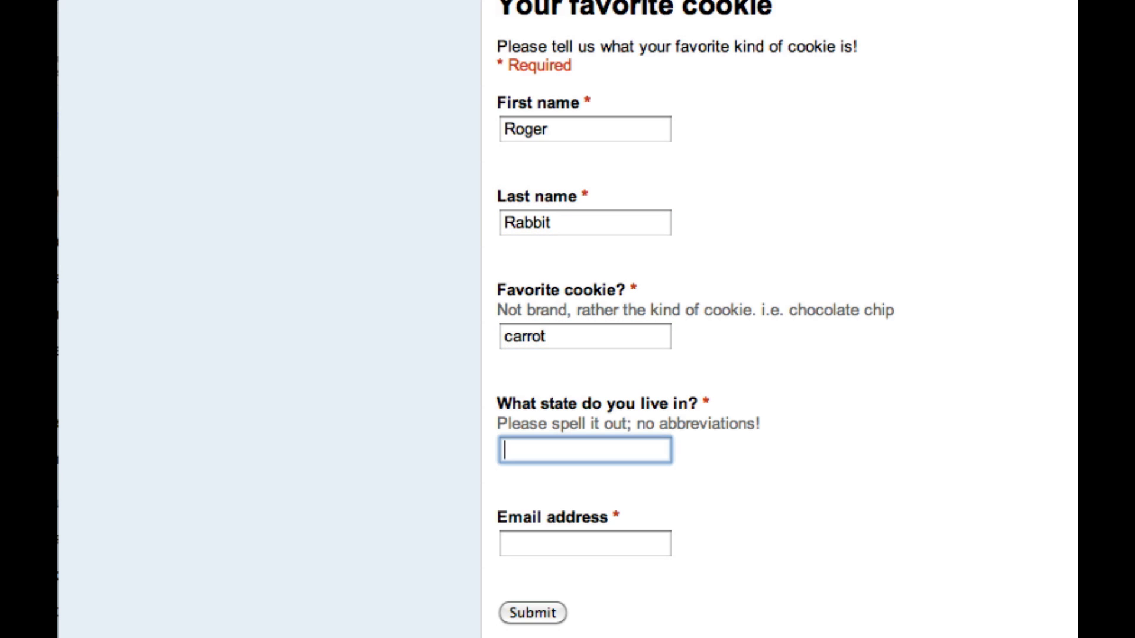
type("roger@warnerbrot")
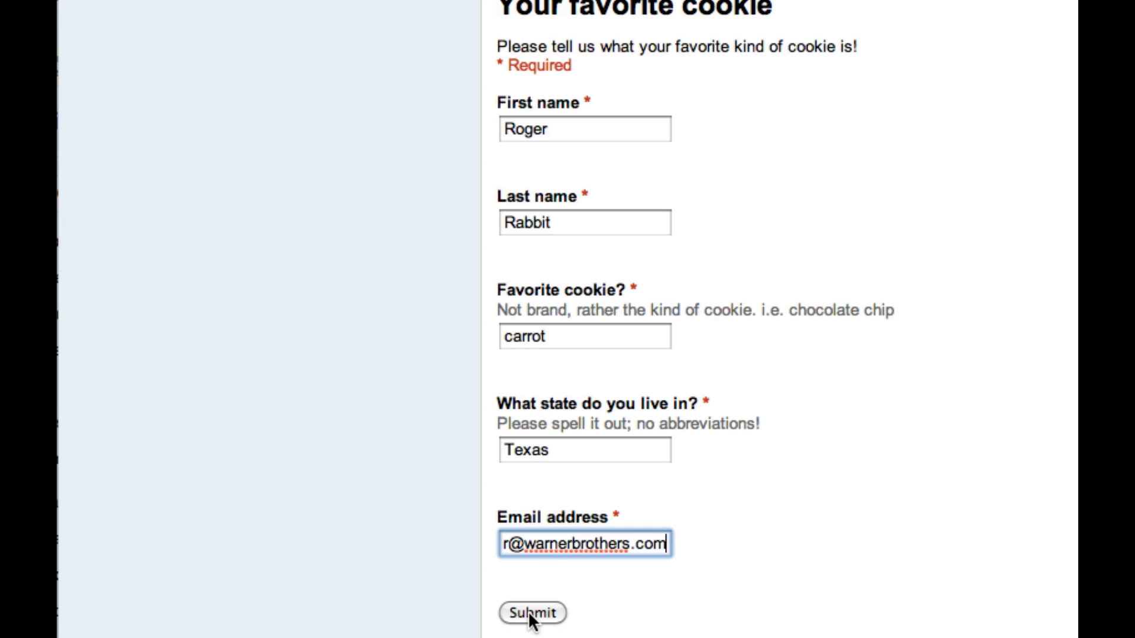
left_click(532, 613)
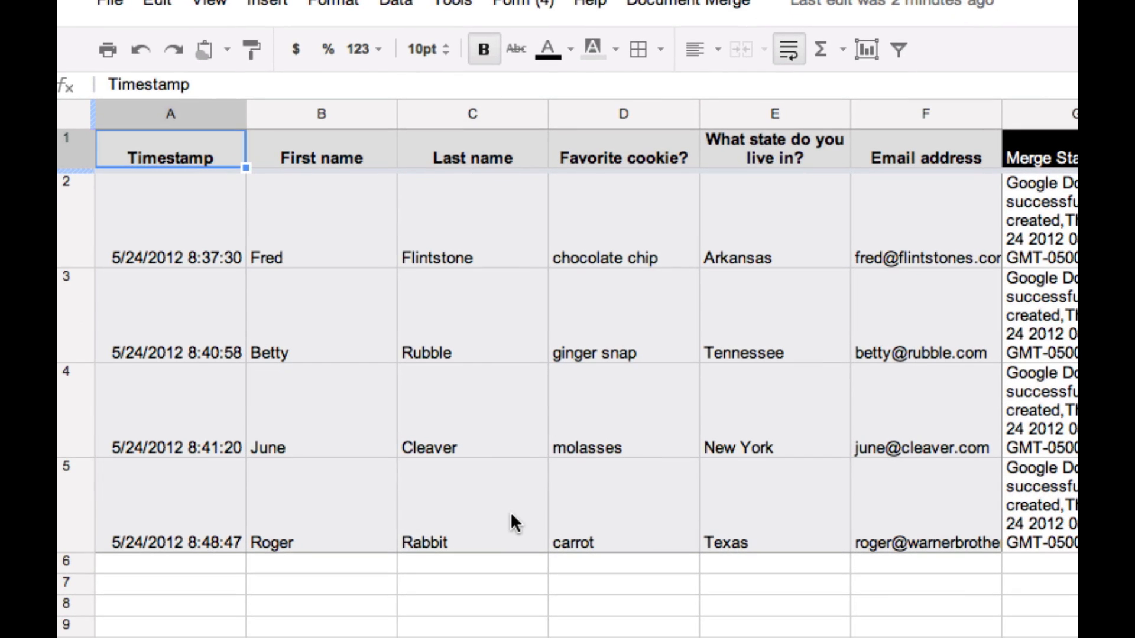
mouse_move(507, 526)
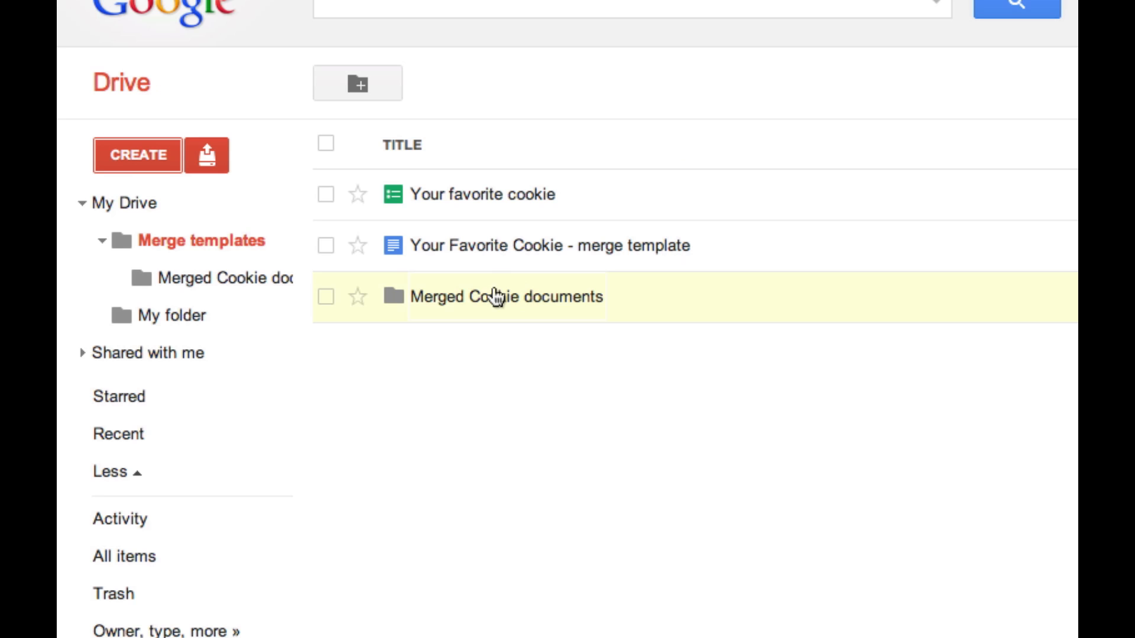
- Open the Merged Cookie documents folder to find Roger Rabbit's merged letter
double_click(506, 297)
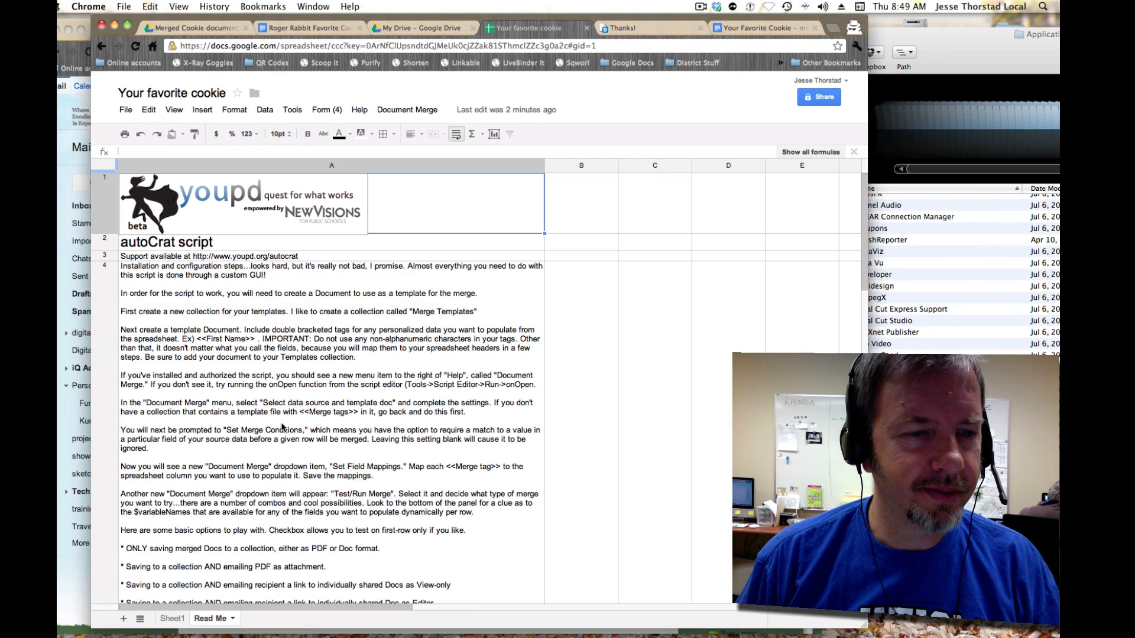
scroll("down", 3)
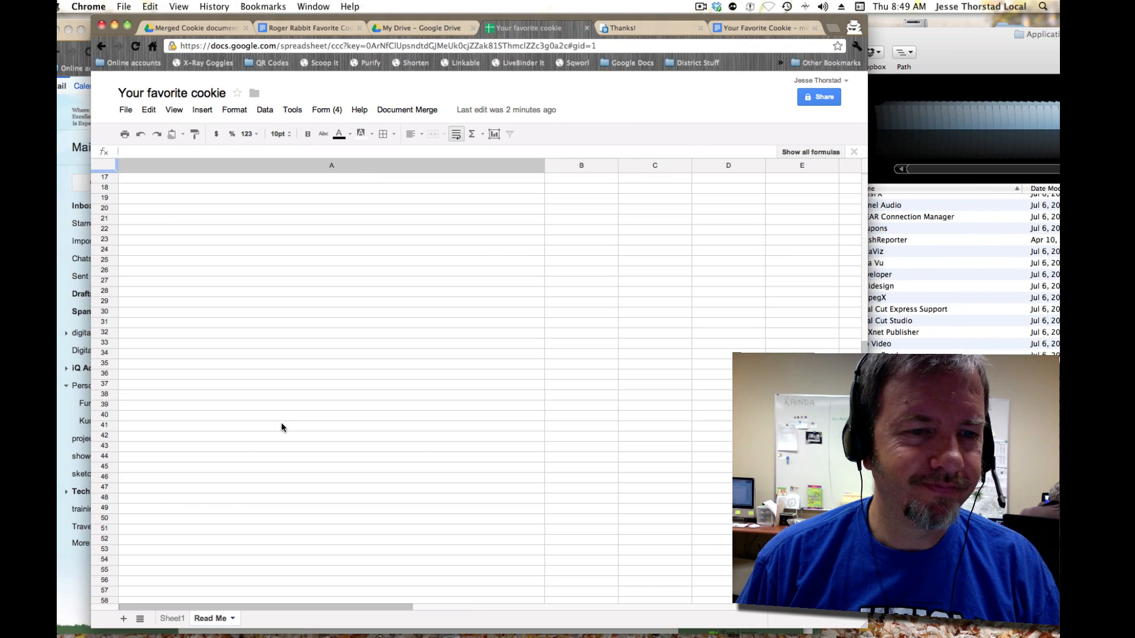